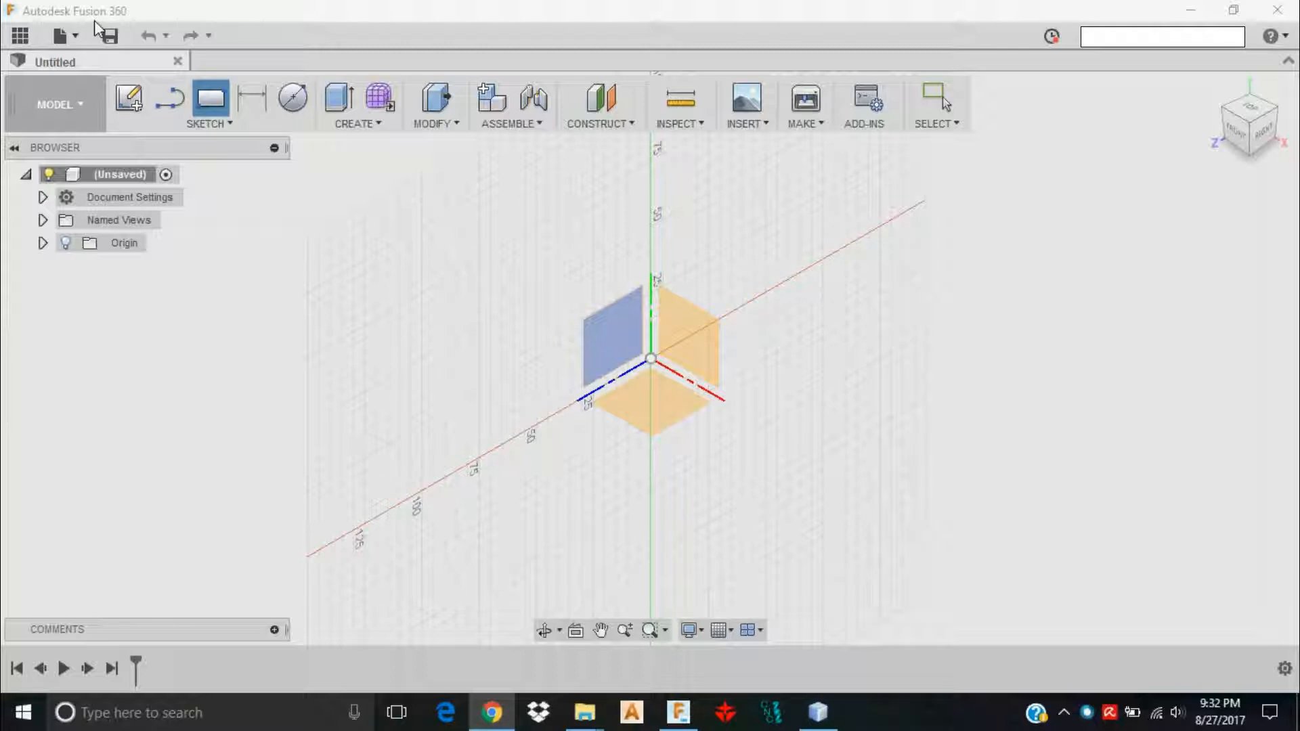
pyautogui.moveTo(512, 318)
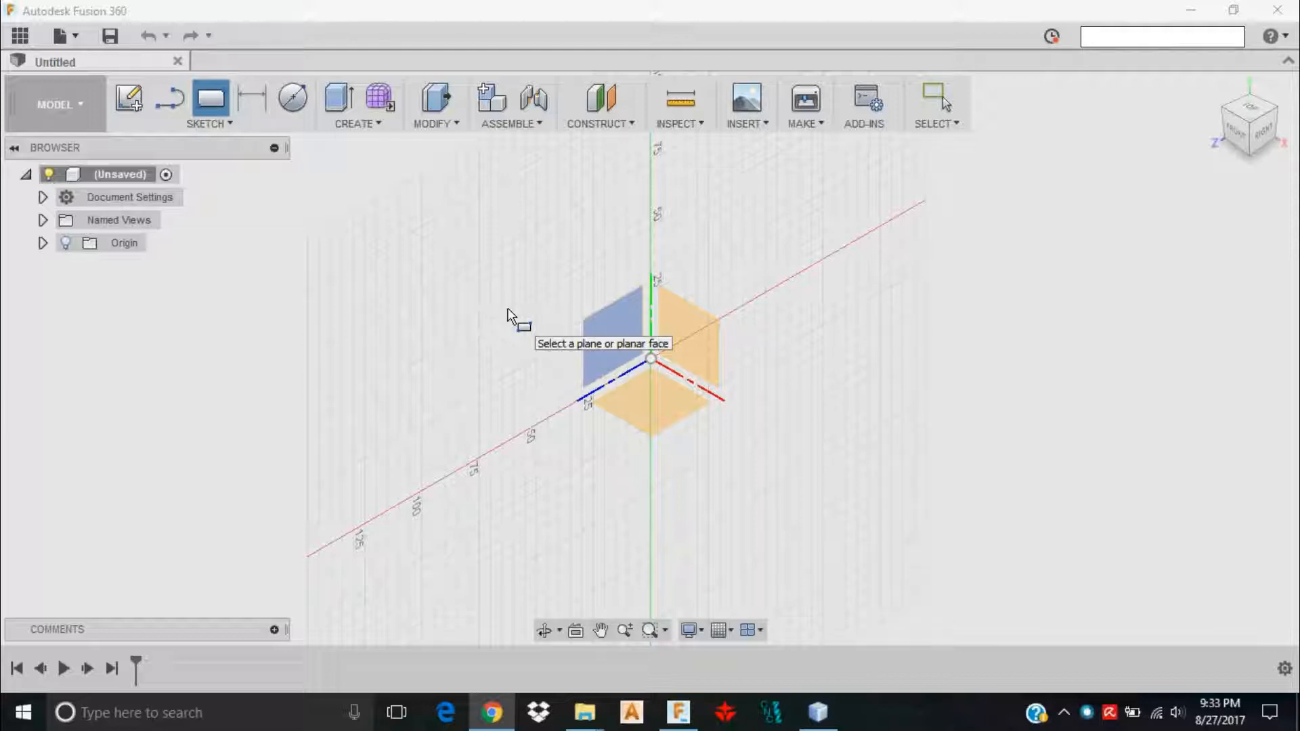
pyautogui.moveTo(577, 322)
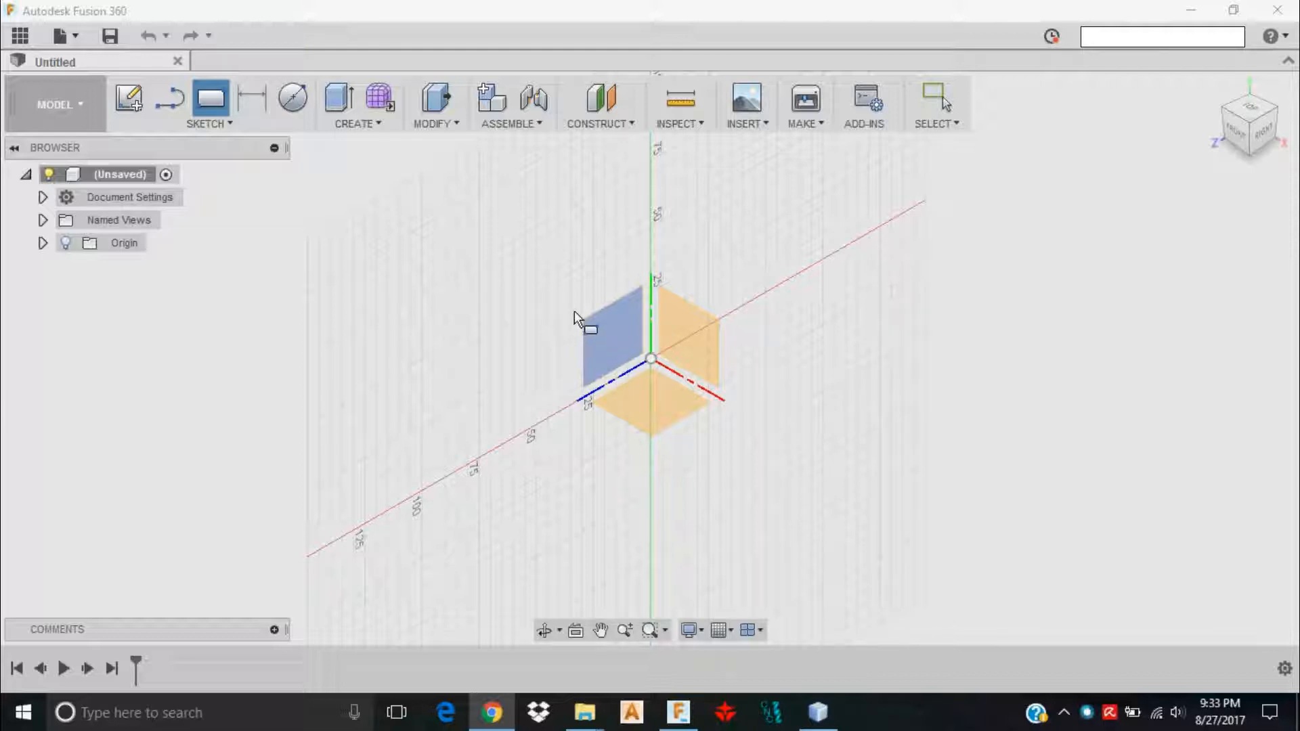
pyautogui.moveTo(692, 324)
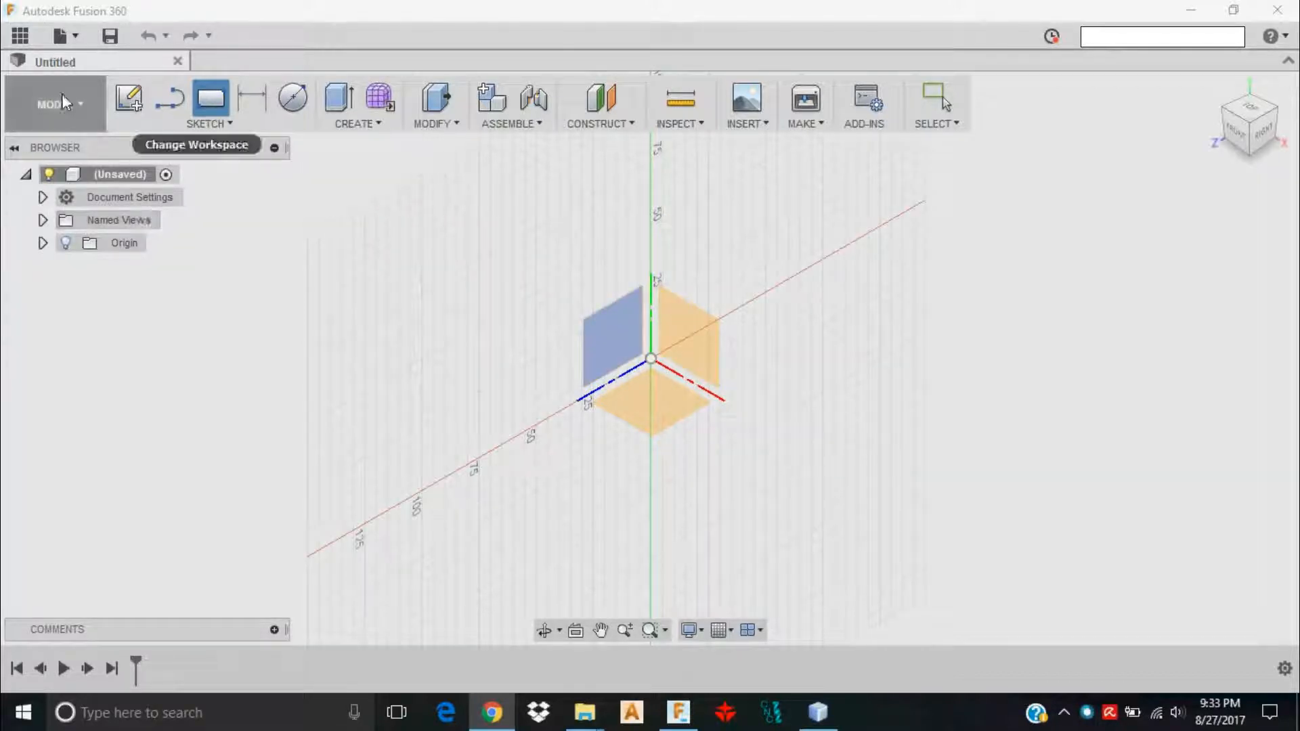
# Check the workspace list, stay in Model, and cancel the pending sketch with Select
pyautogui.click(56, 103)
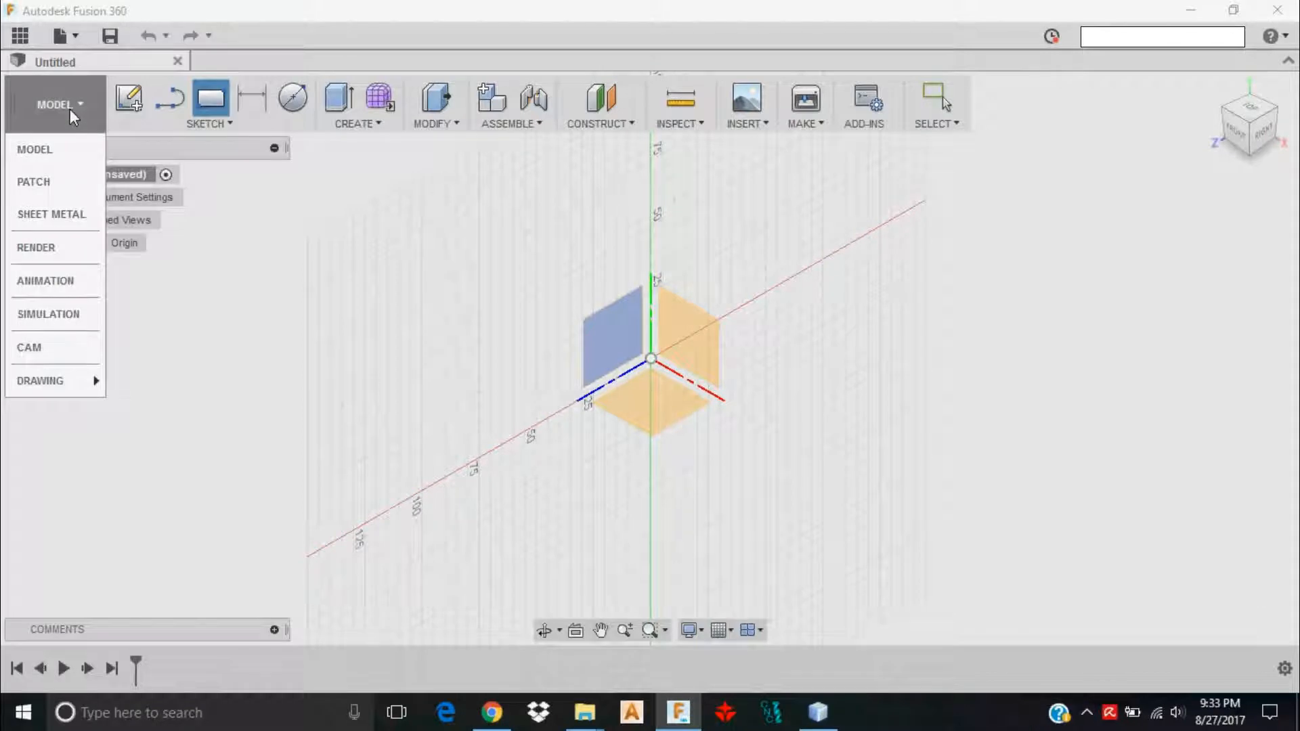
pyautogui.moveTo(29, 348)
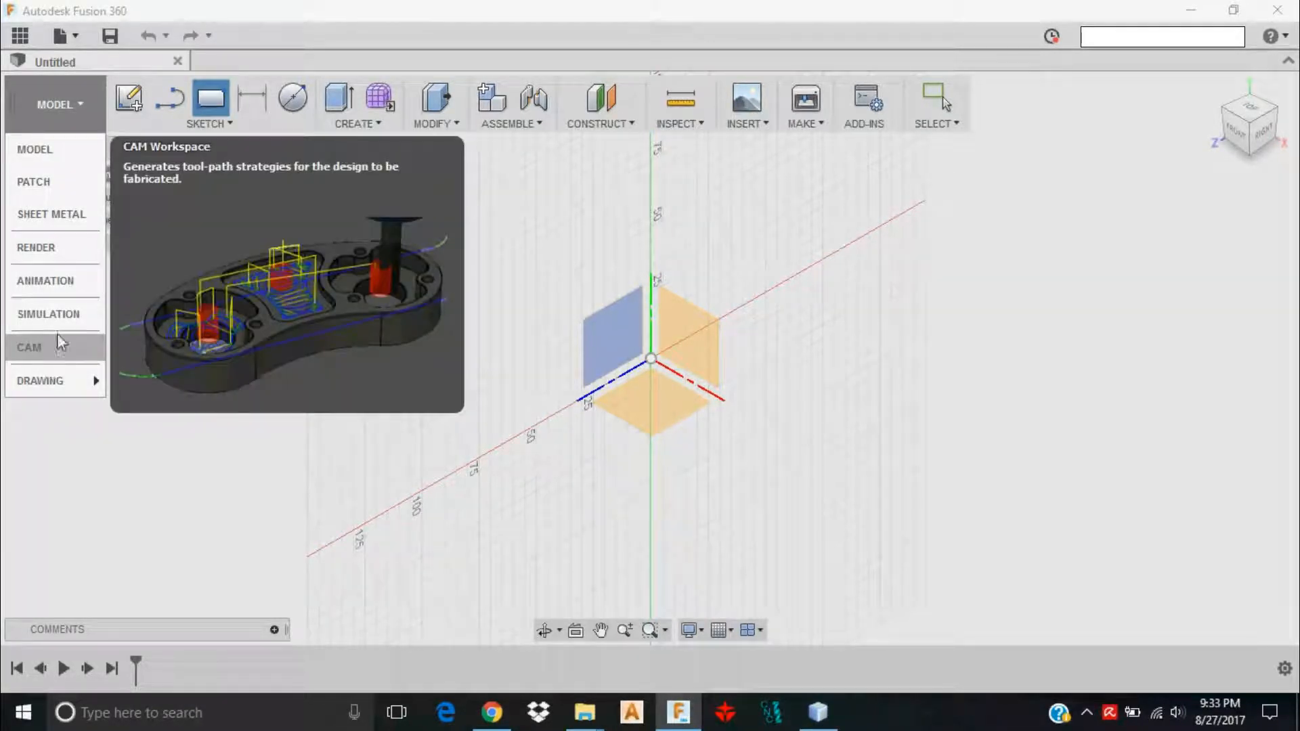
pyautogui.click(55, 104)
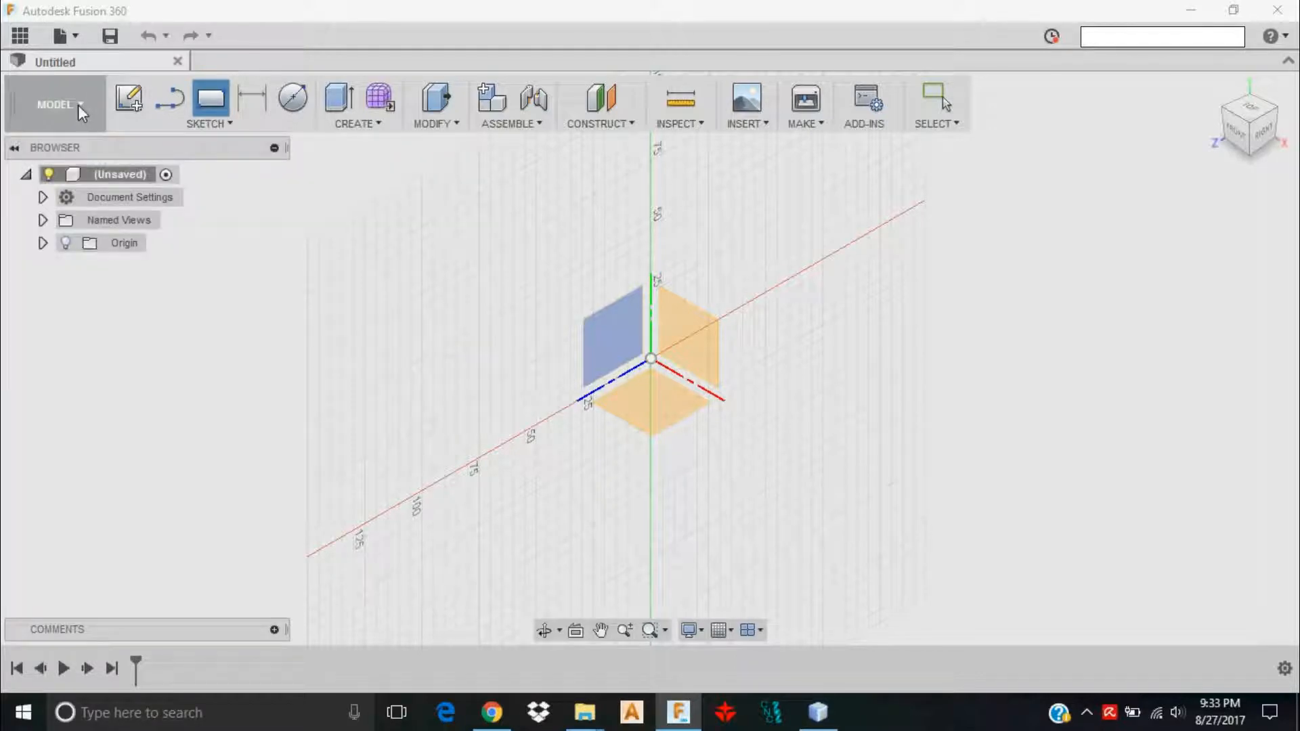
pyautogui.click(55, 104)
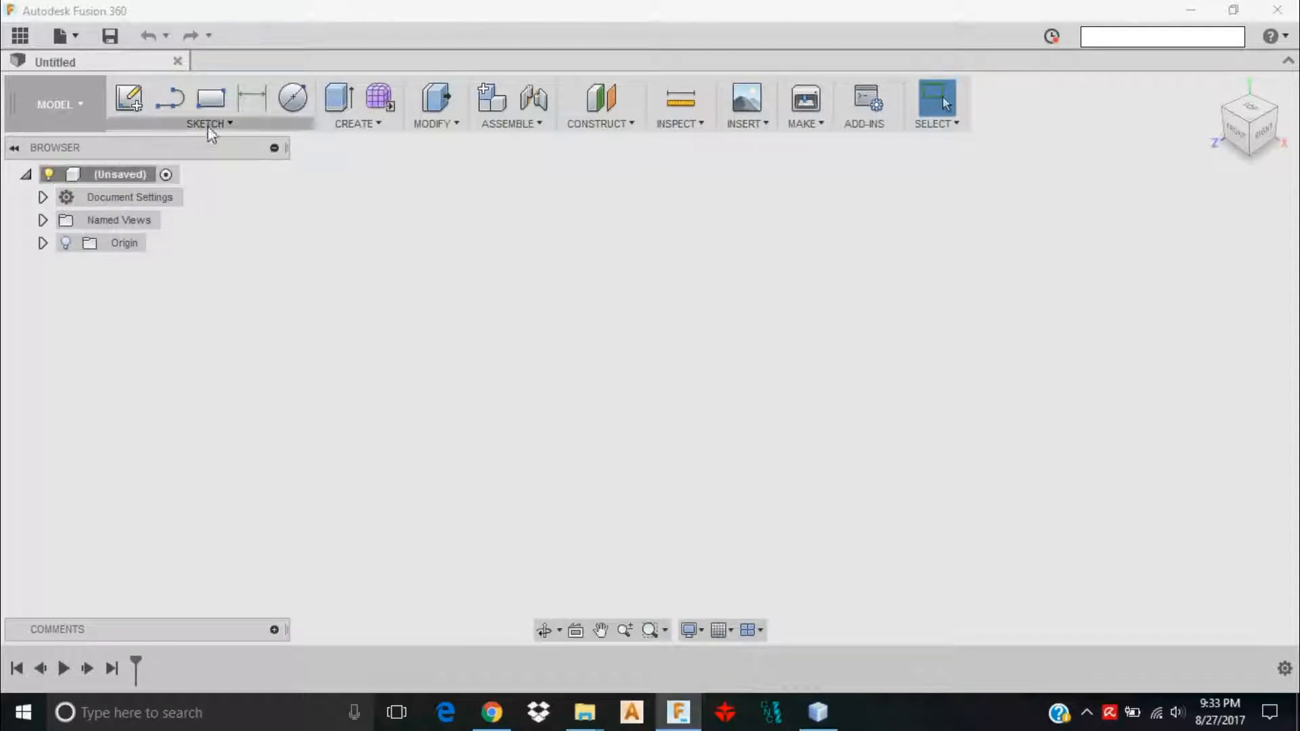
# Draw a 2-point rectangle on the front plane from the origin, 100 mm by 100 mm
pyautogui.click(206, 123)
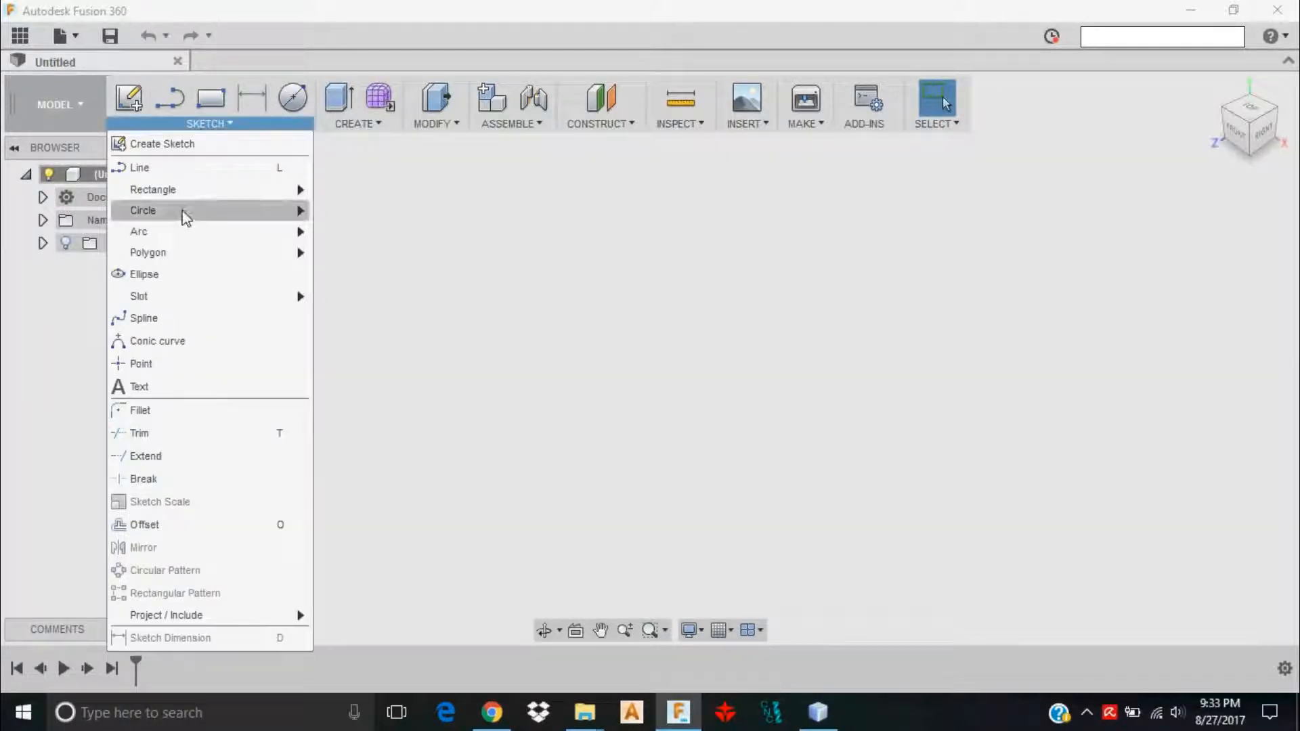
pyautogui.moveTo(237, 127)
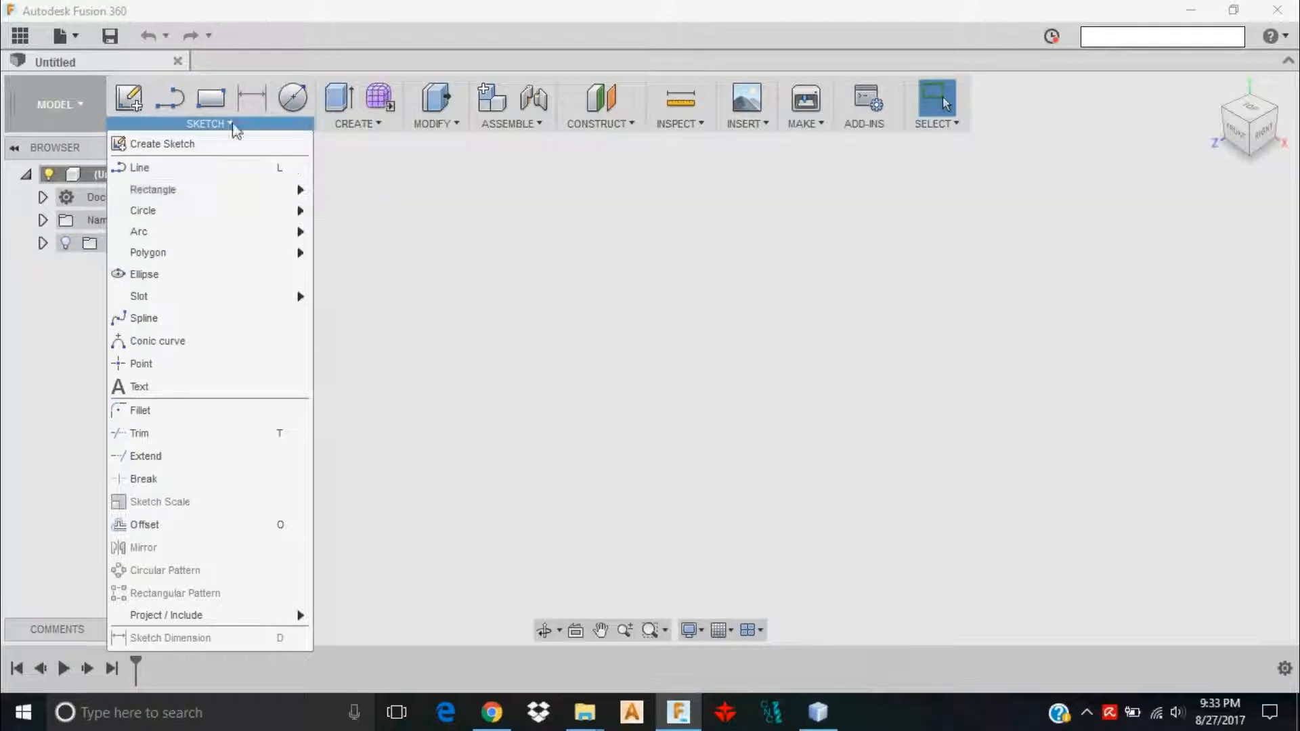
pyautogui.moveTo(206, 195)
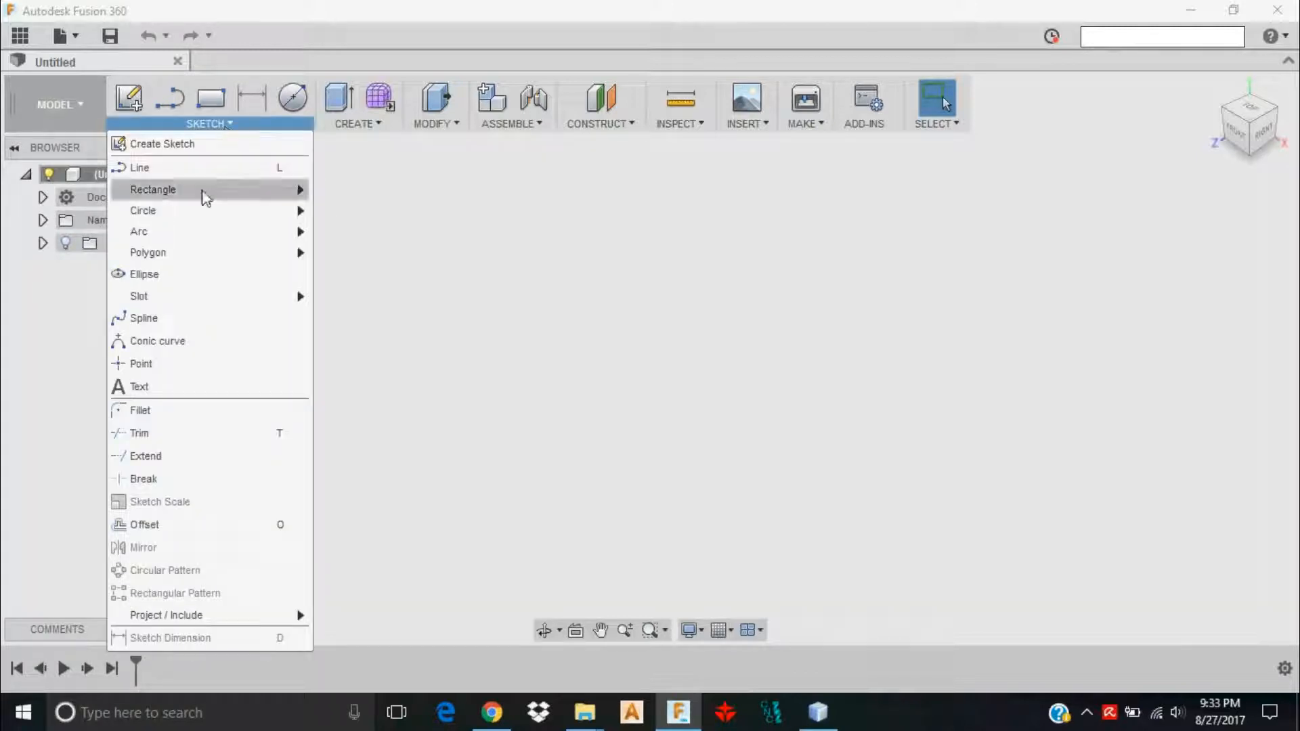
pyautogui.click(152, 189)
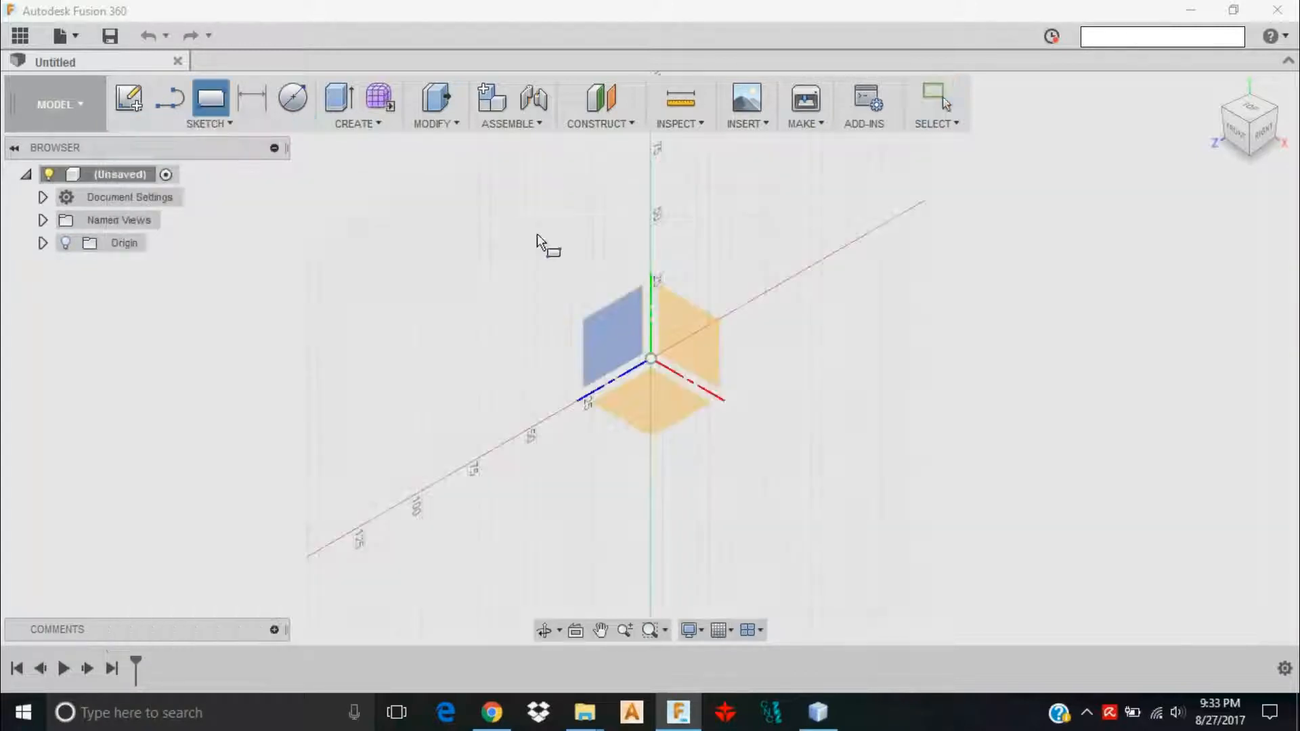
pyautogui.moveTo(621, 344)
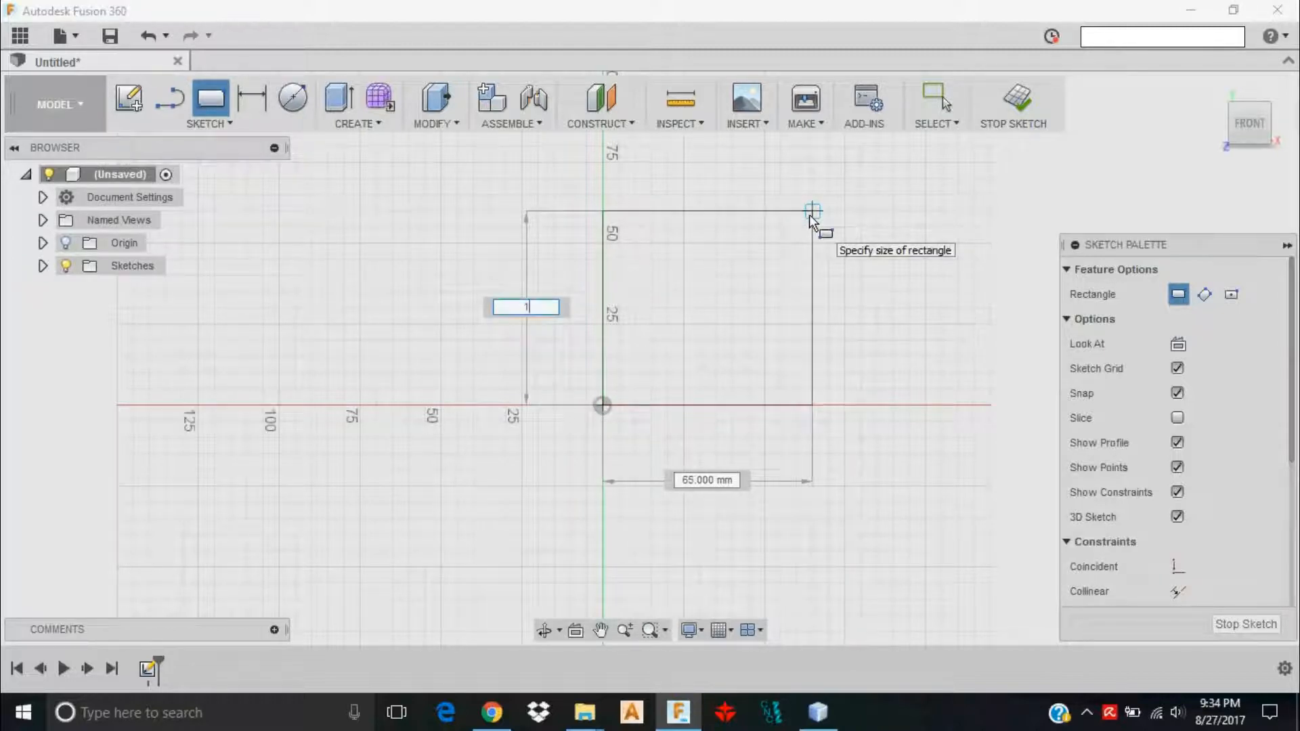
pyautogui.write('100 mm')
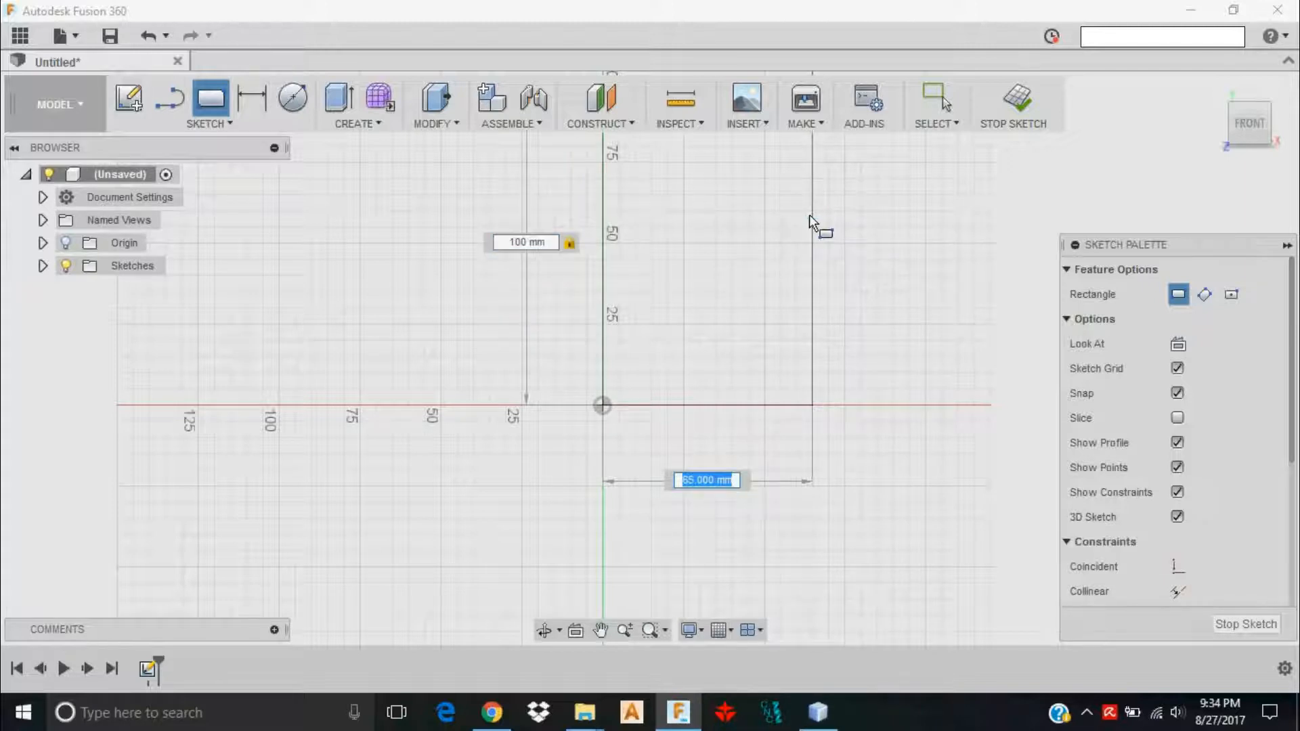
pyautogui.write('100')
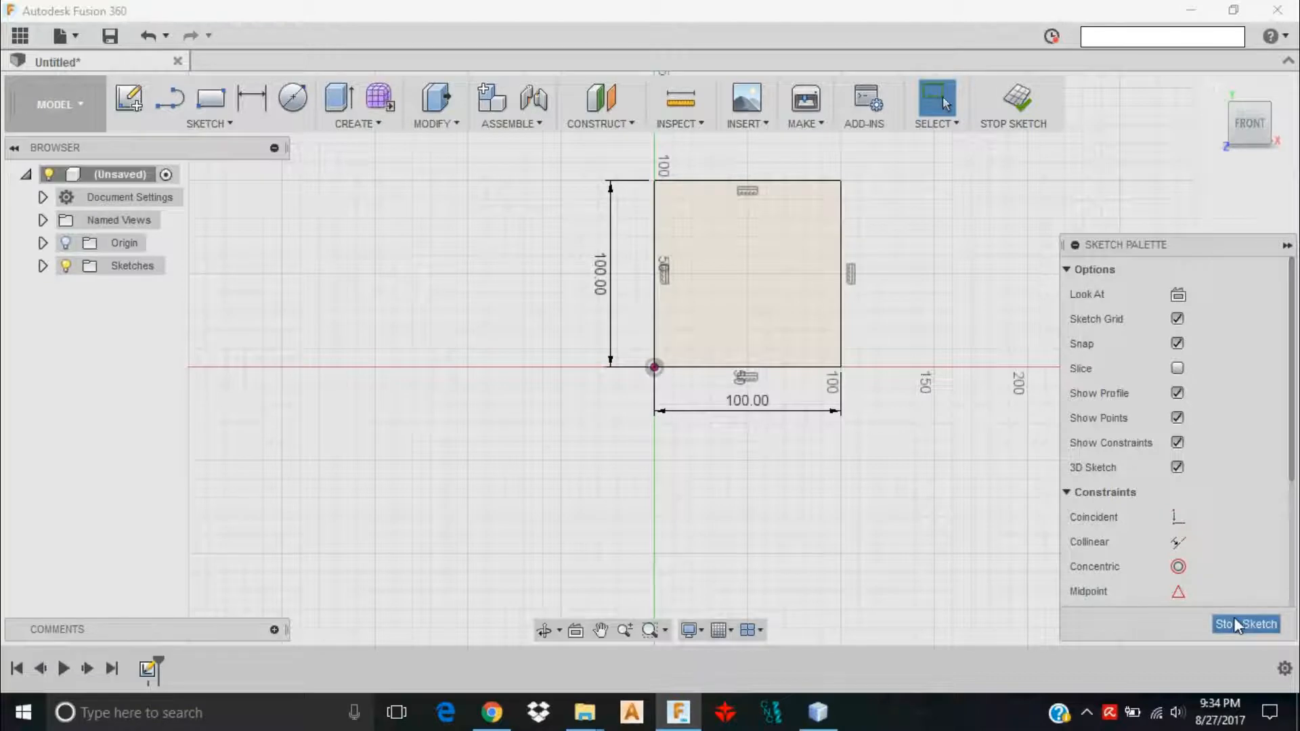
# Stop the sketch and select the square's 1.000E+04 mm² profile
pyautogui.click(1246, 624)
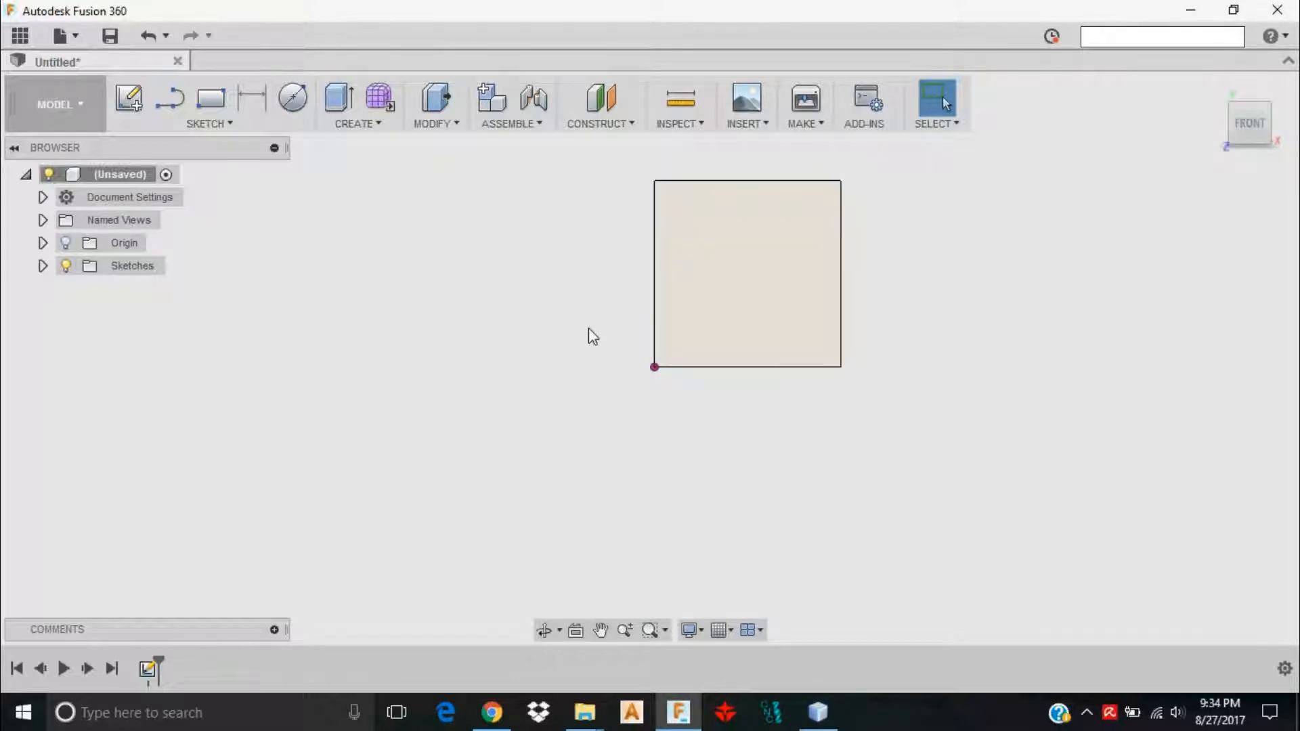
pyautogui.click(746, 273)
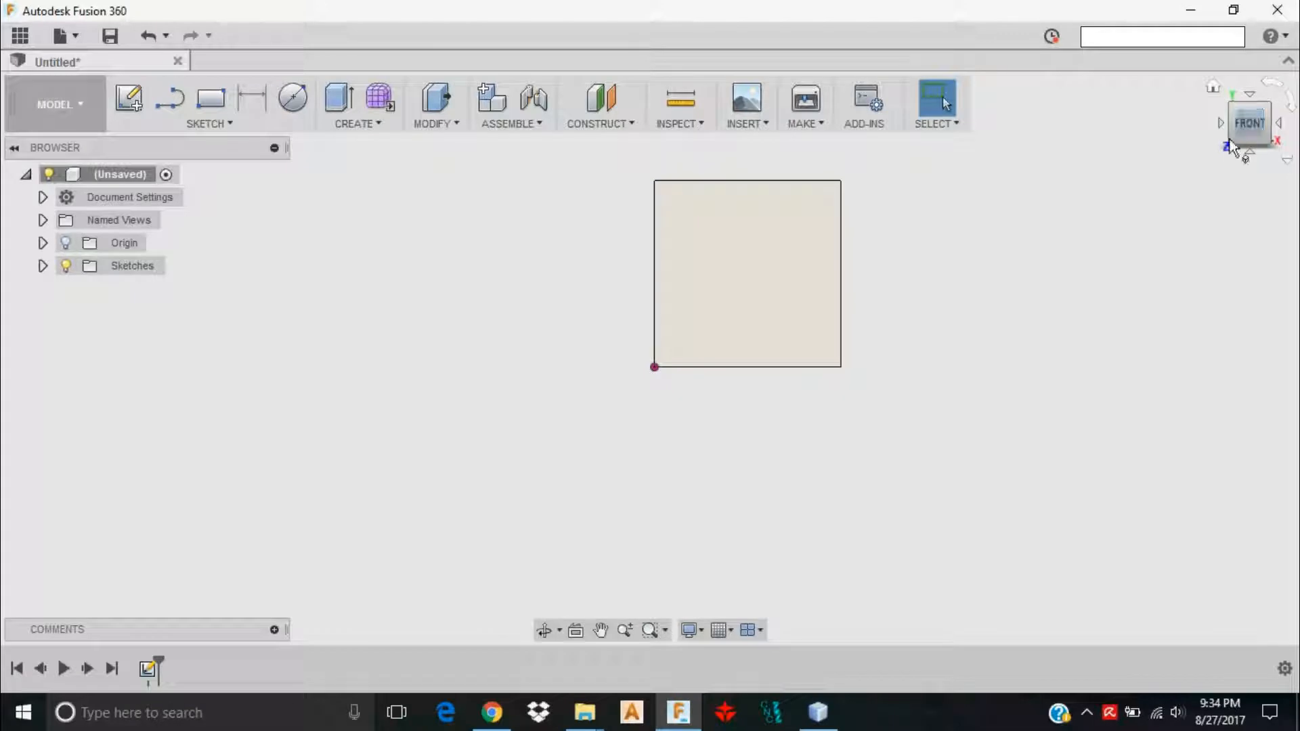
pyautogui.click(825, 300)
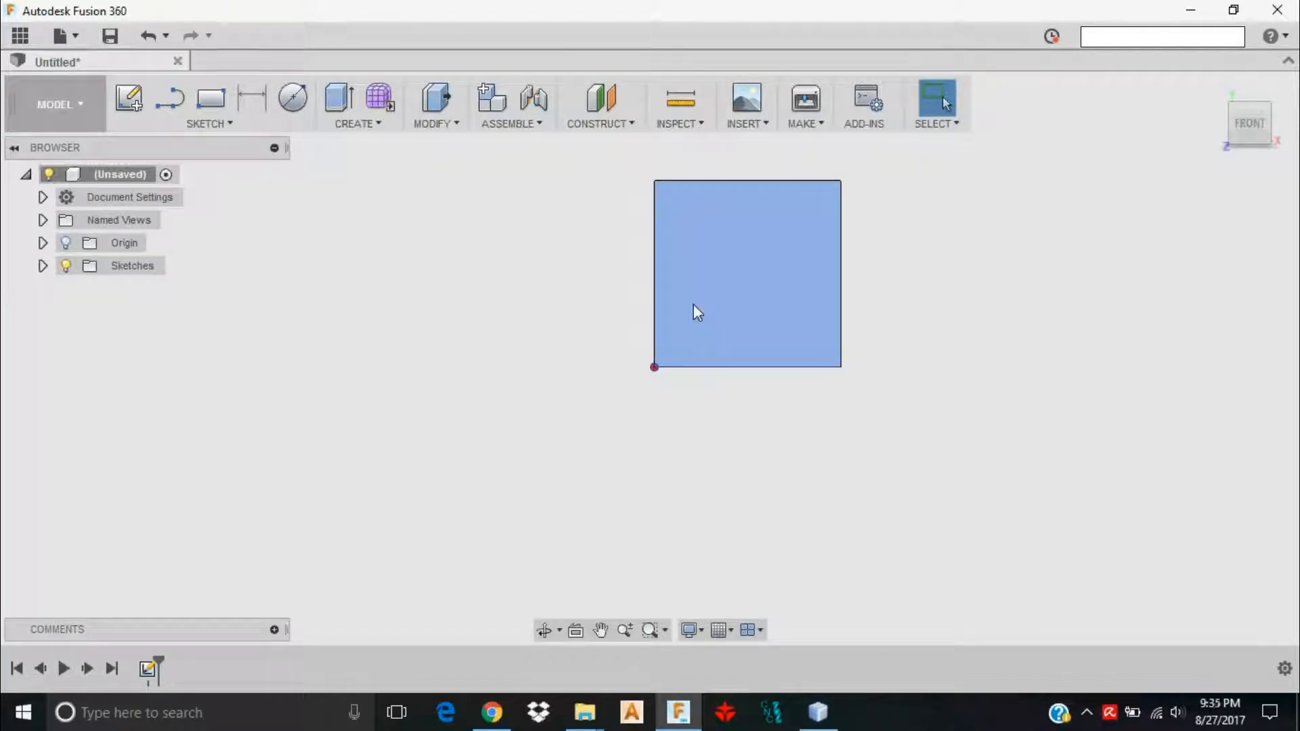
pyautogui.moveTo(783, 281)
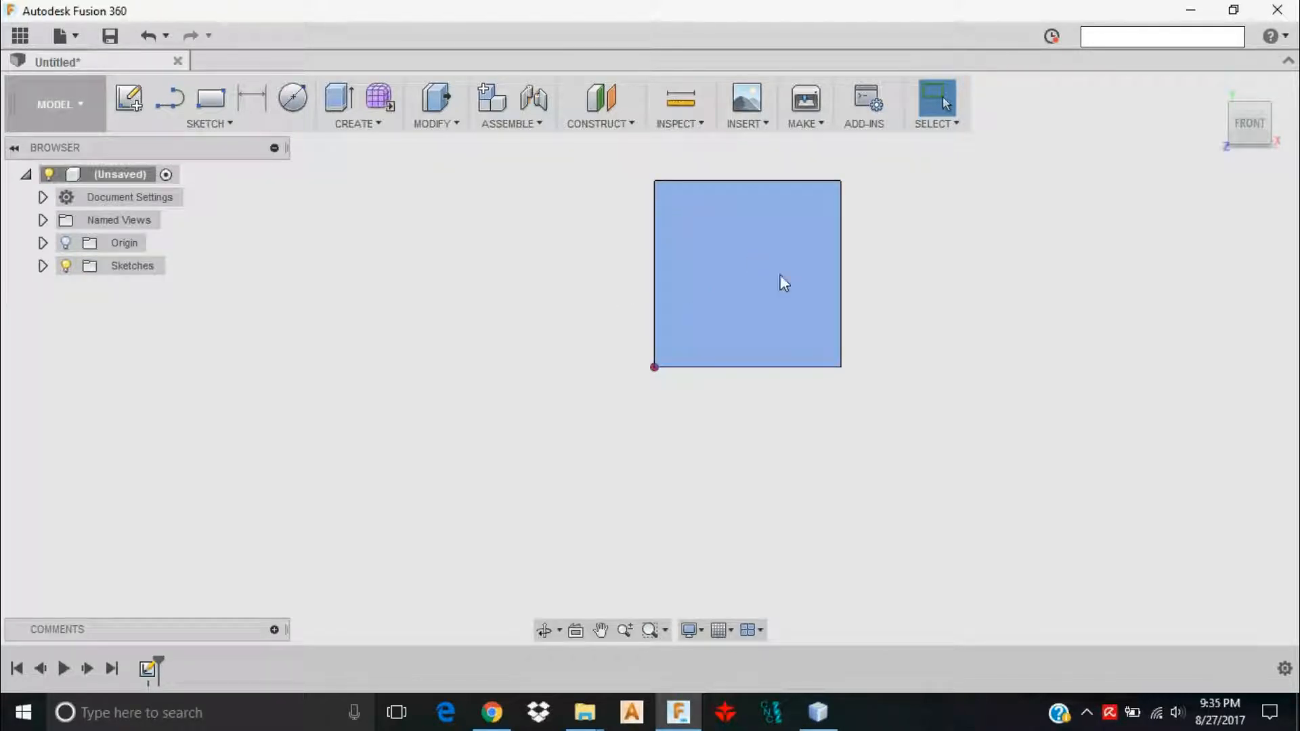
pyautogui.click(746, 274)
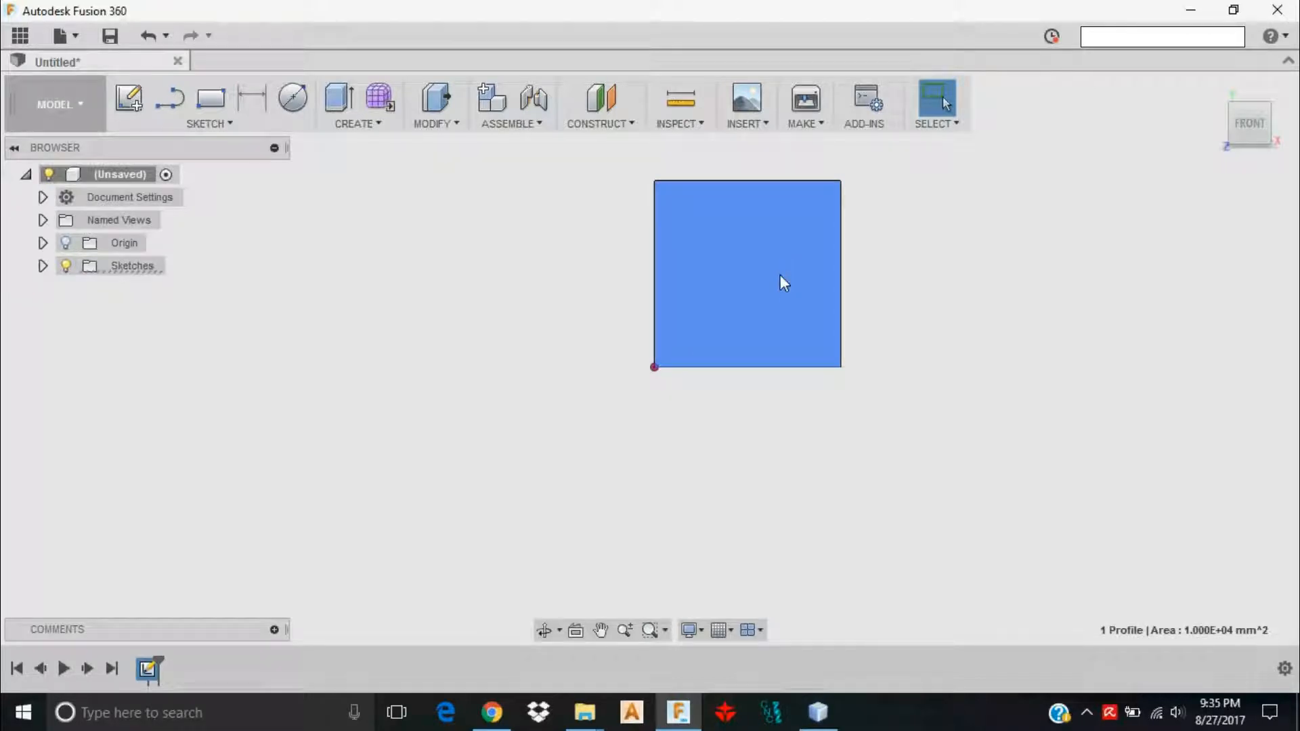
# Extrude the square profile 13 mm into the new solid Body1
pyautogui.rightClick(783, 282)
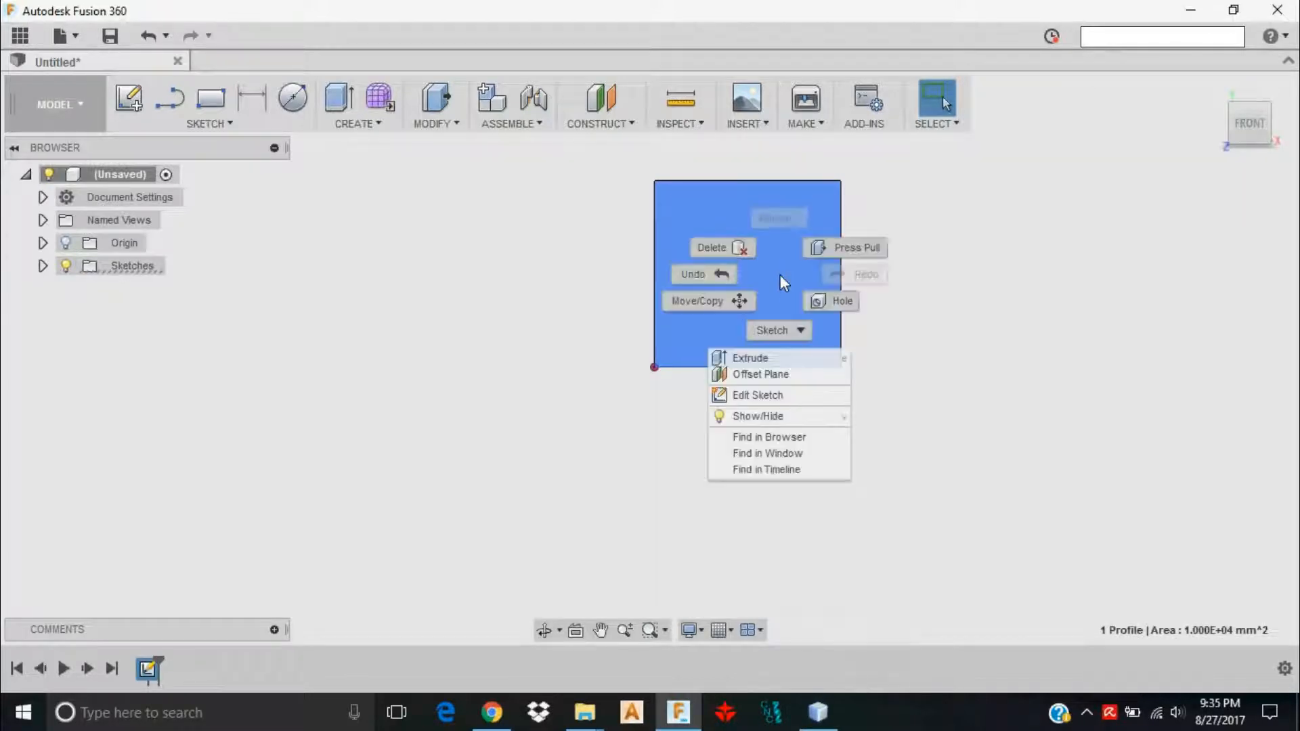
pyautogui.click(749, 357)
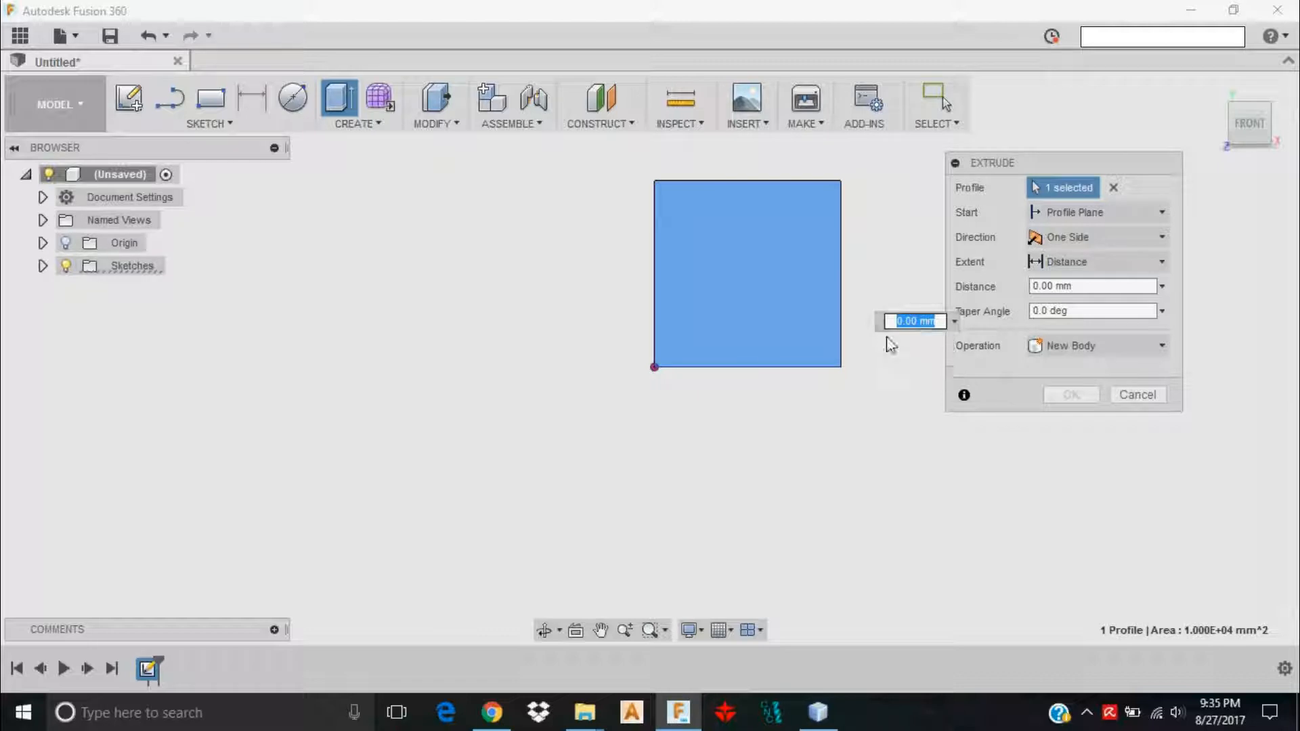
pyautogui.moveTo(882, 357)
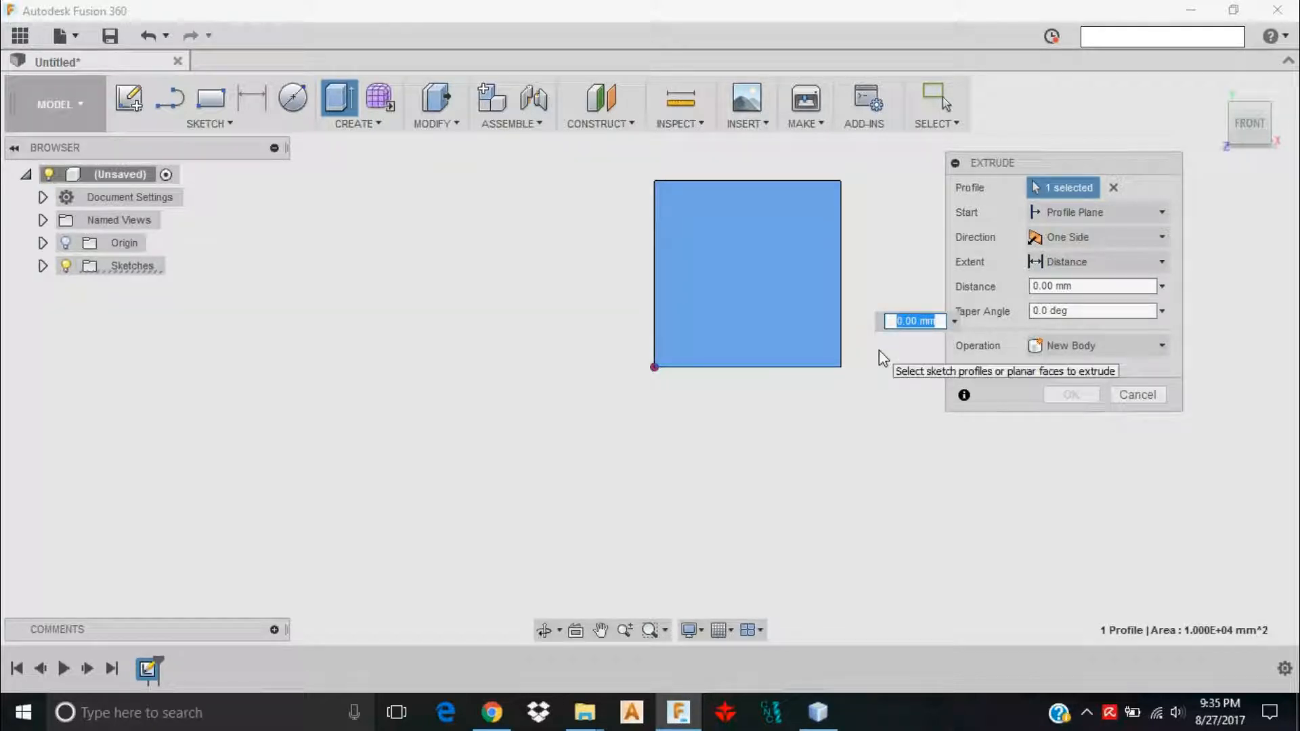
pyautogui.write('13')
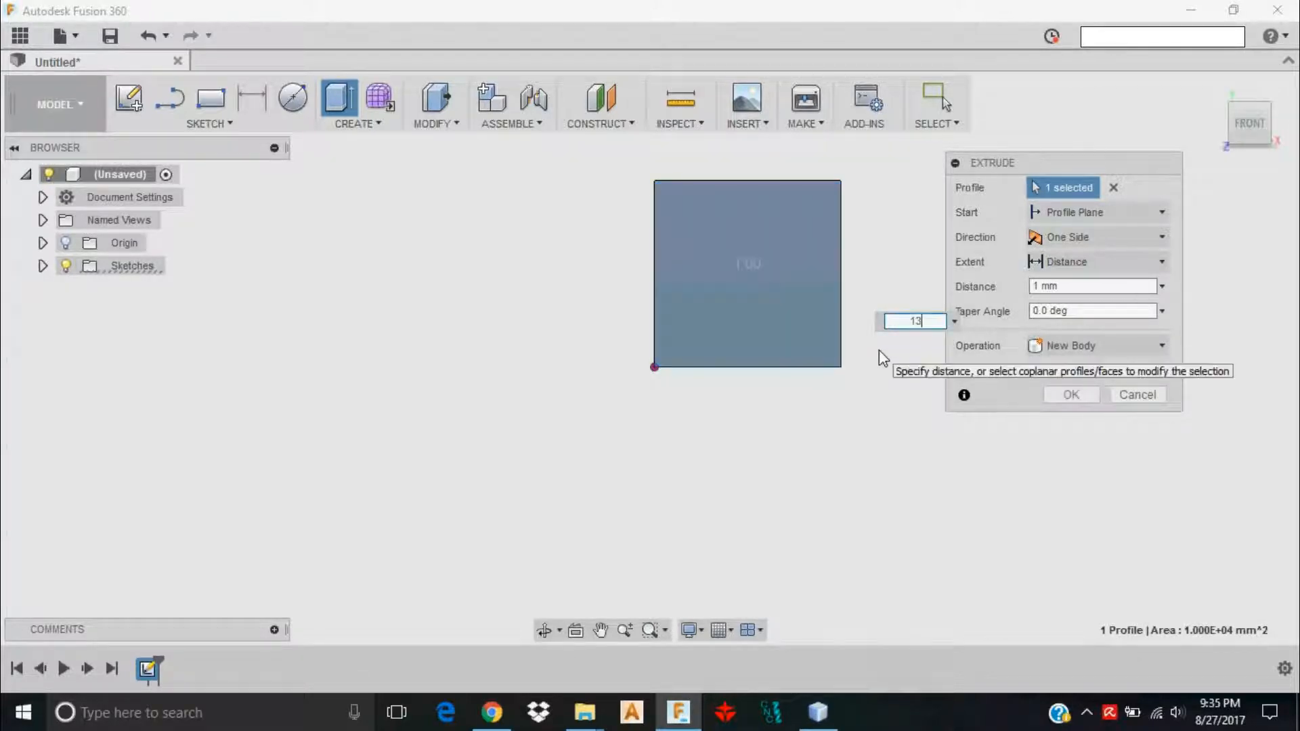
pyautogui.write('13')
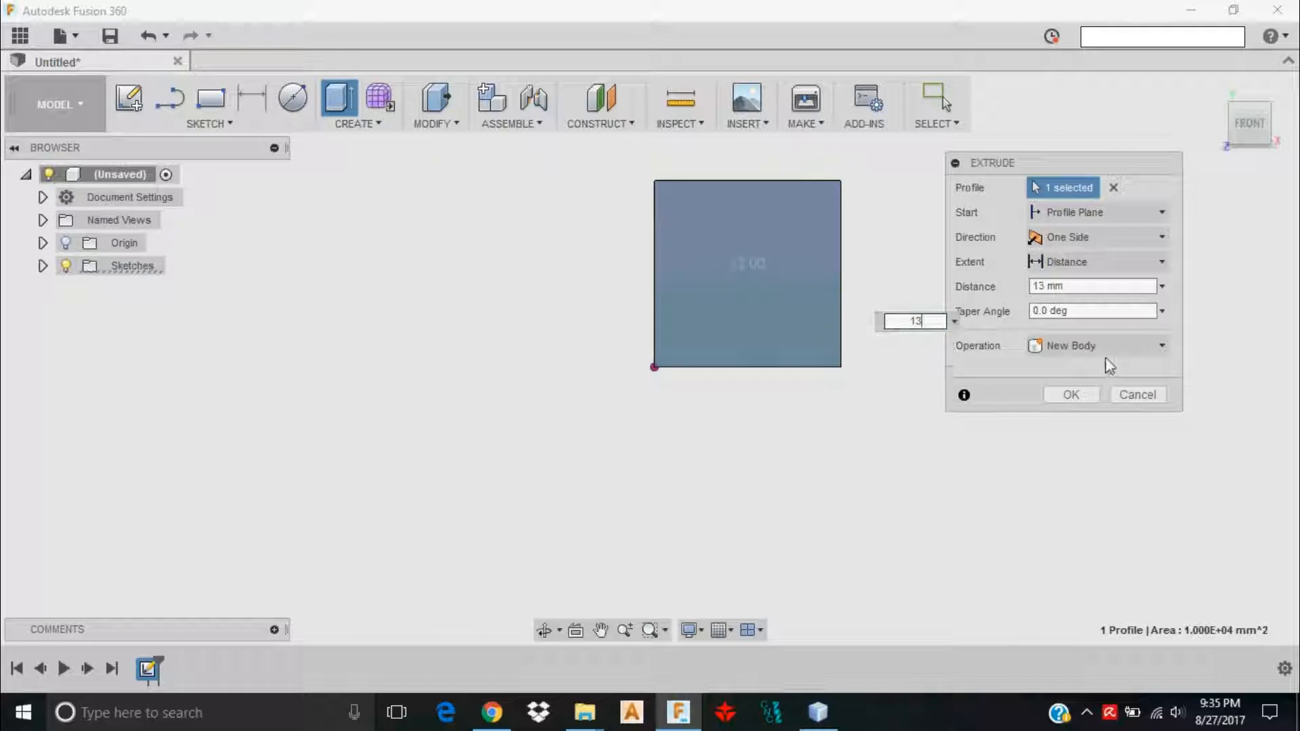
pyautogui.click(1070, 394)
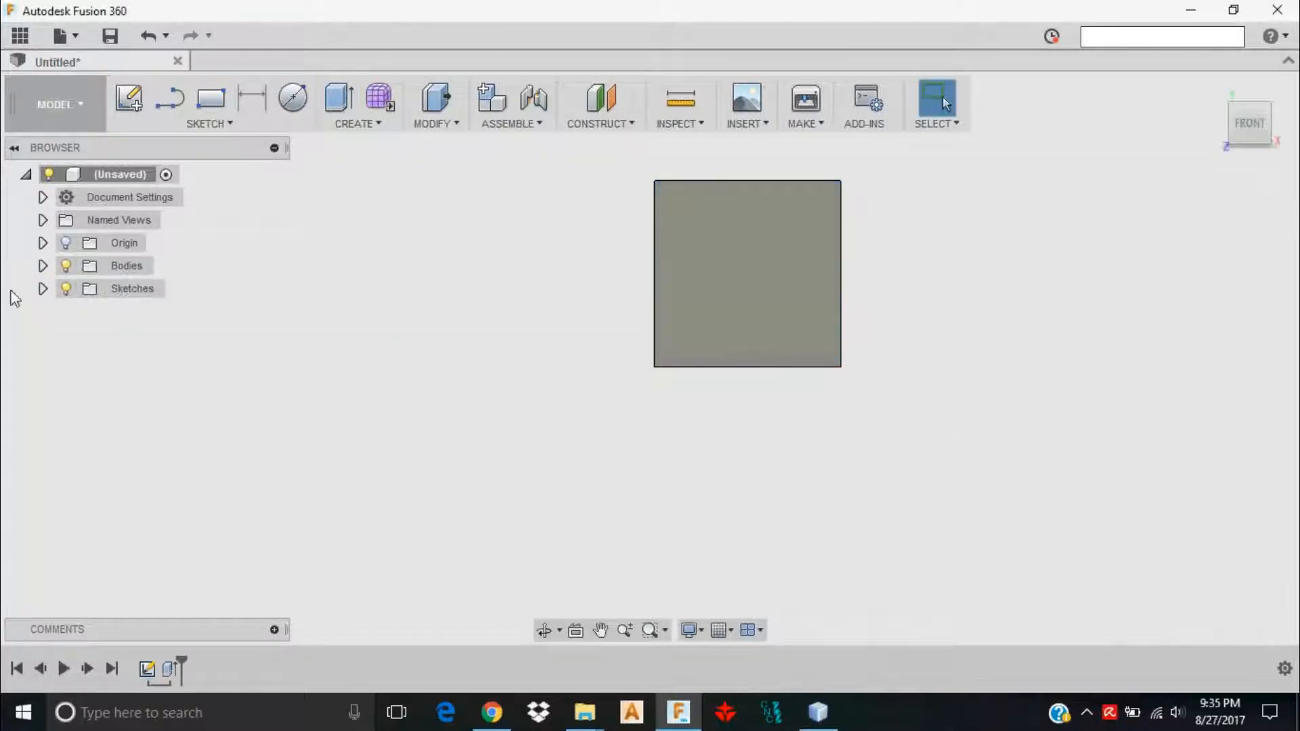
pyautogui.click(43, 266)
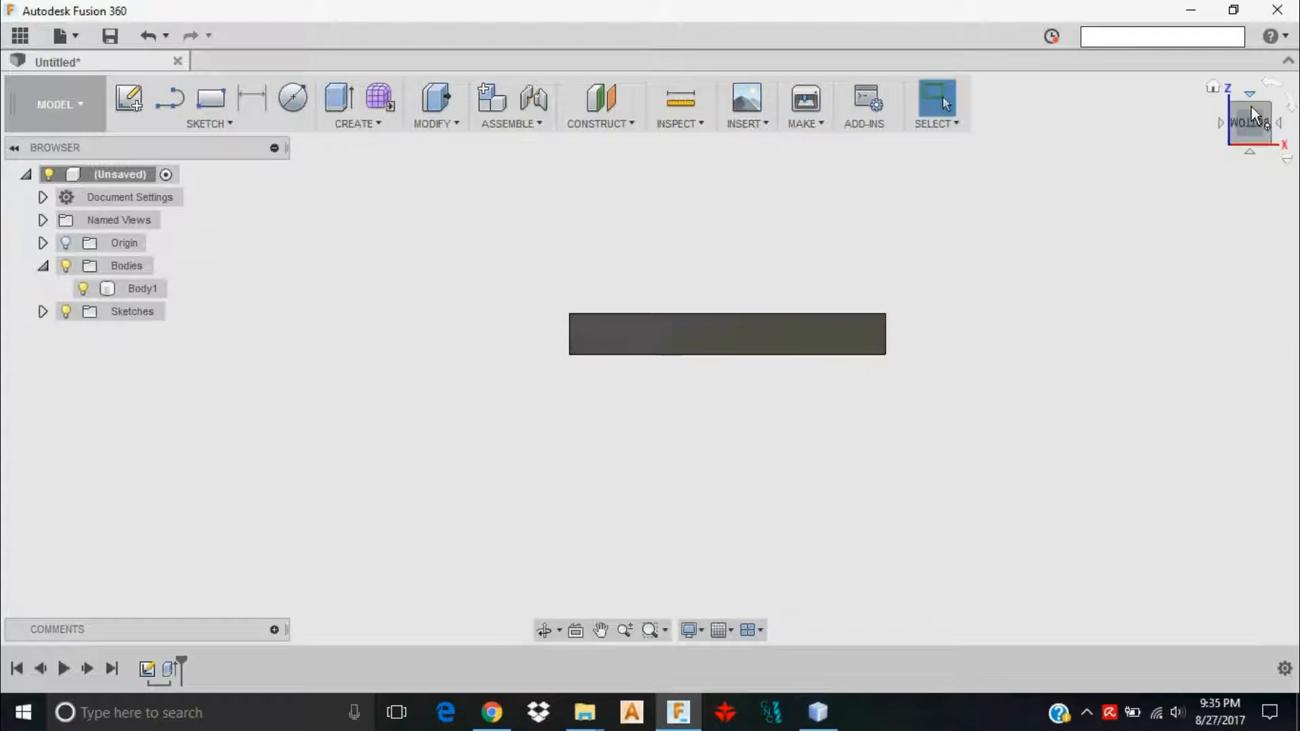
# View the slab from the front and change the workspace from Model to CAM
pyautogui.click(141, 288)
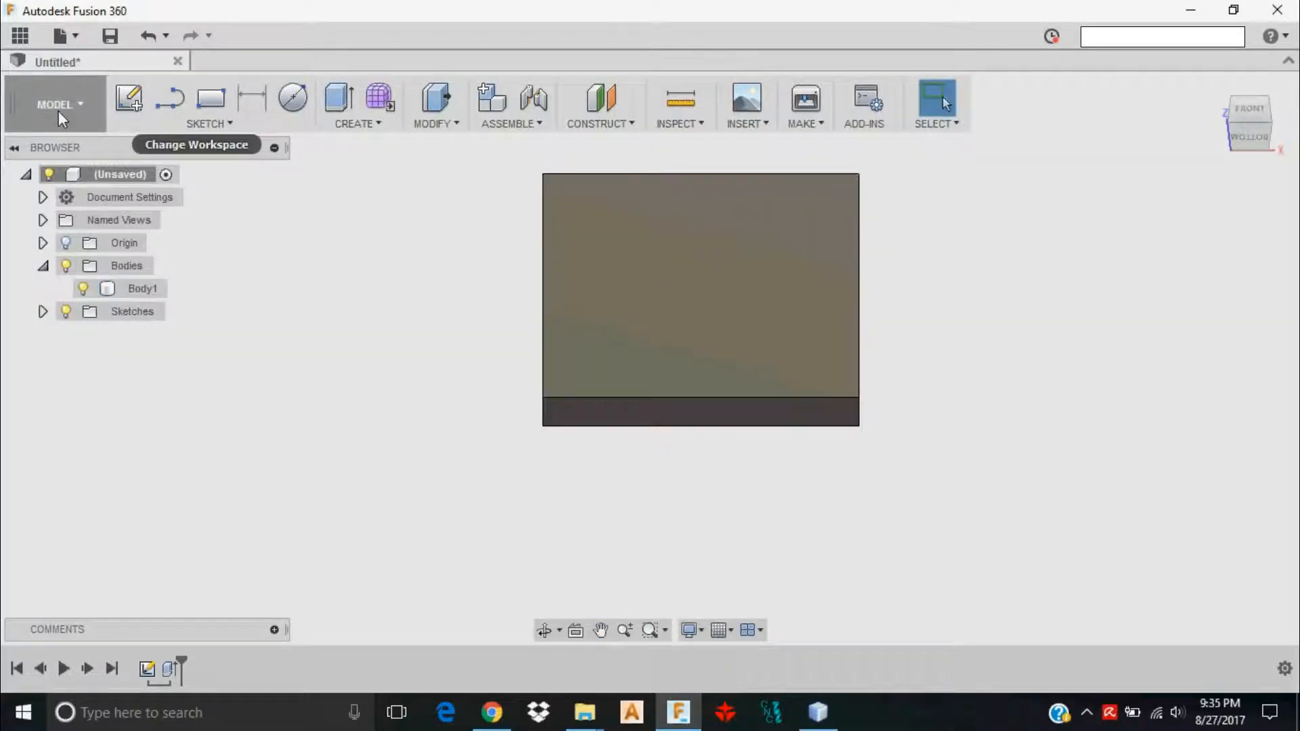
pyautogui.click(58, 104)
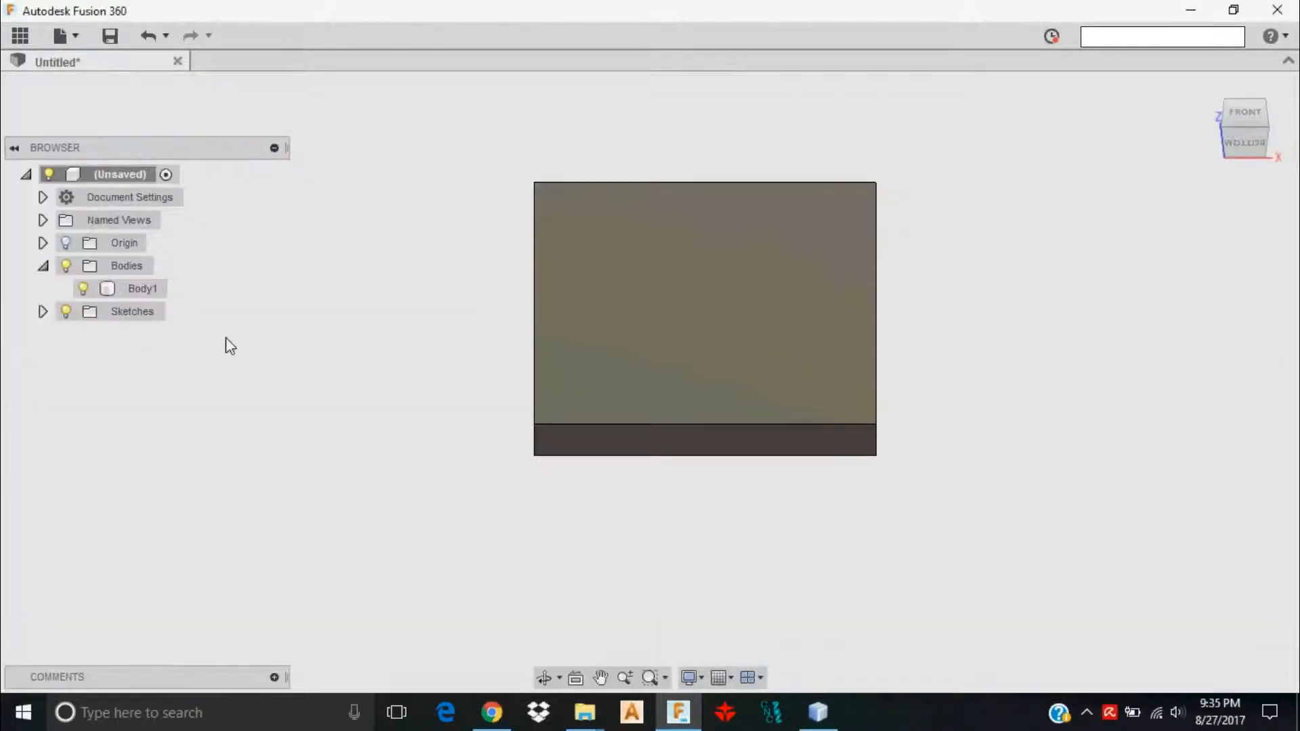
pyautogui.click(55, 104)
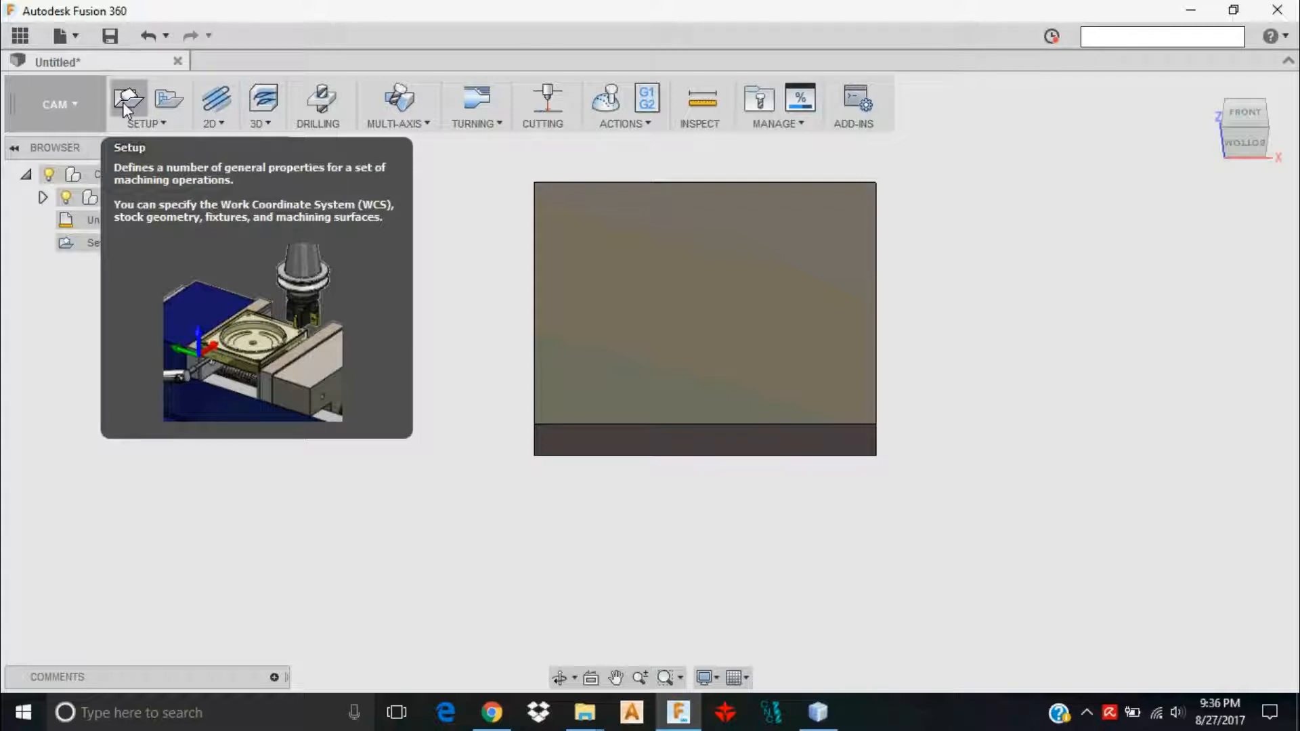
# Create Setup1 with no additional stock and its origin at the body's top centre
pyautogui.click(129, 100)
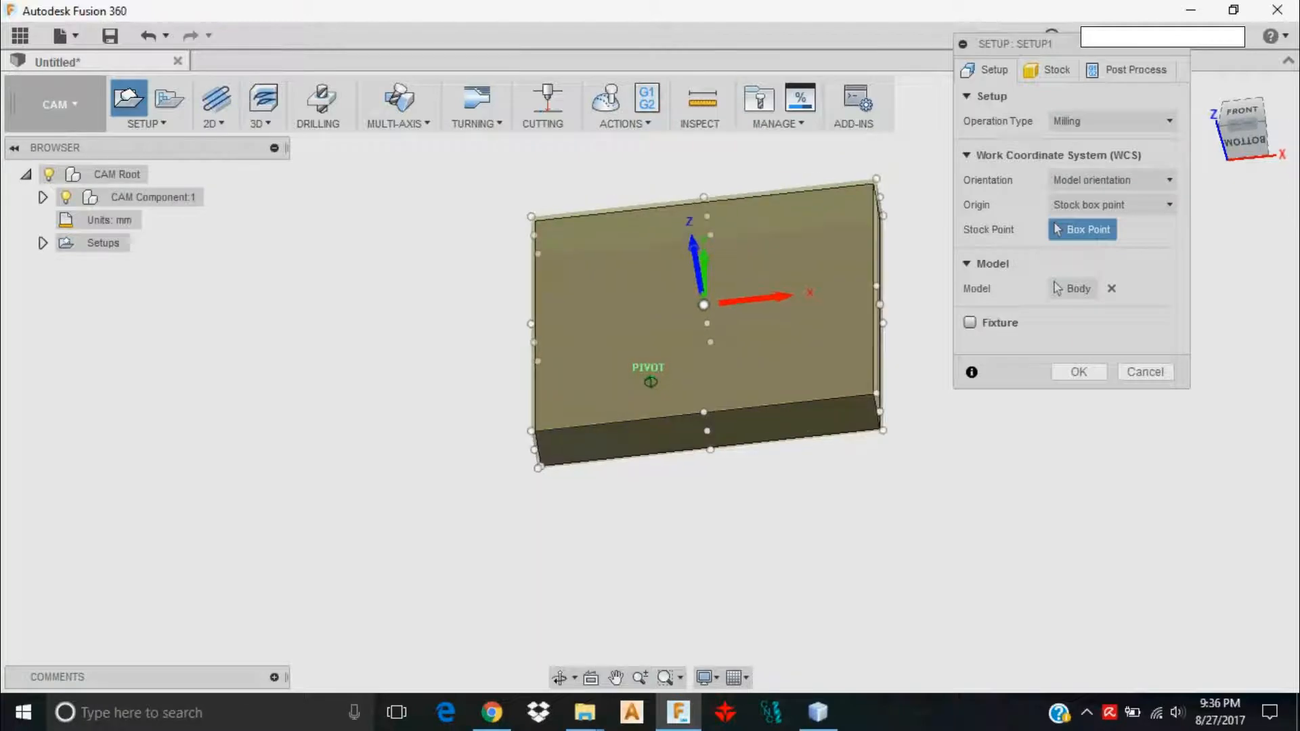
pyautogui.click(1056, 69)
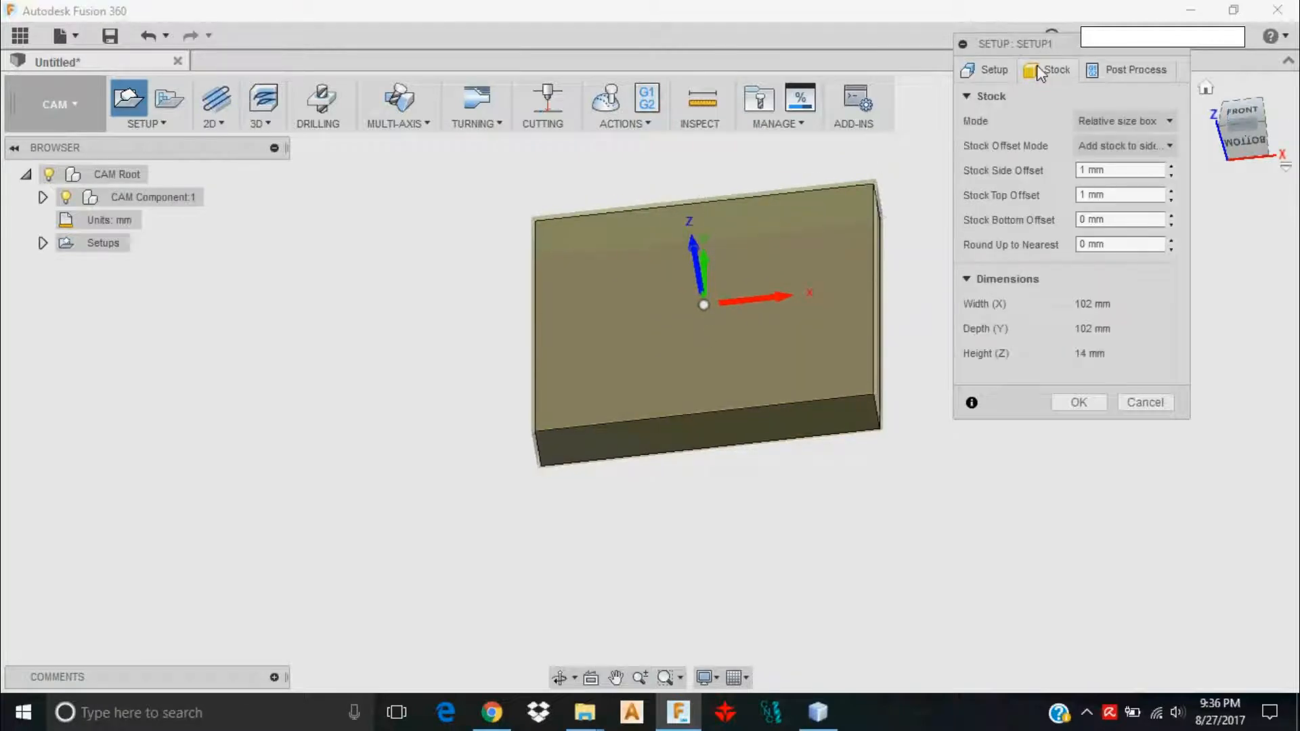
pyautogui.click(1119, 145)
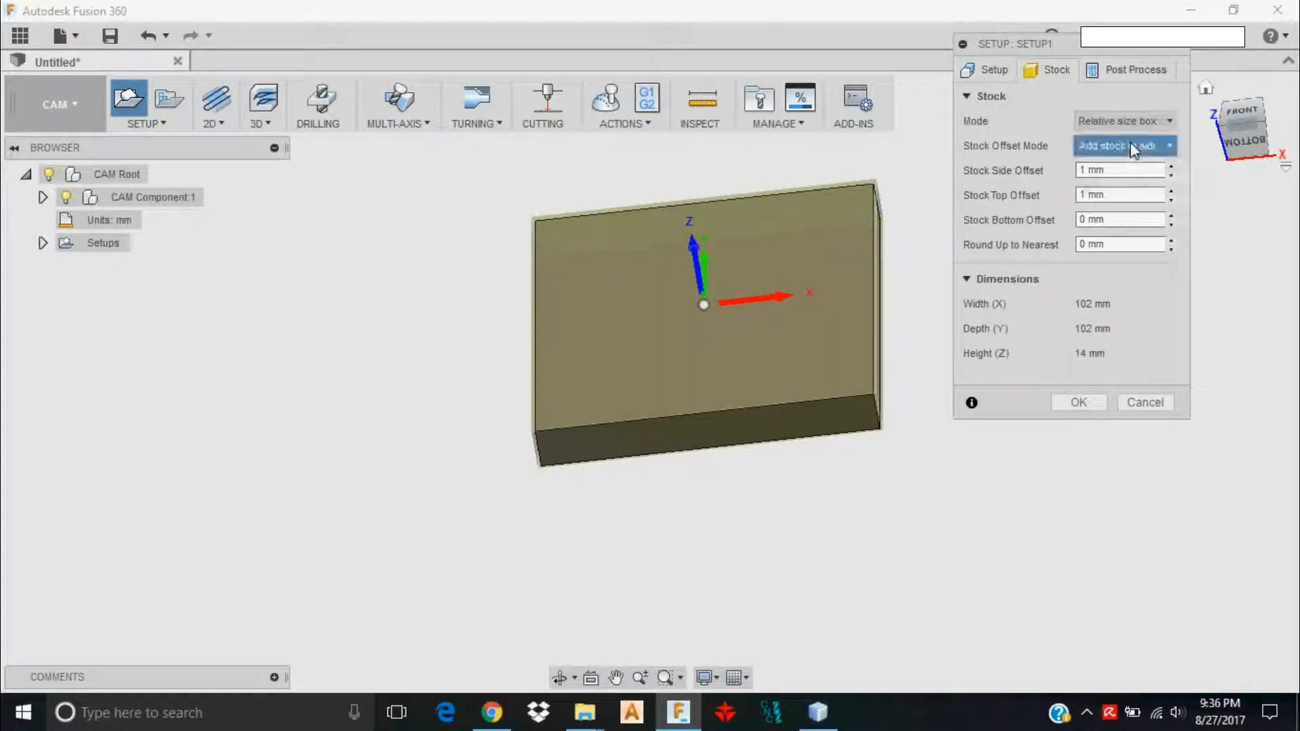
pyautogui.click(1123, 146)
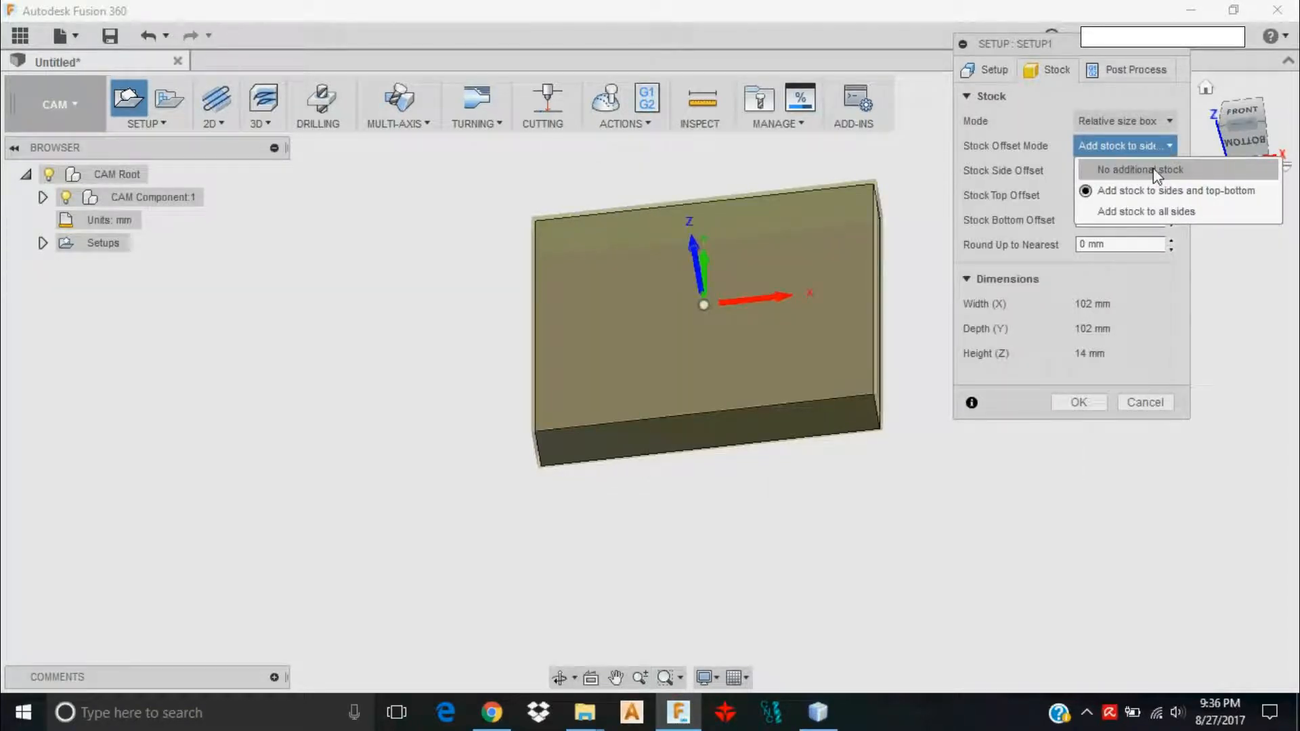
pyautogui.click(1141, 169)
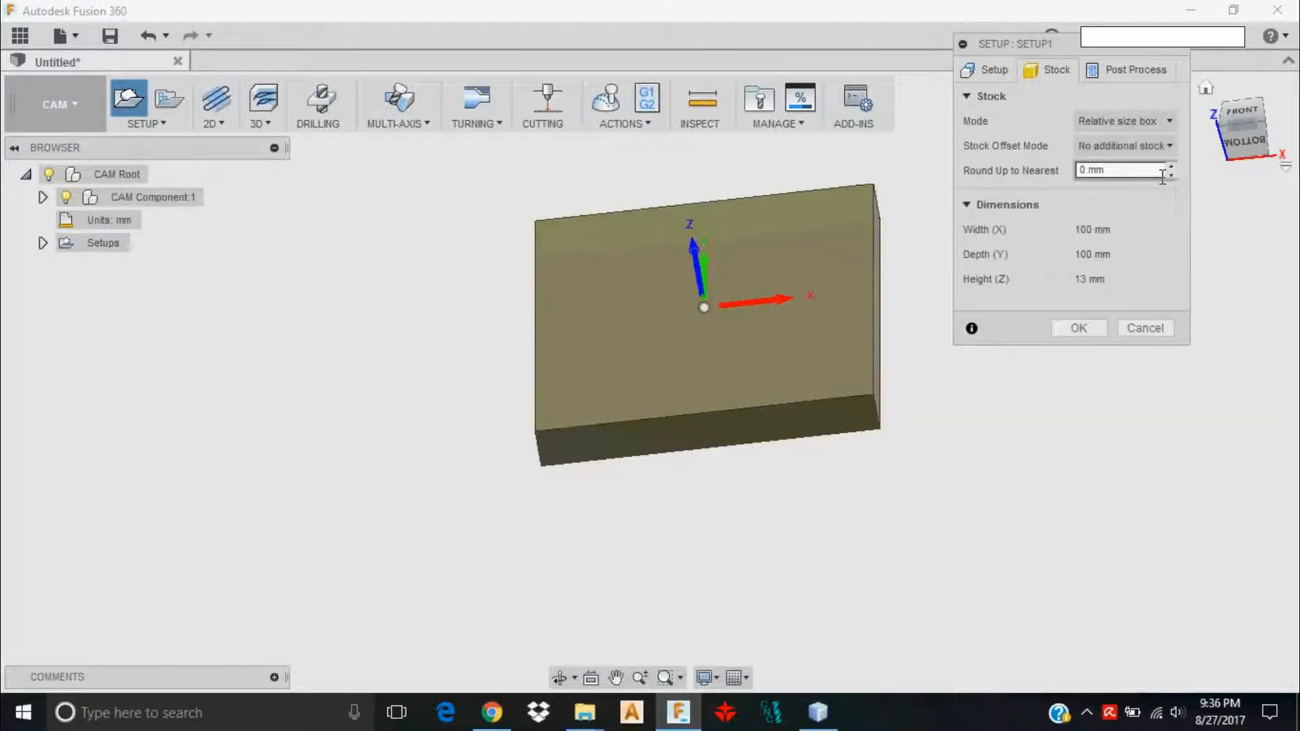
pyautogui.click(993, 70)
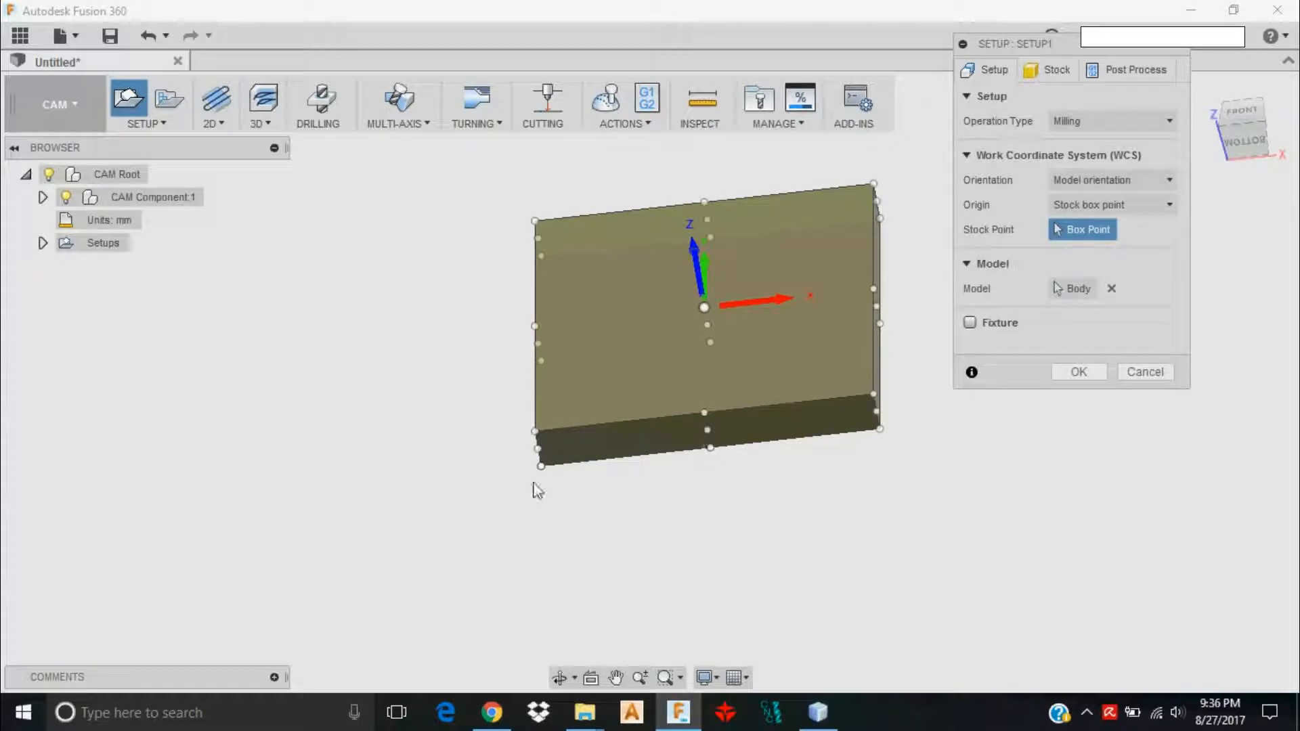
pyautogui.moveTo(861, 402)
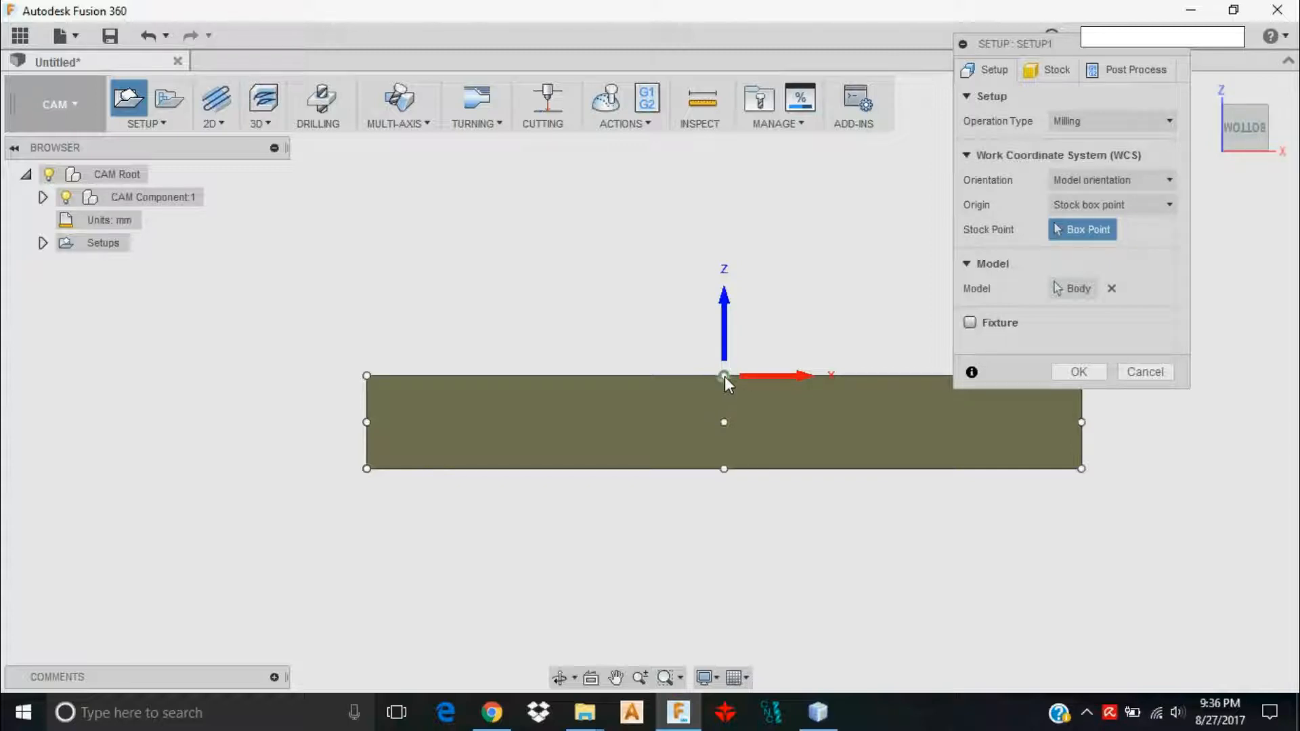
pyautogui.moveTo(723, 381)
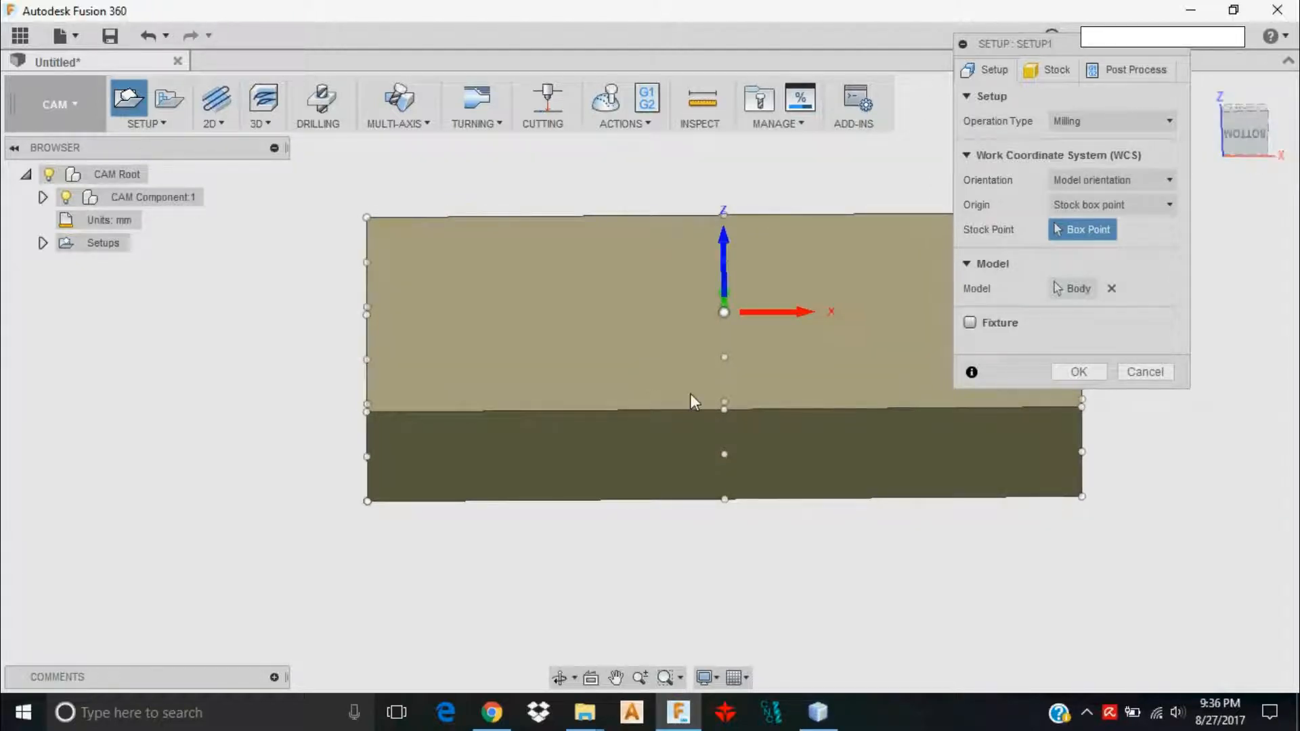
pyautogui.click(1079, 371)
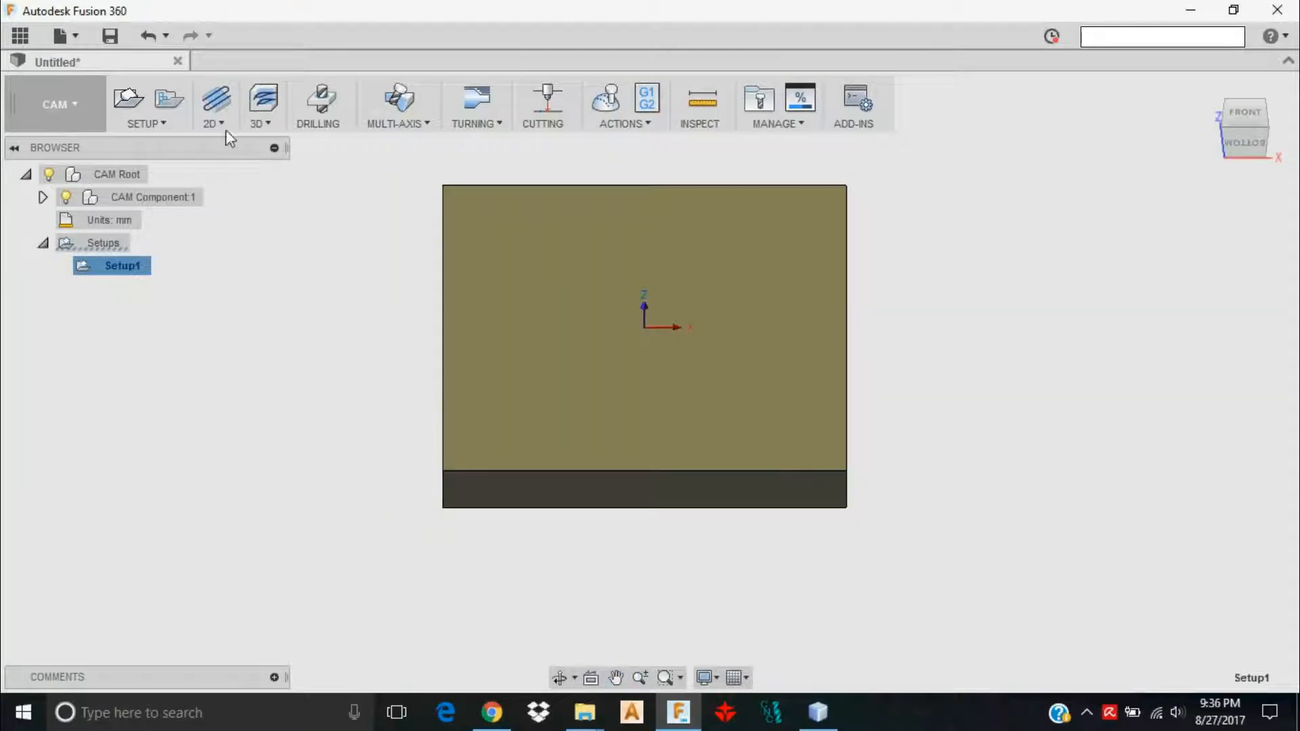
# Start a 2D Contour chaining the slab's bottom edge, then view its Tool tab
pyautogui.click(213, 104)
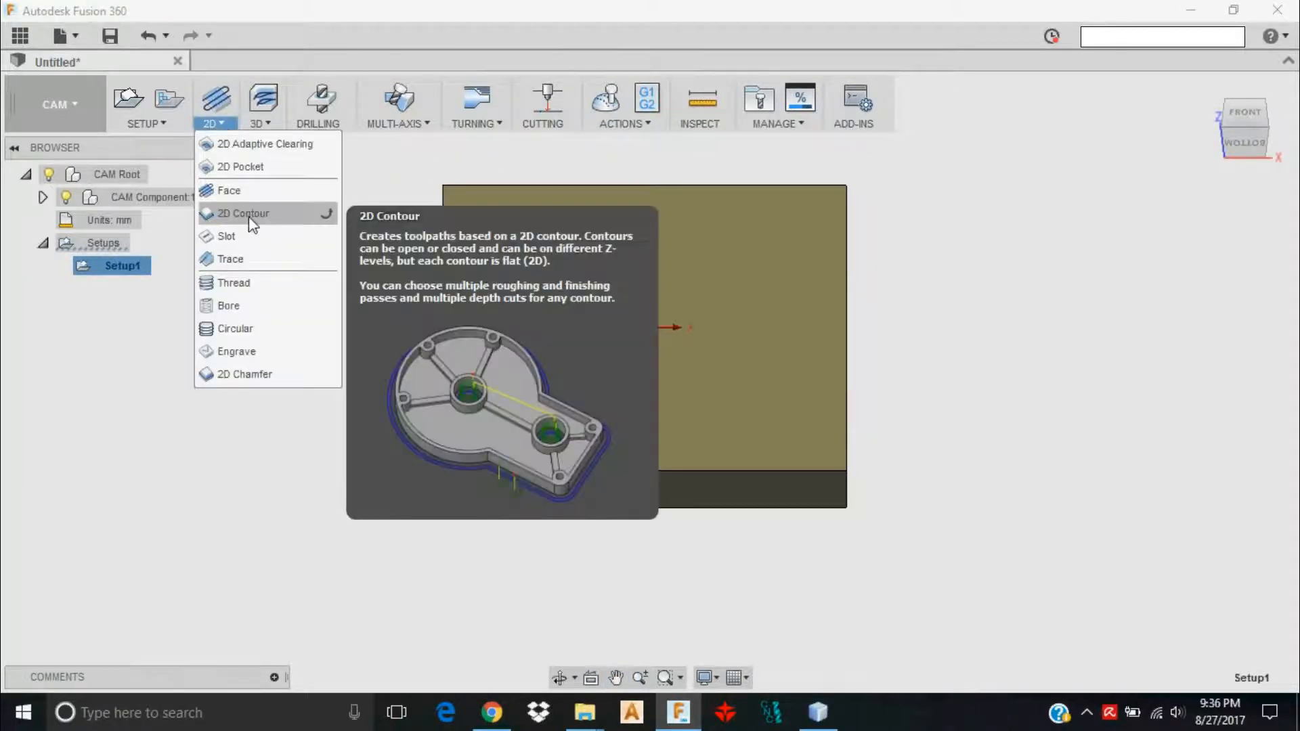
pyautogui.click(243, 213)
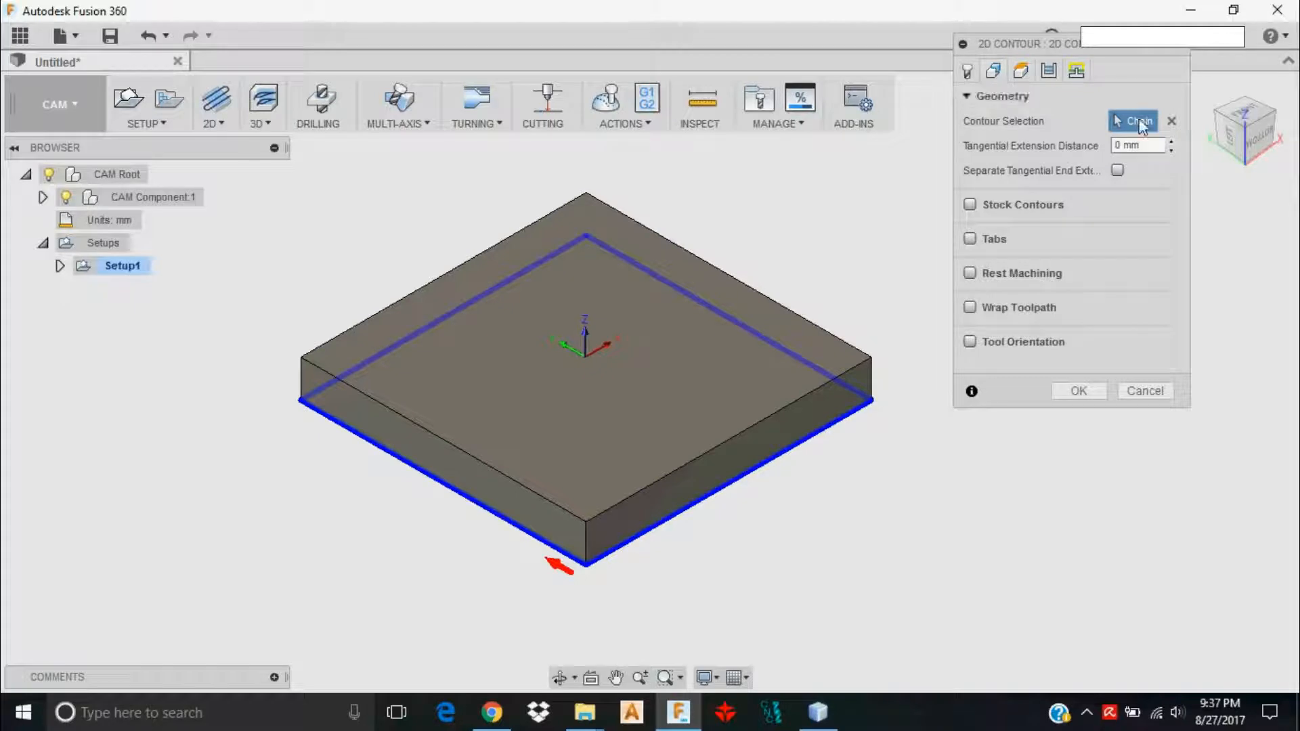
pyautogui.moveTo(718, 506)
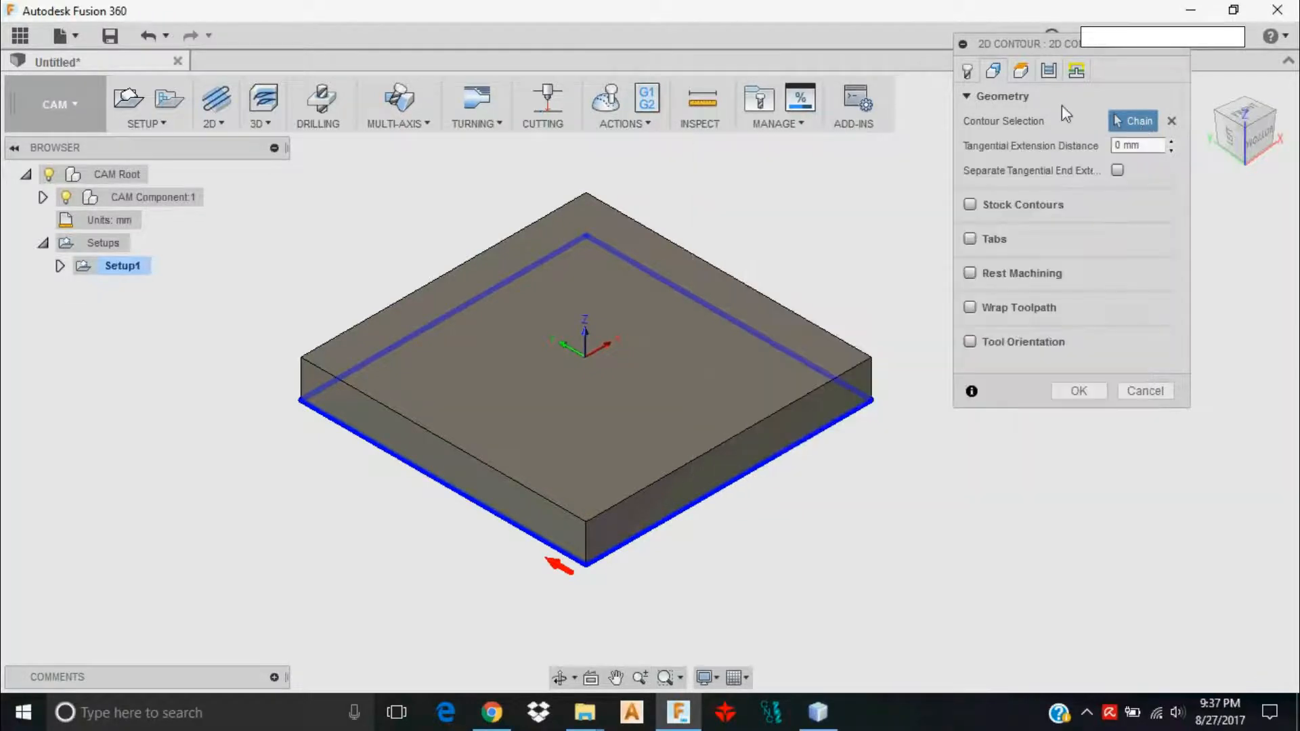
pyautogui.click(993, 70)
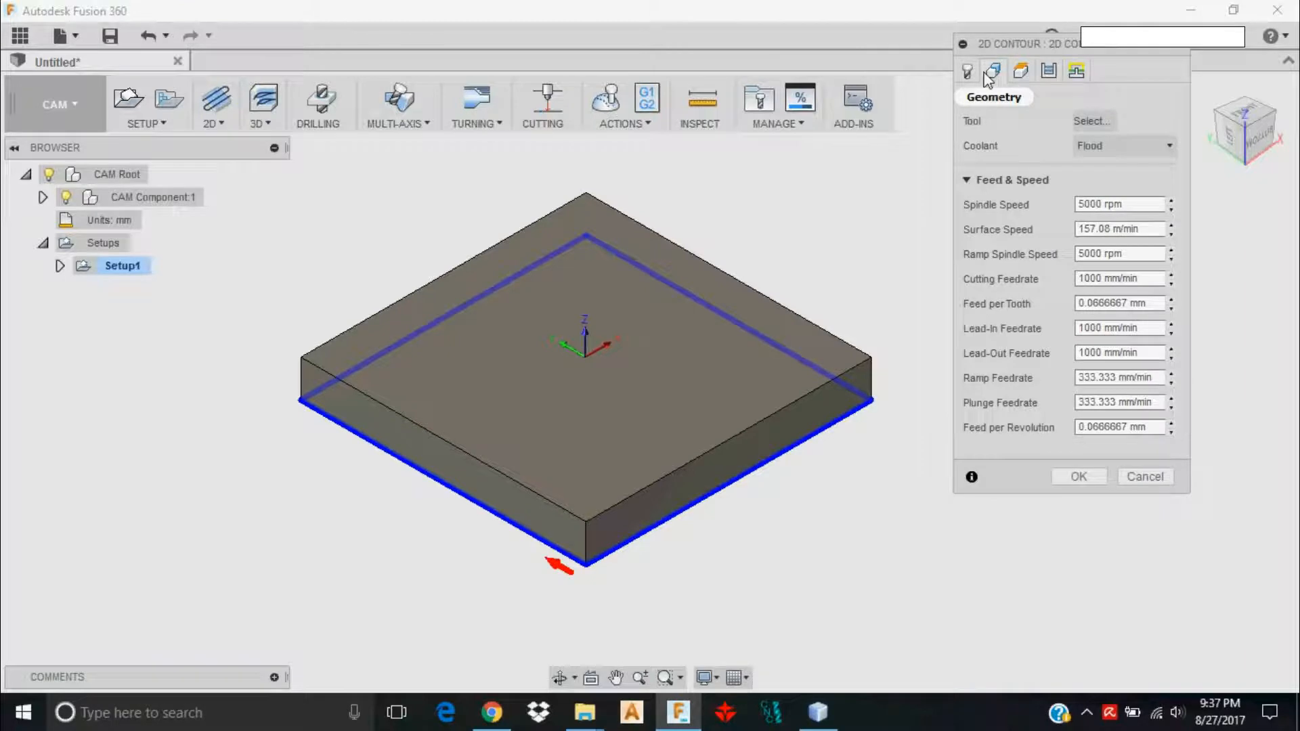
# Open the tool library from the 2D Contour's Tool tab
pyautogui.click(967, 70)
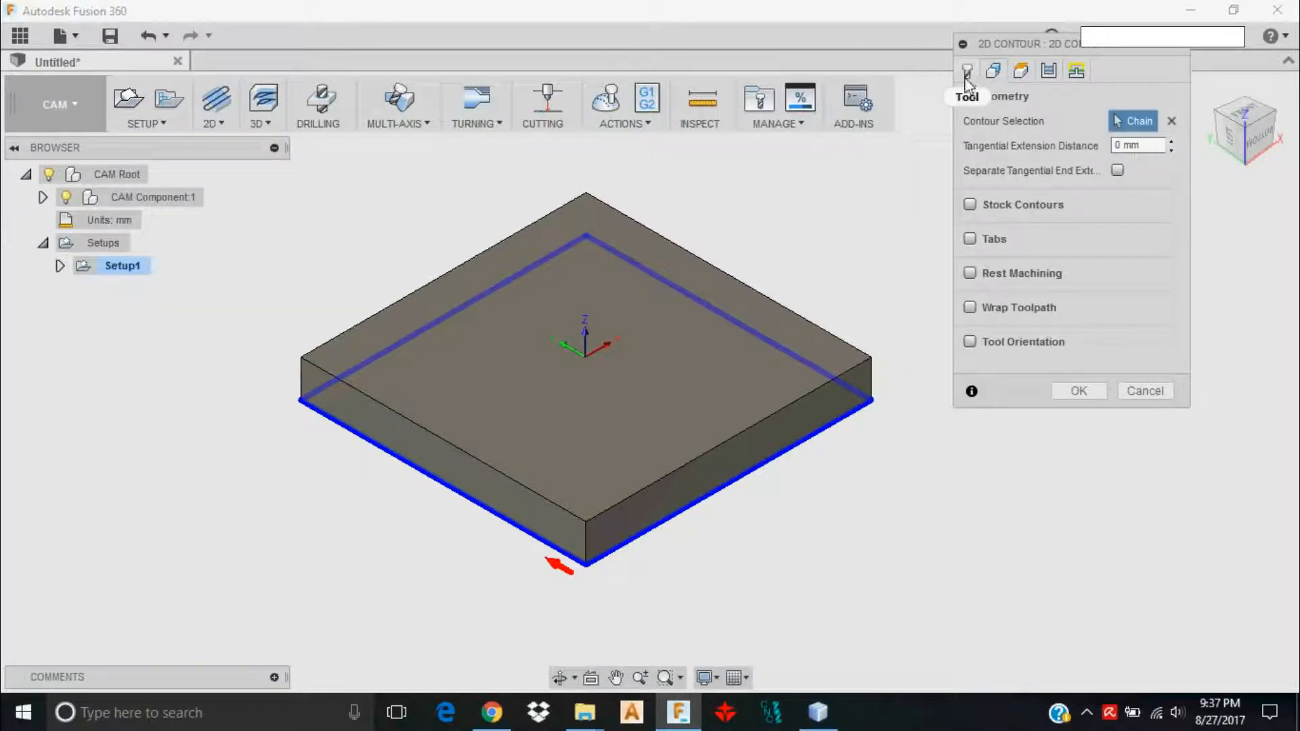
pyautogui.click(966, 69)
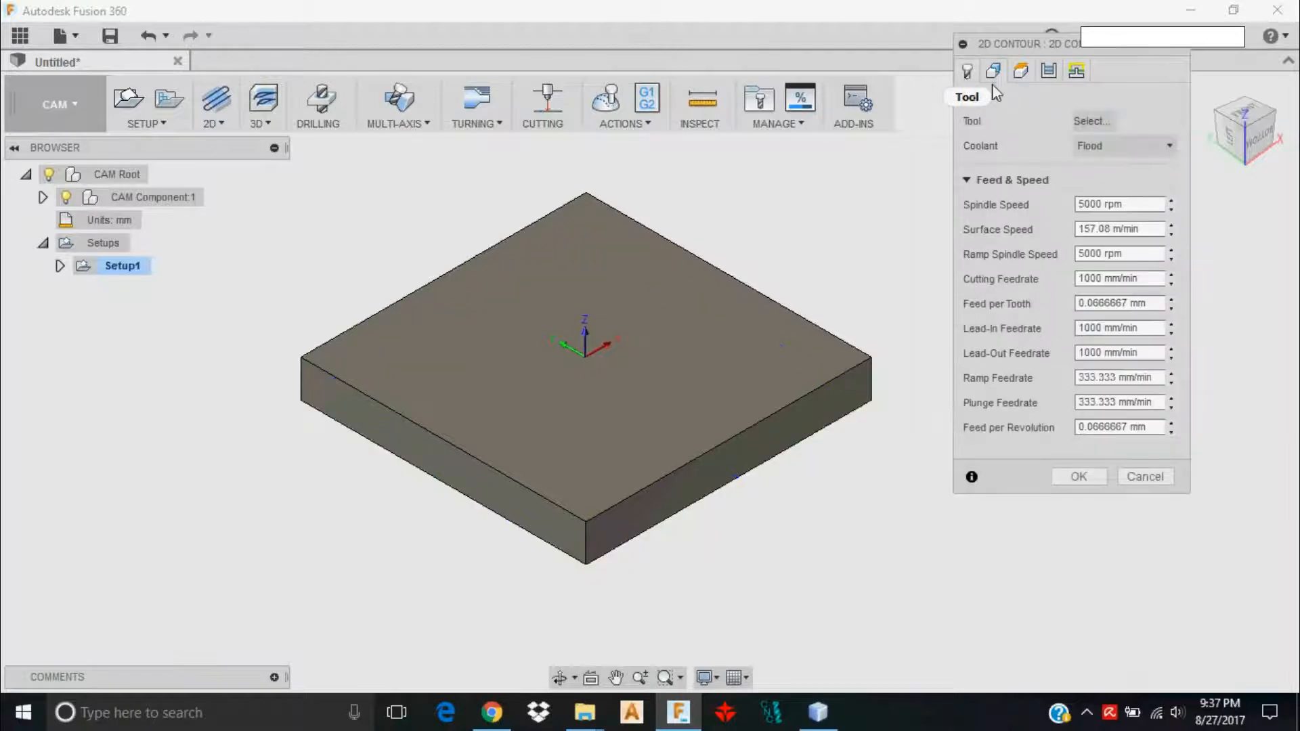
pyautogui.click(1092, 120)
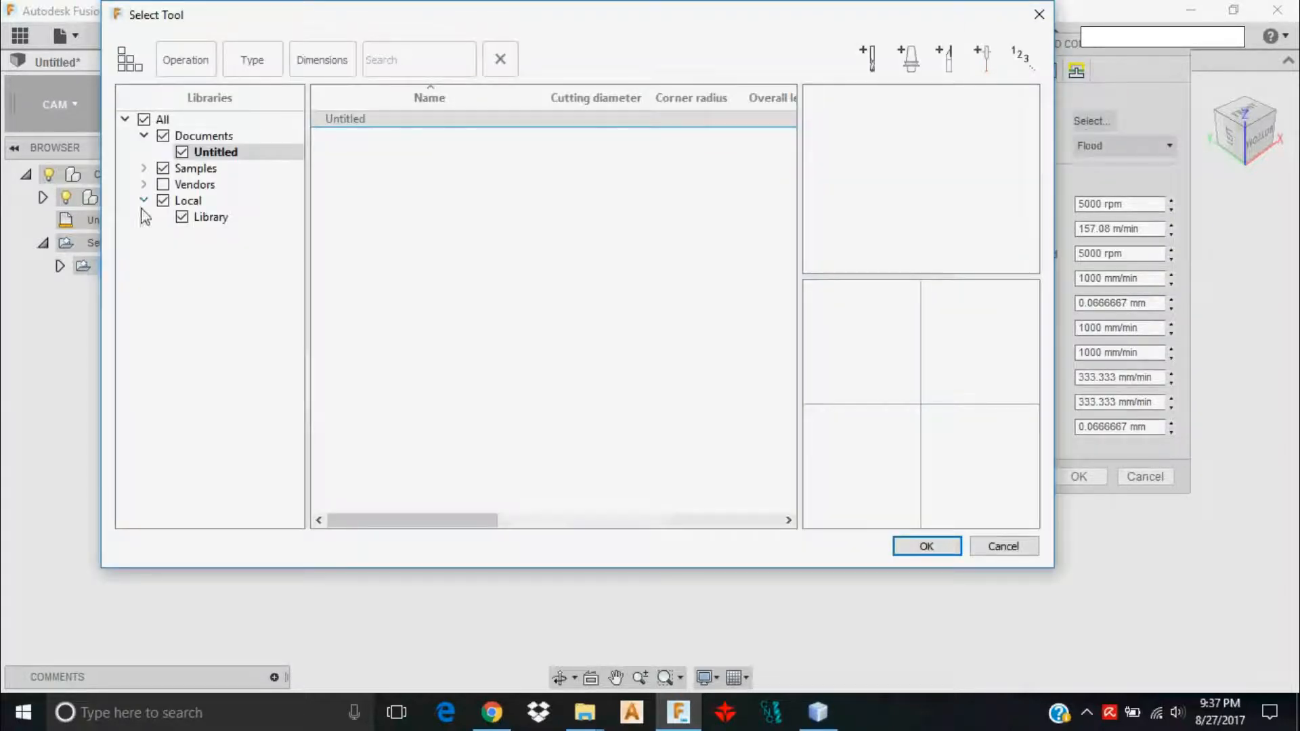
# Browse Samples, filter by contour operation, and pick the Ø6.35 mm flat endmill
pyautogui.click(195, 168)
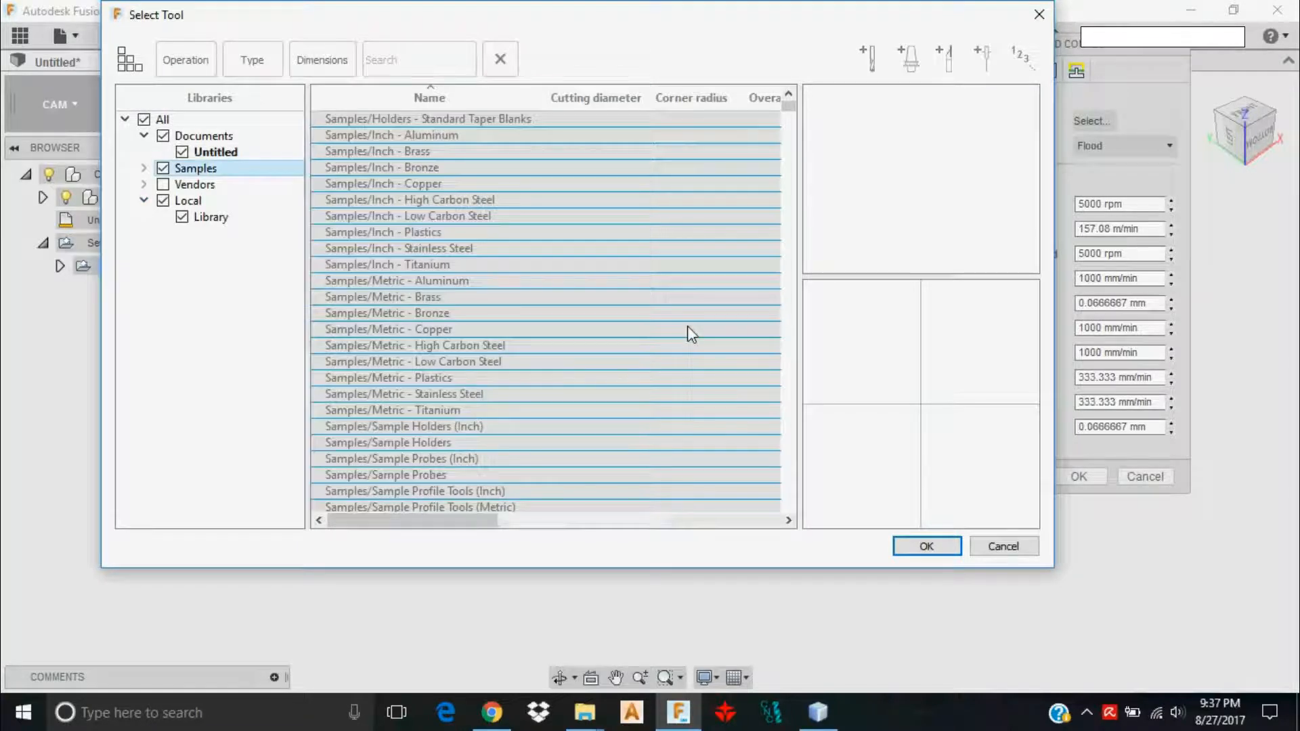
pyautogui.click(186, 60)
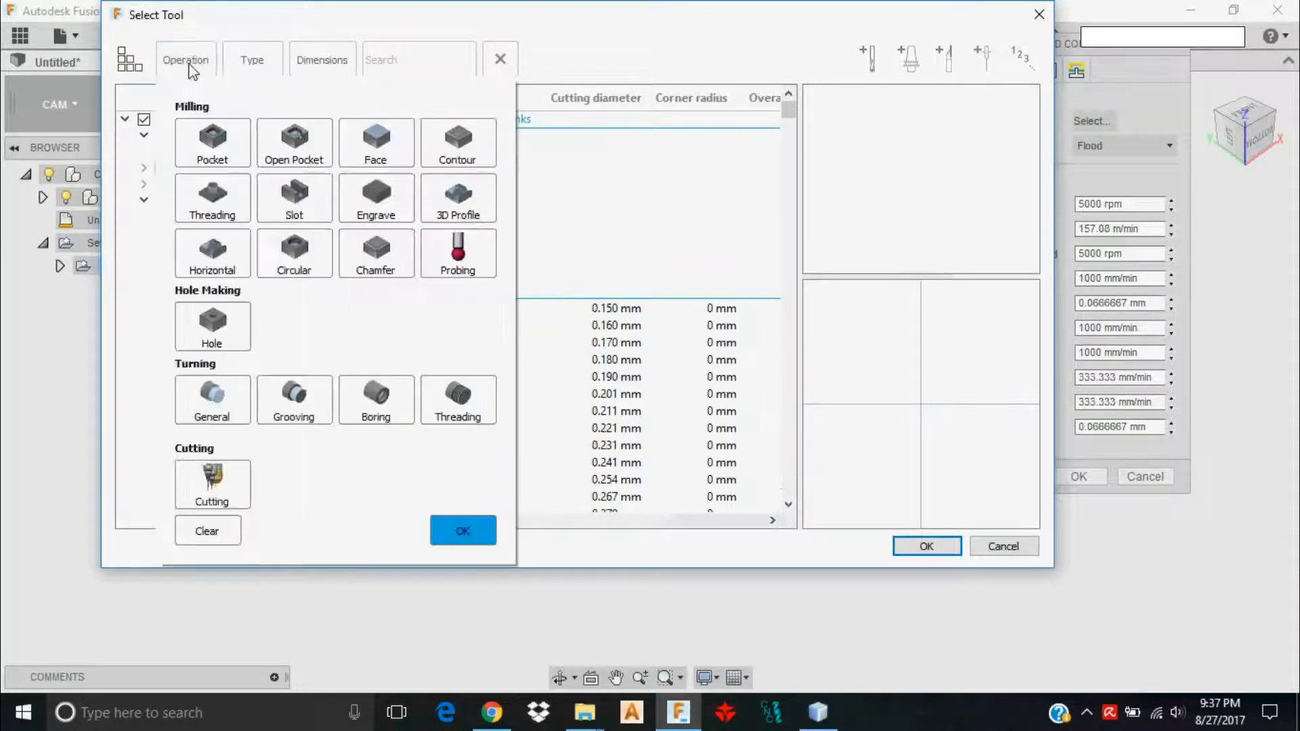
pyautogui.click(212, 141)
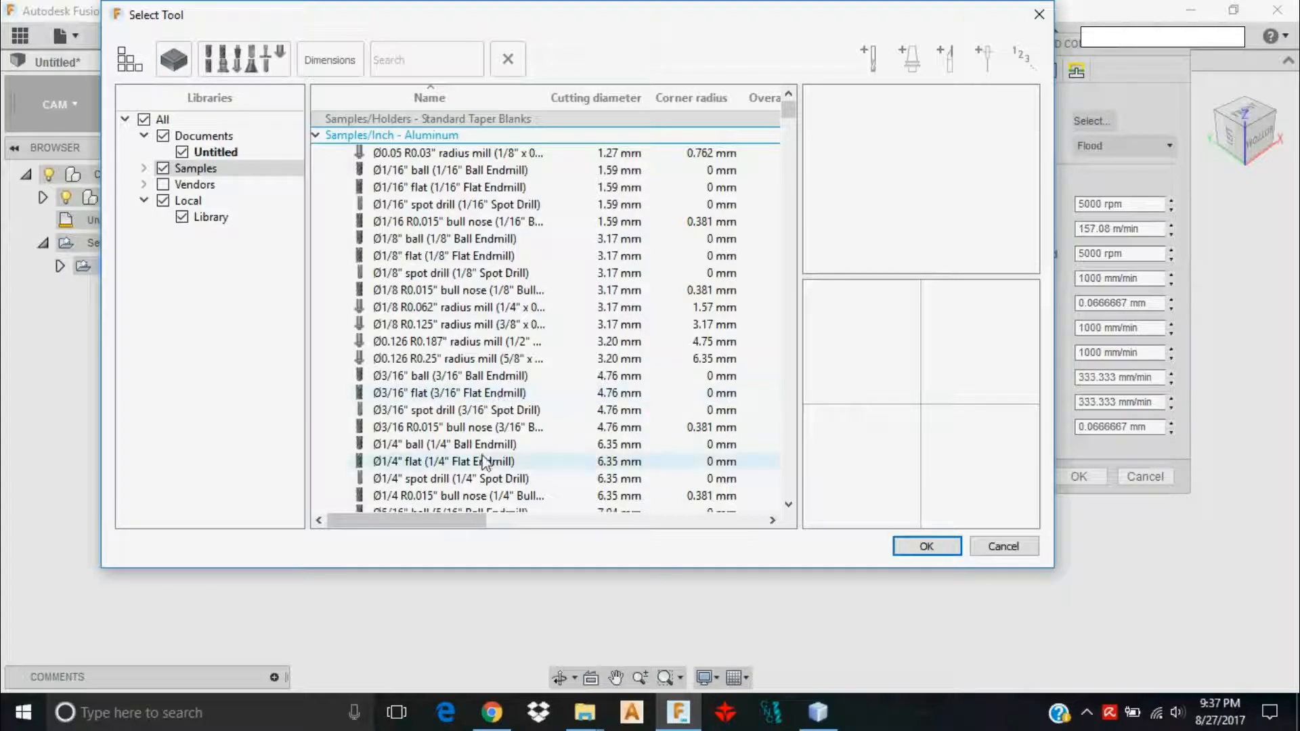
pyautogui.click(443, 461)
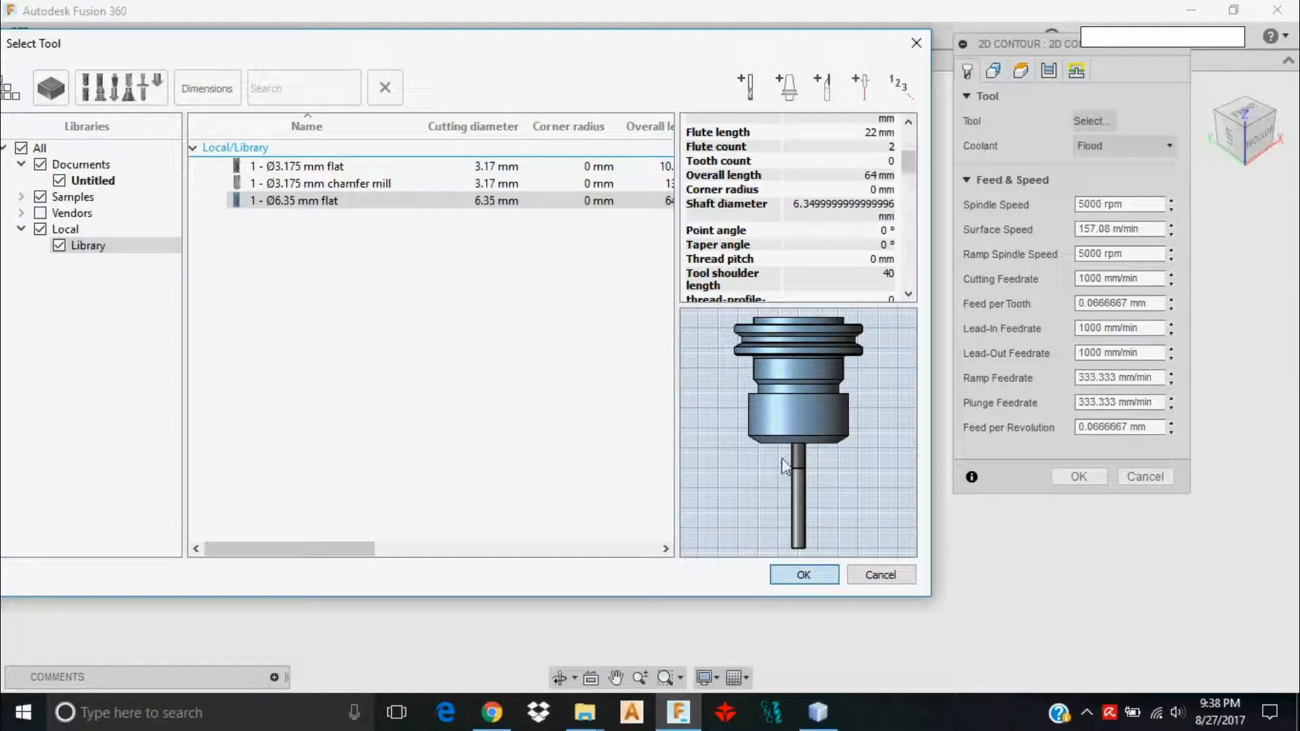
pyautogui.click(801, 574)
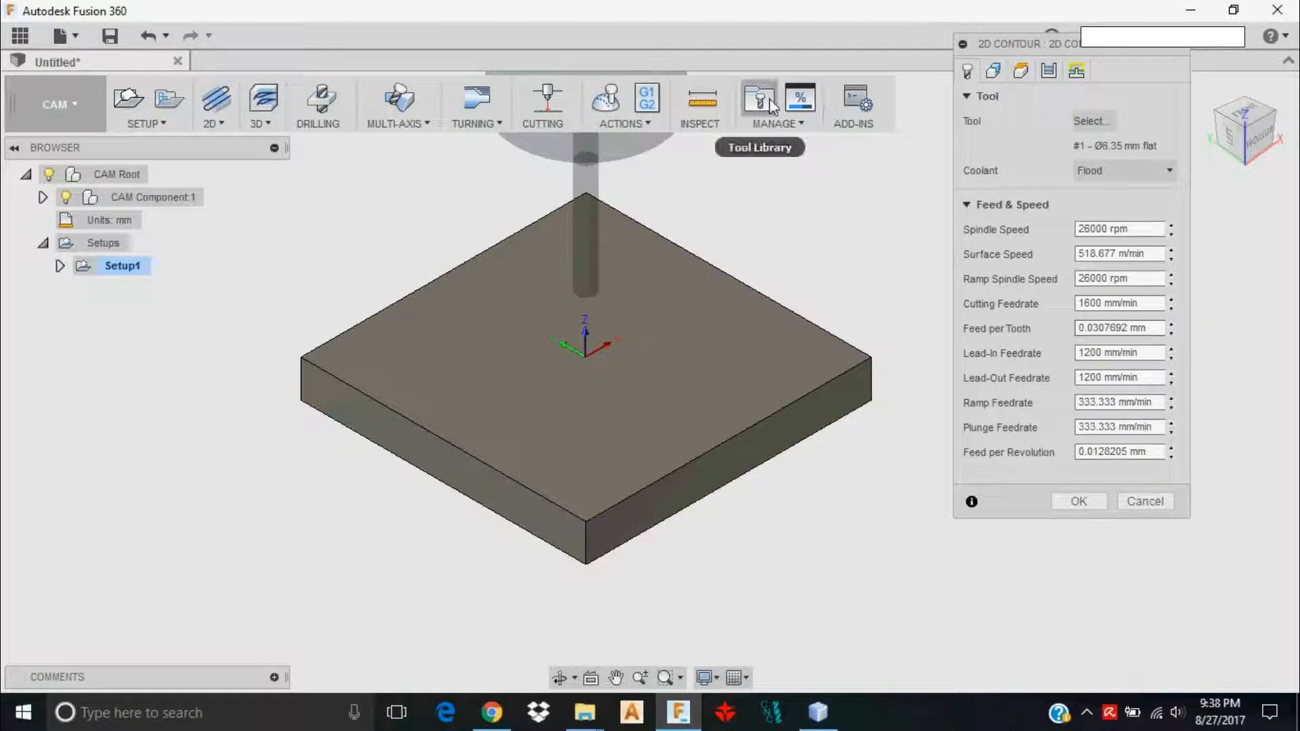
pyautogui.moveTo(757, 100)
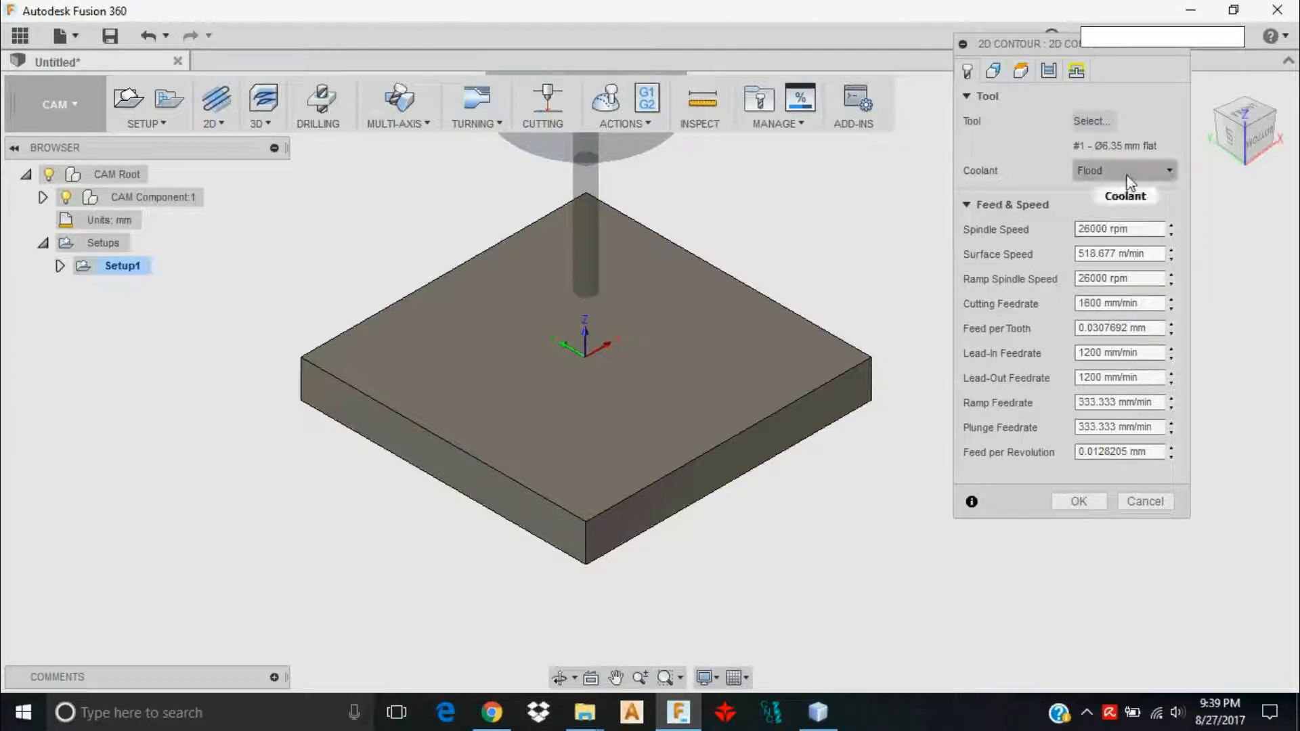
pyautogui.click(1123, 170)
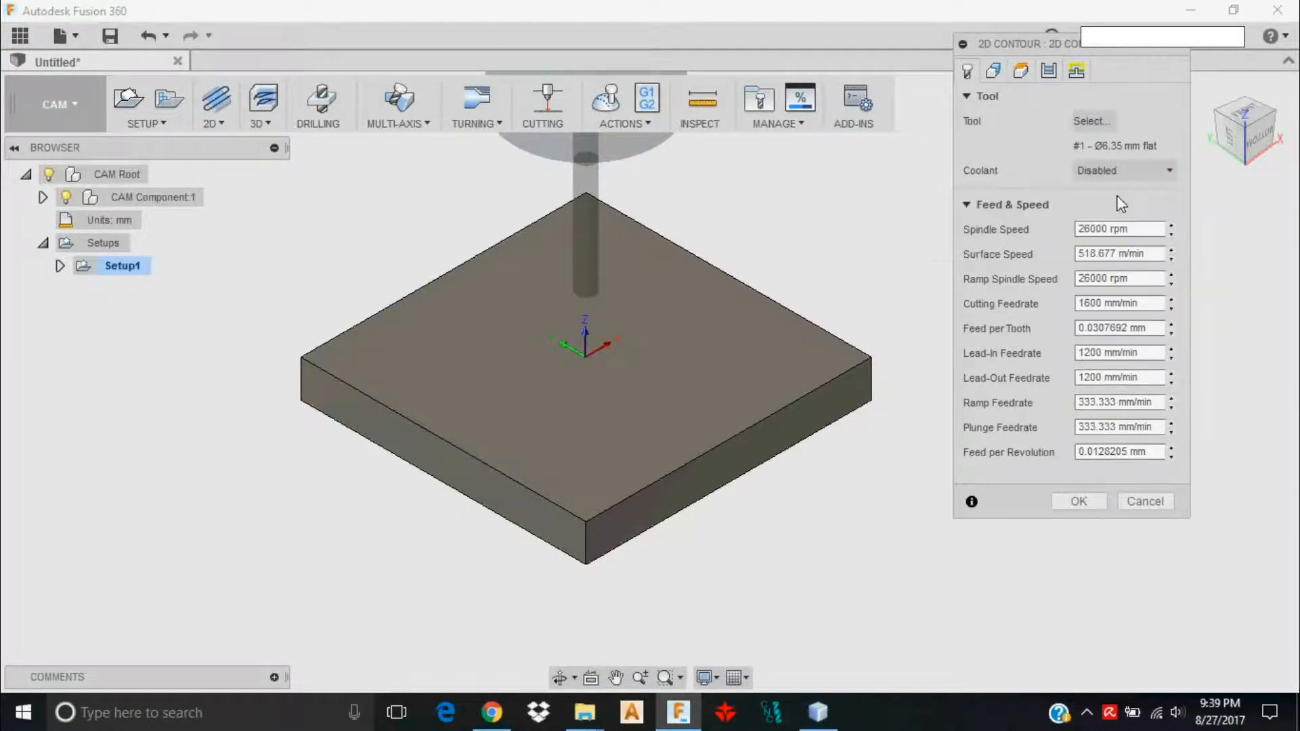
pyautogui.moveTo(1118, 265)
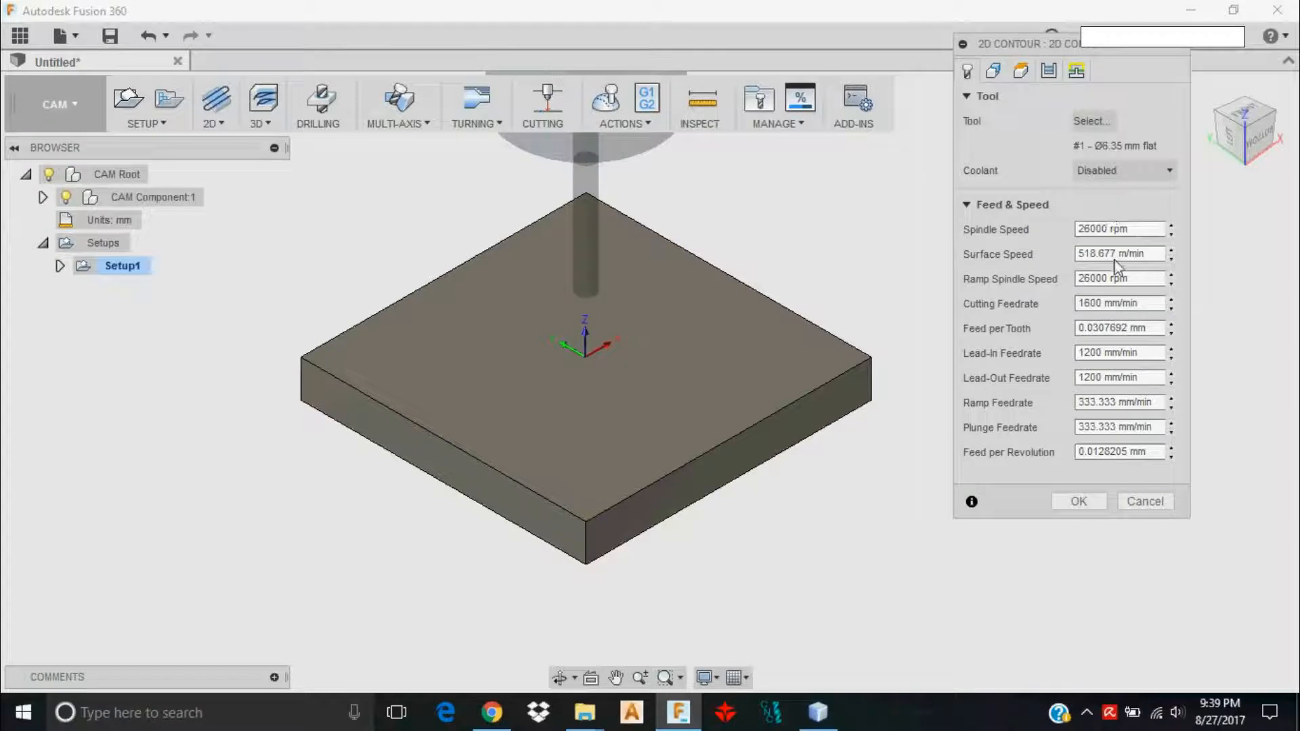
pyautogui.click(1121, 170)
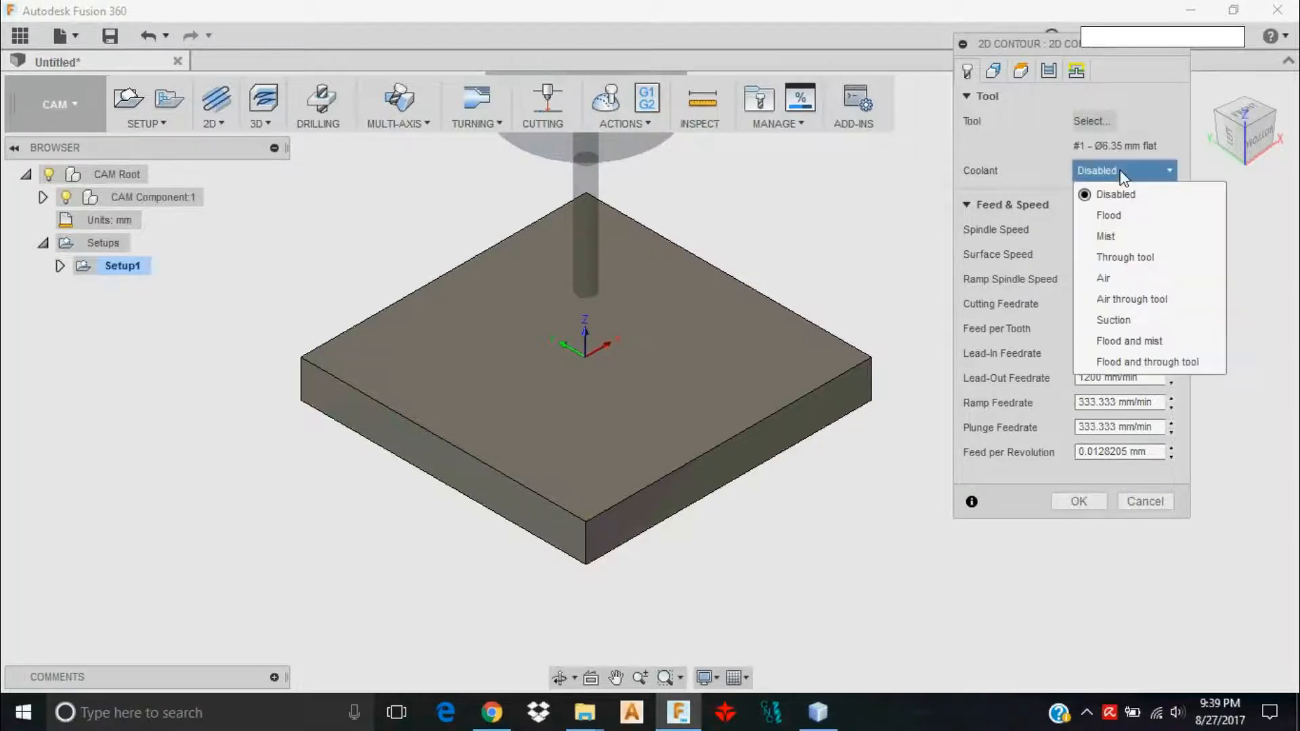
pyautogui.click(1115, 195)
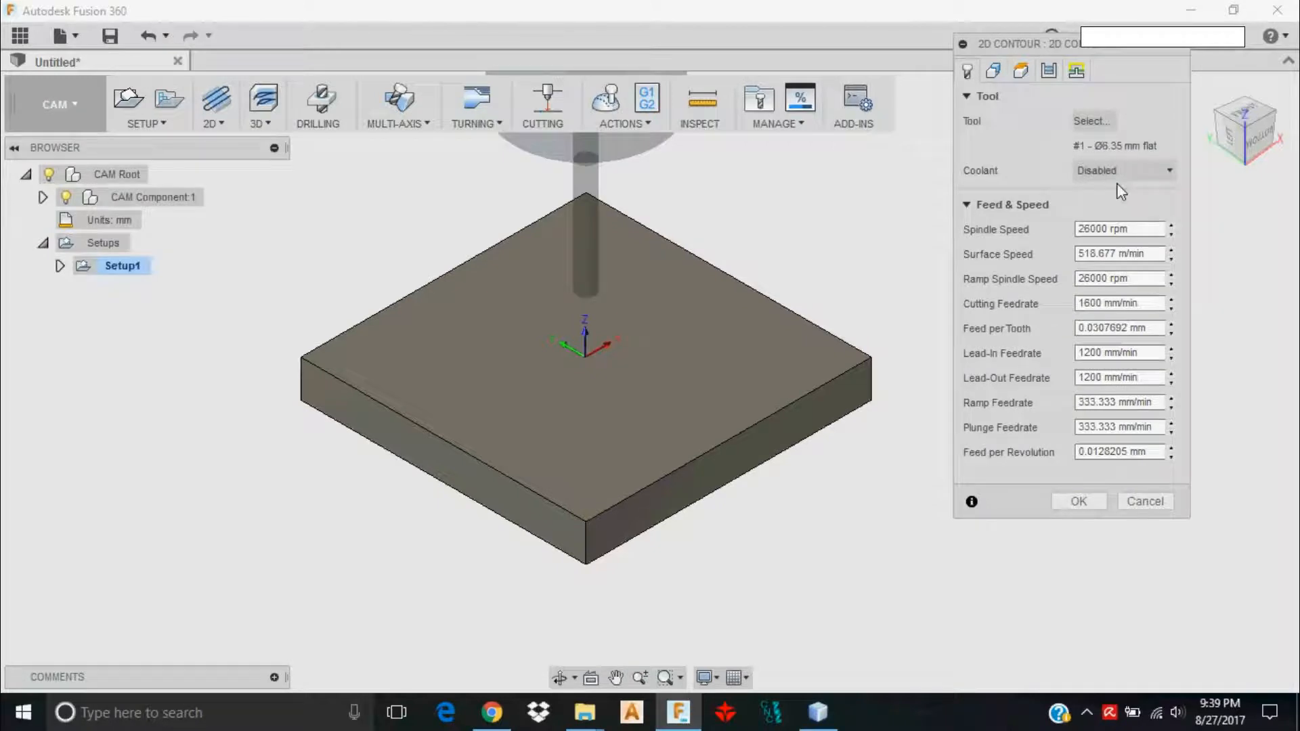
pyautogui.click(1115, 229)
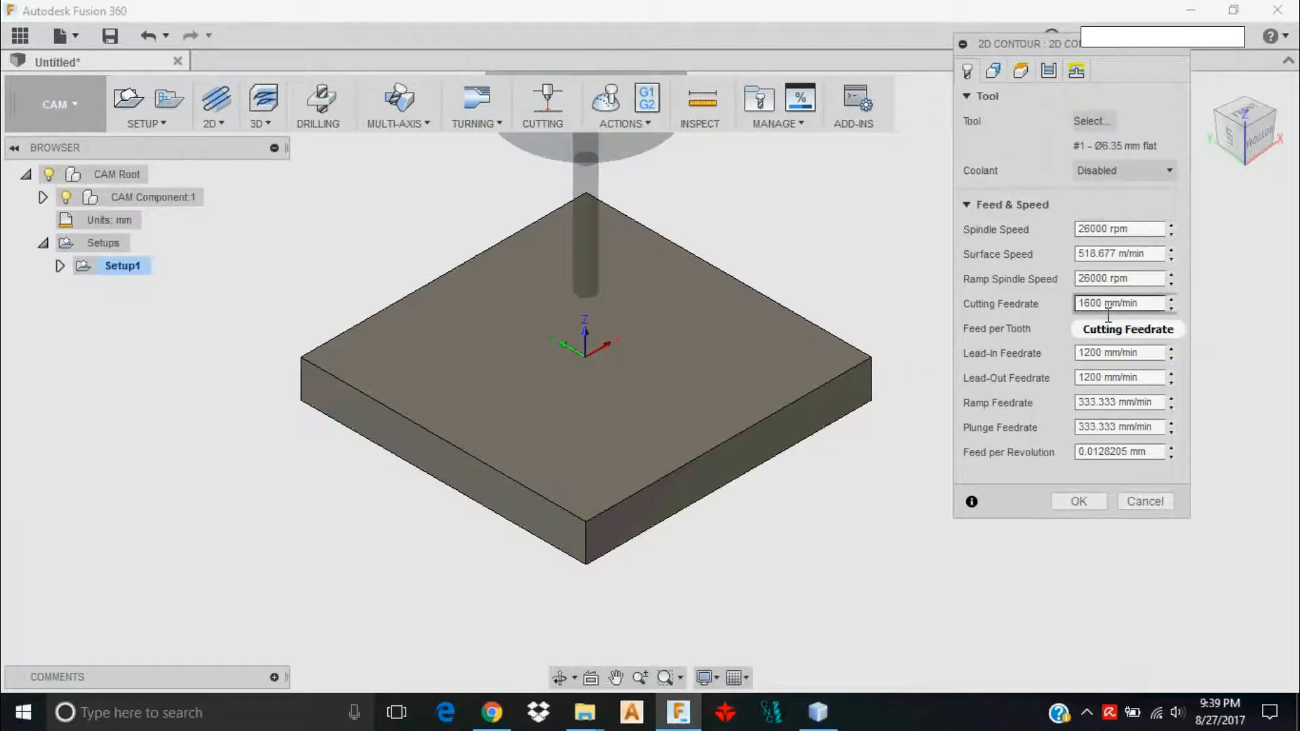
# Enter feedrates: 2200 cutting, 2000 lead-in, lead-out and ramp, 300 plunge
pyautogui.click(1119, 328)
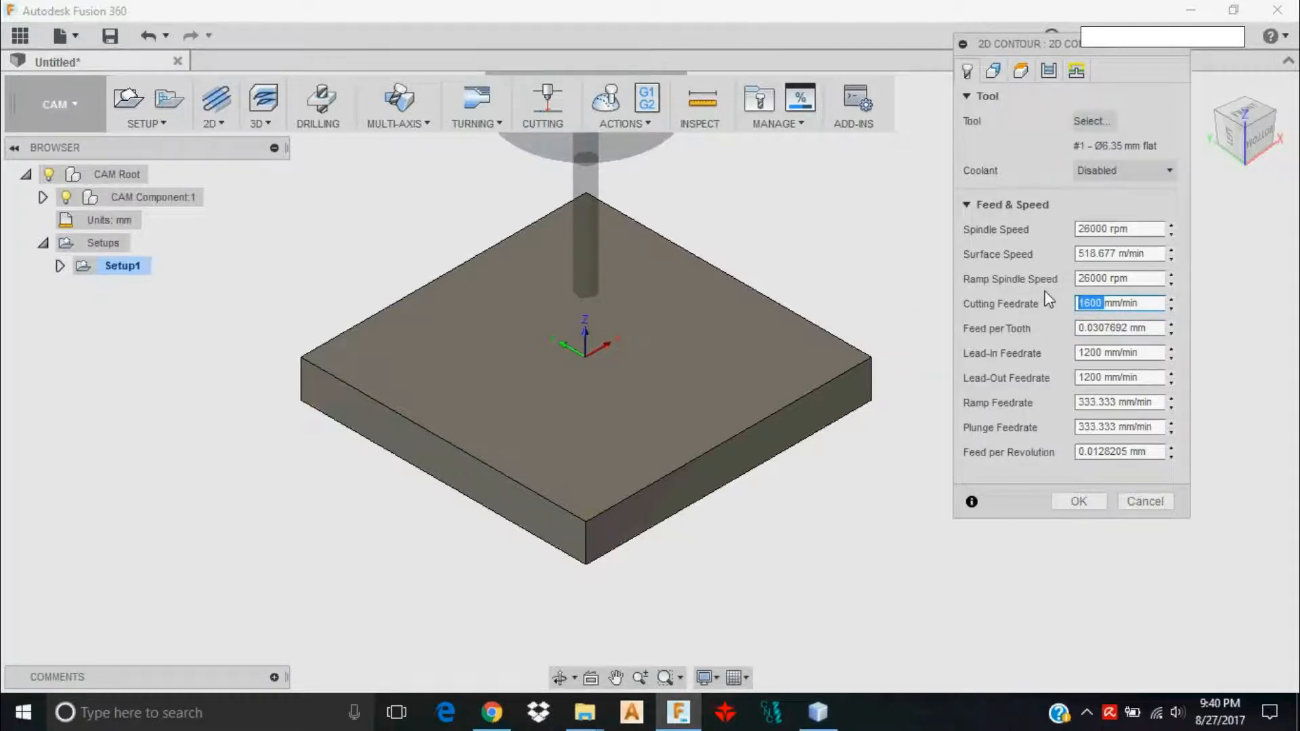
pyautogui.write('2200')
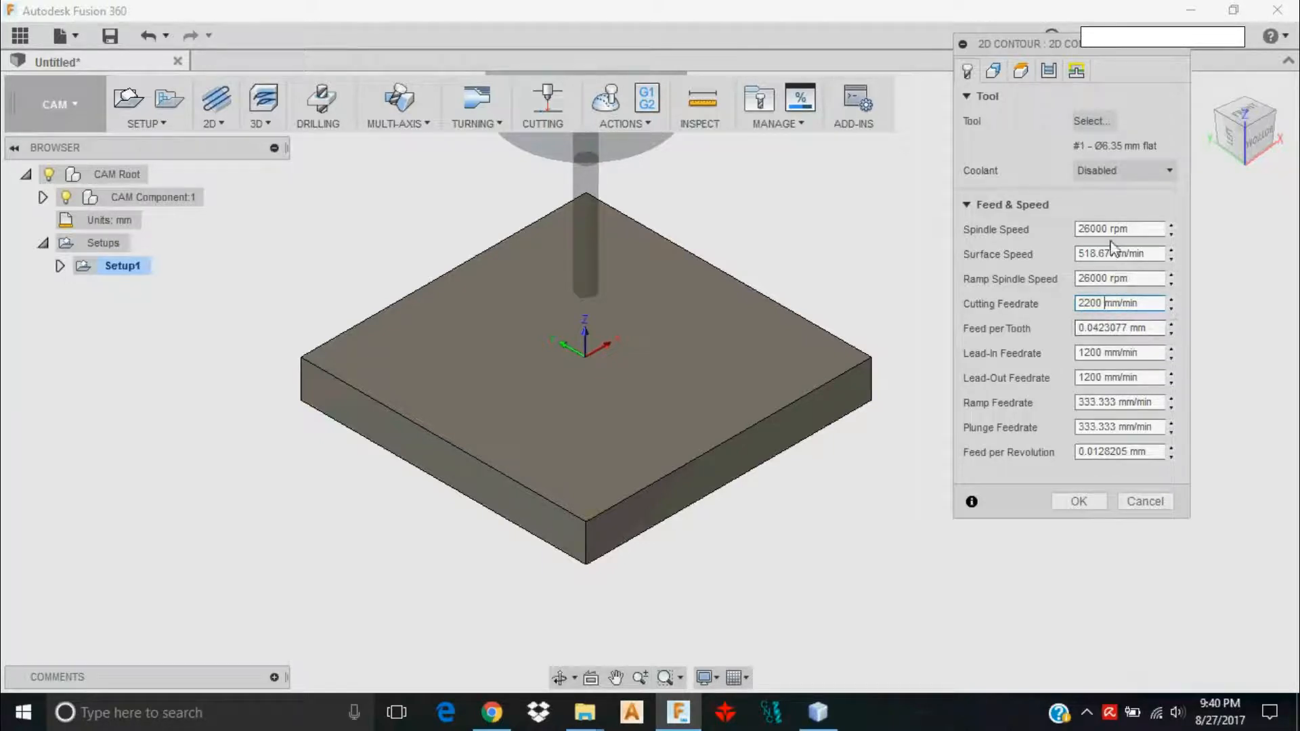
pyautogui.moveTo(1118, 229)
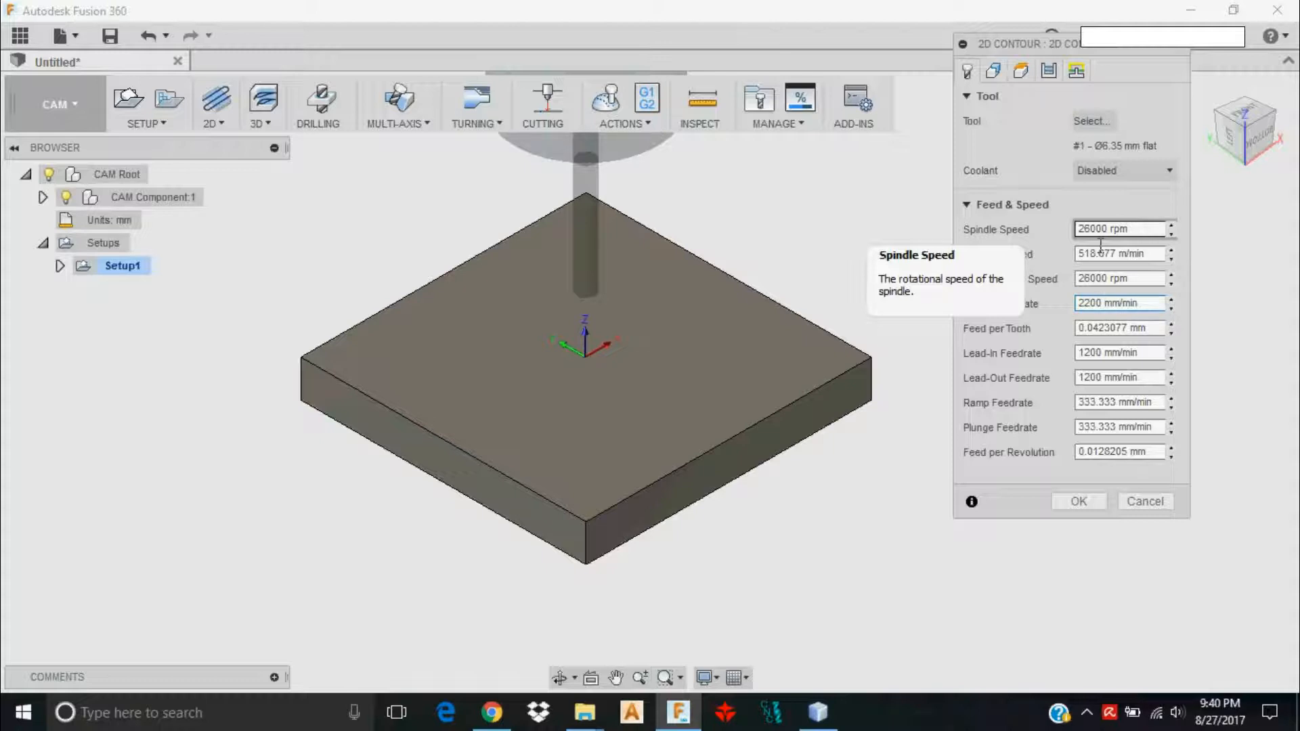
pyautogui.moveTo(1101, 344)
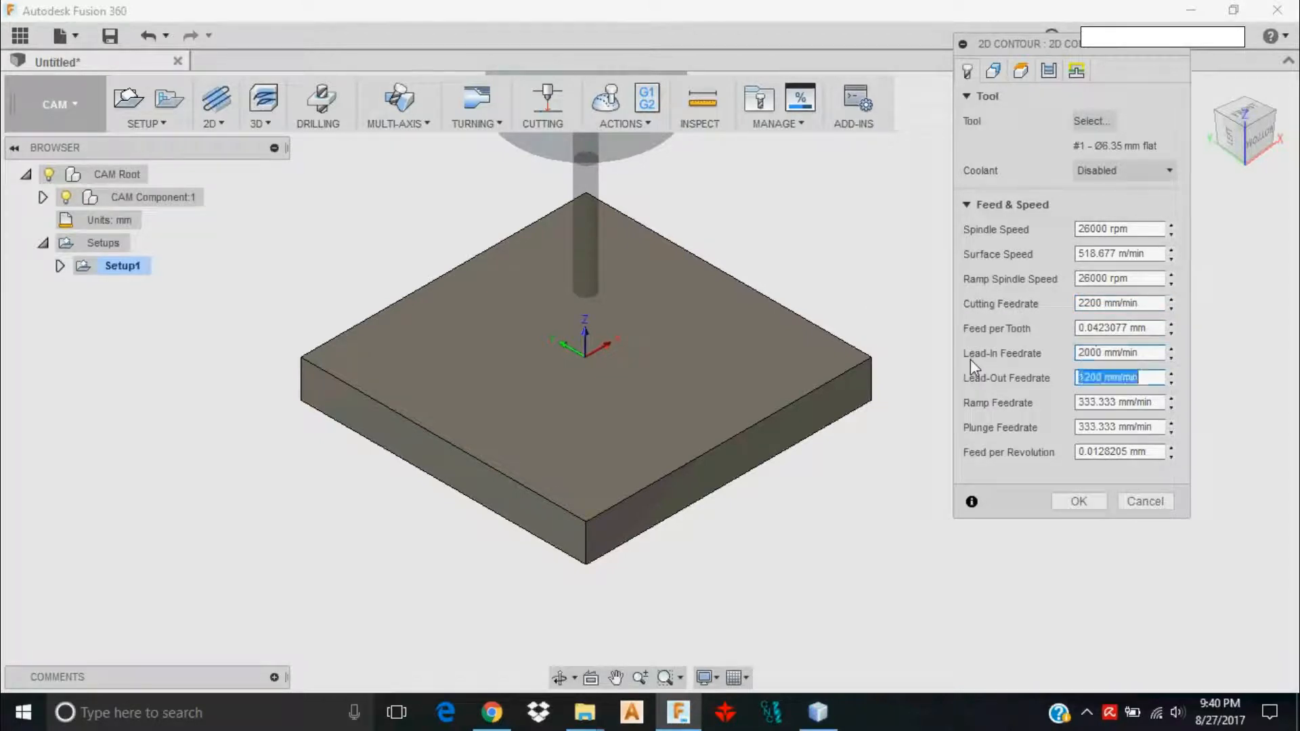
pyautogui.write('2000')
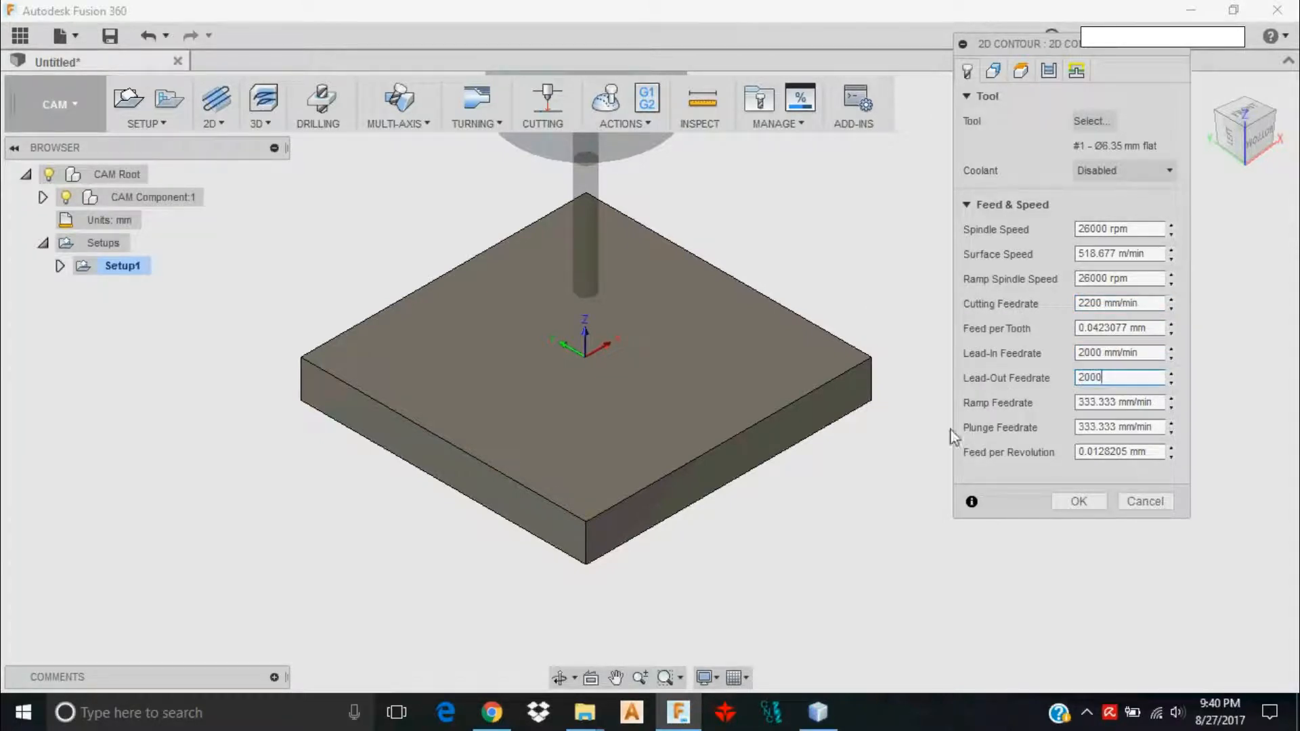
pyautogui.moveTo(800, 439)
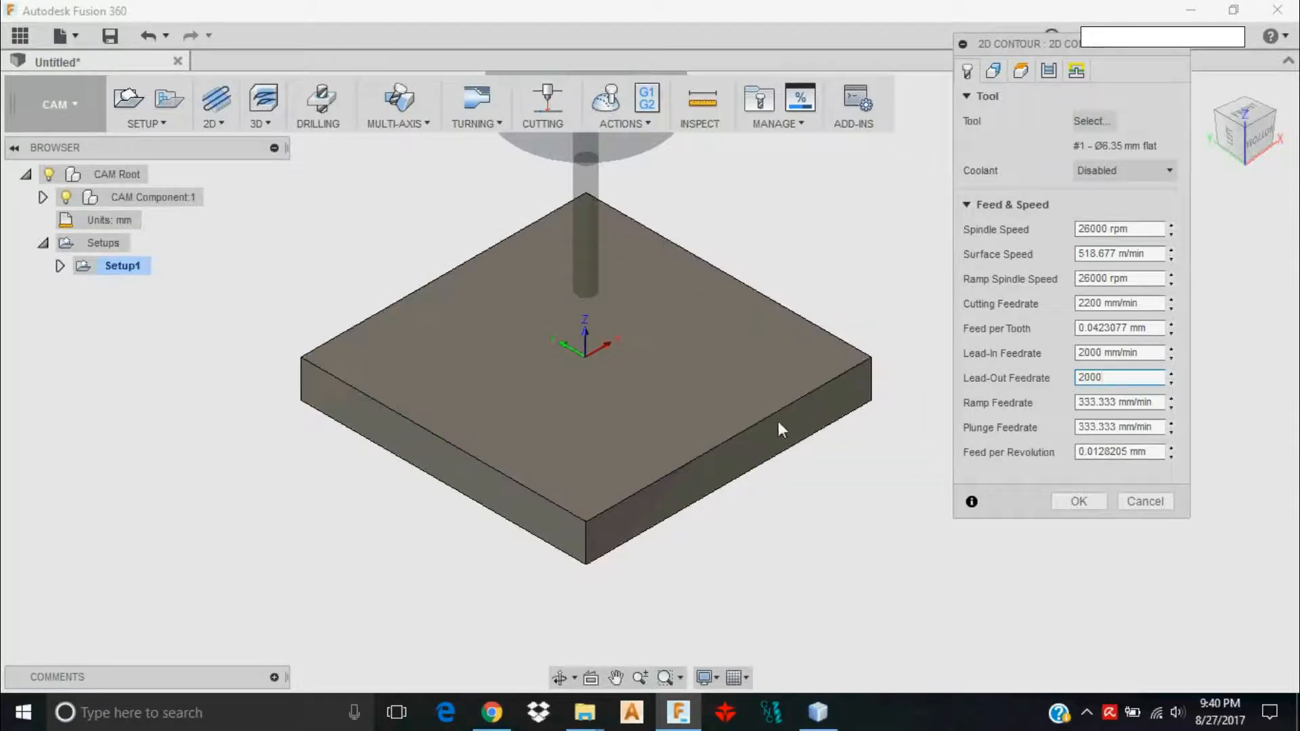
pyautogui.moveTo(845, 405)
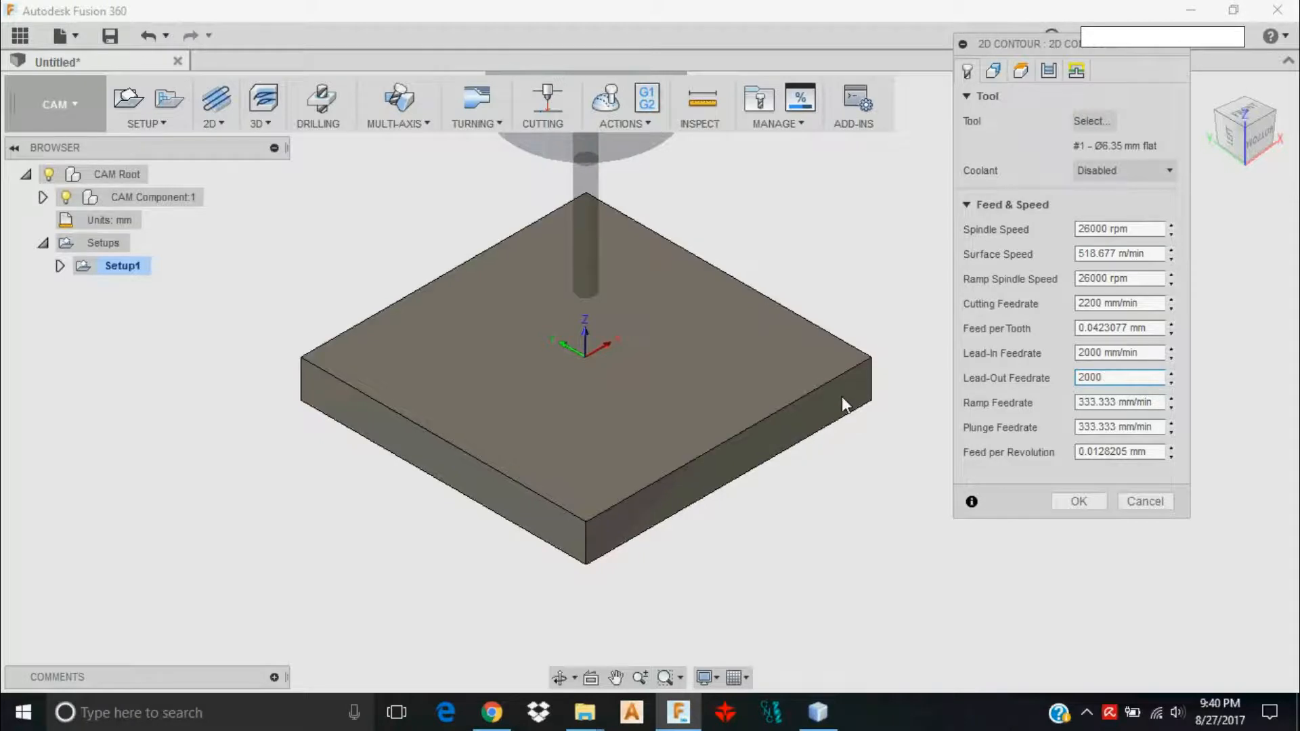
pyautogui.moveTo(760, 453)
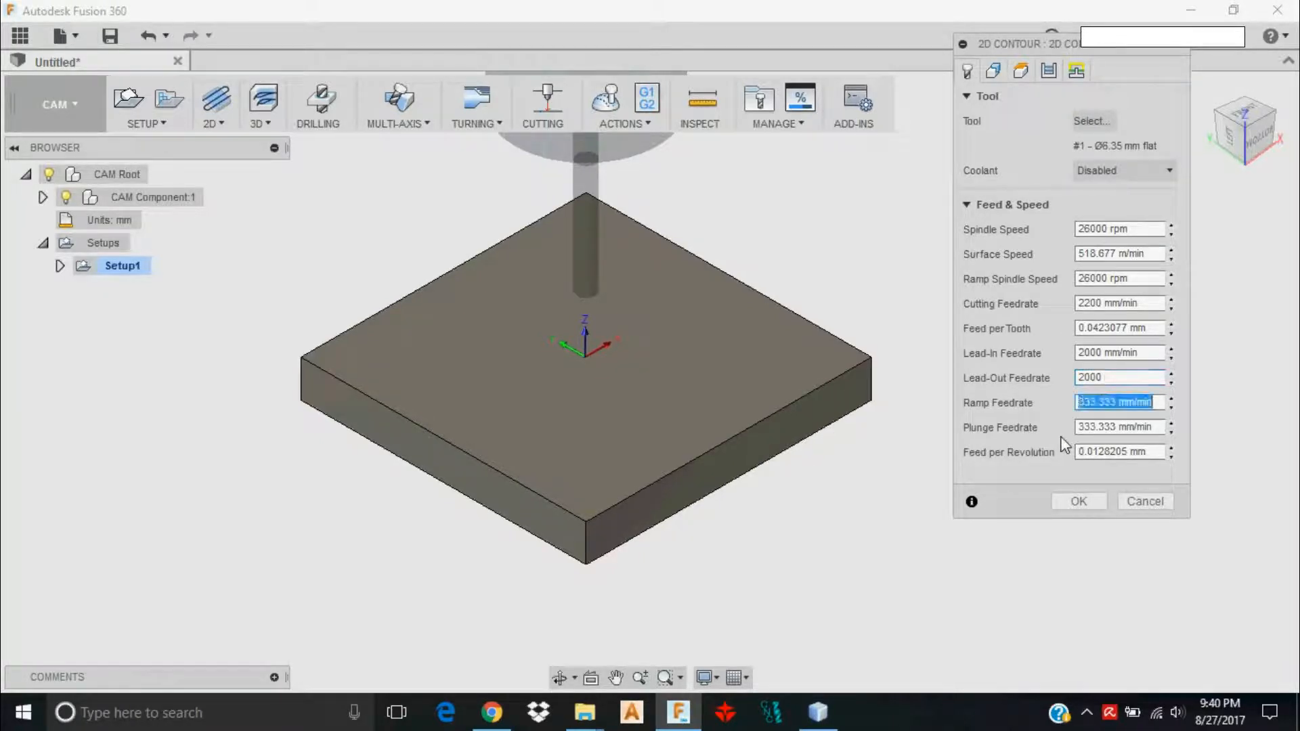
pyautogui.write('300')
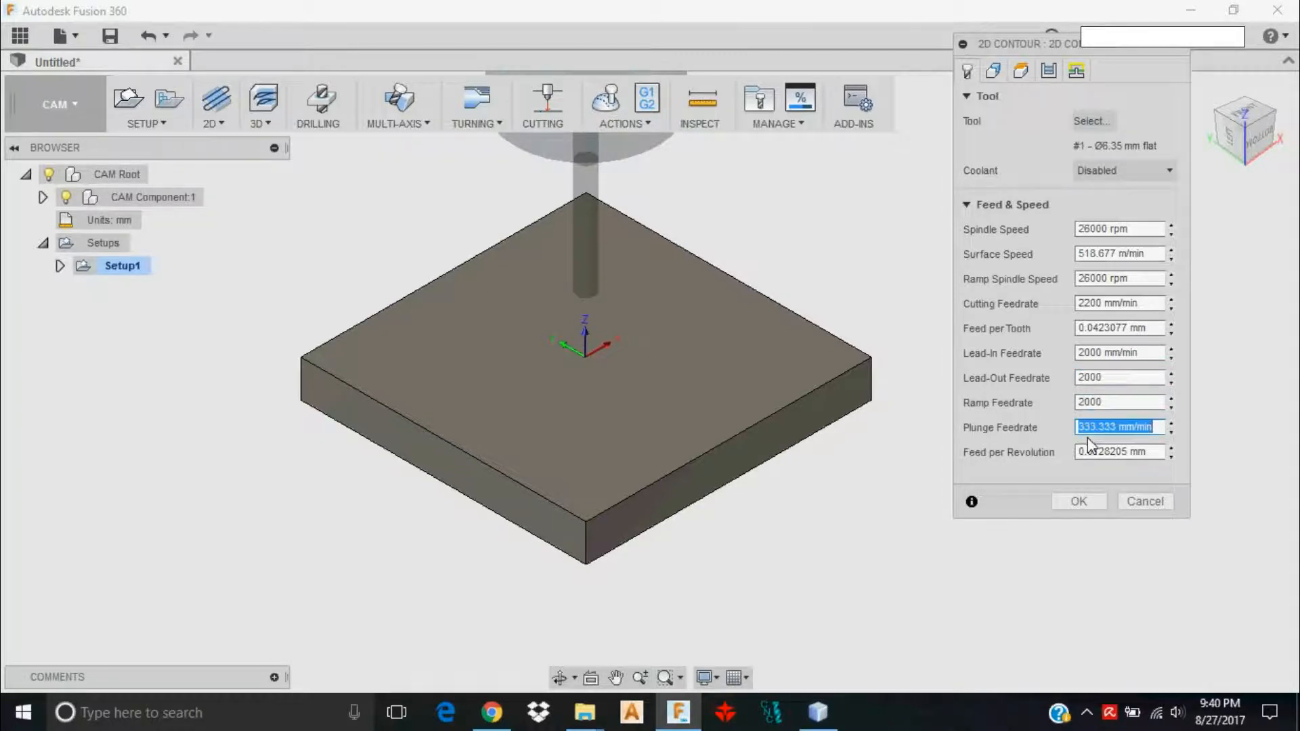
pyautogui.write('300')
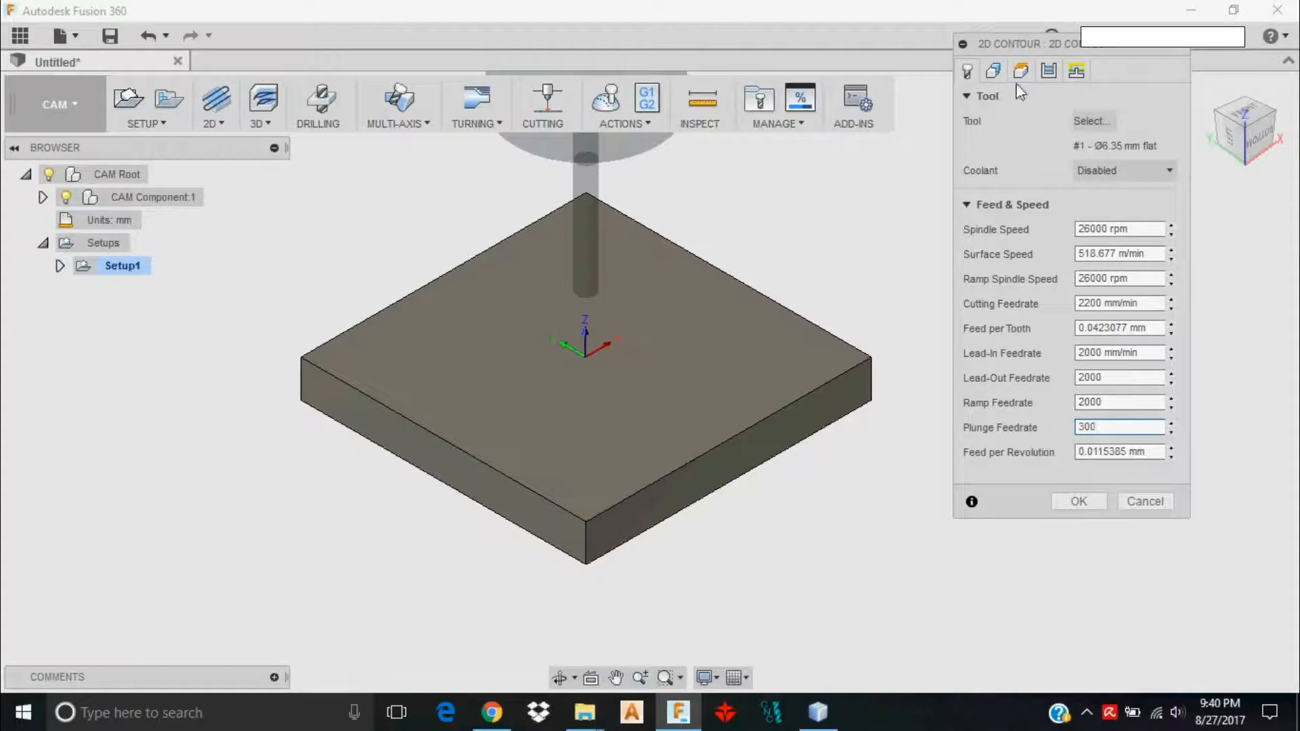
# Enable rectangular holding tabs on the contour, 6.35 mm wide and 50.8 mm apart
pyautogui.click(993, 71)
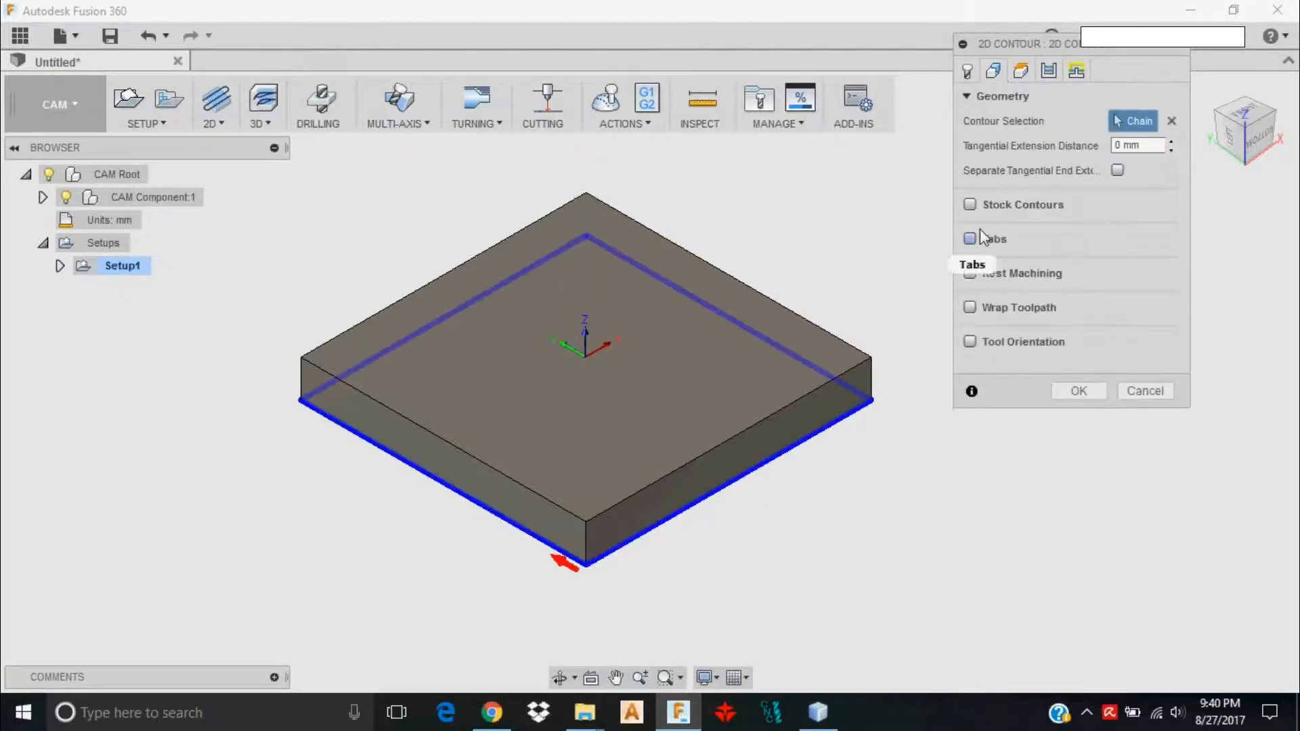
pyautogui.click(970, 239)
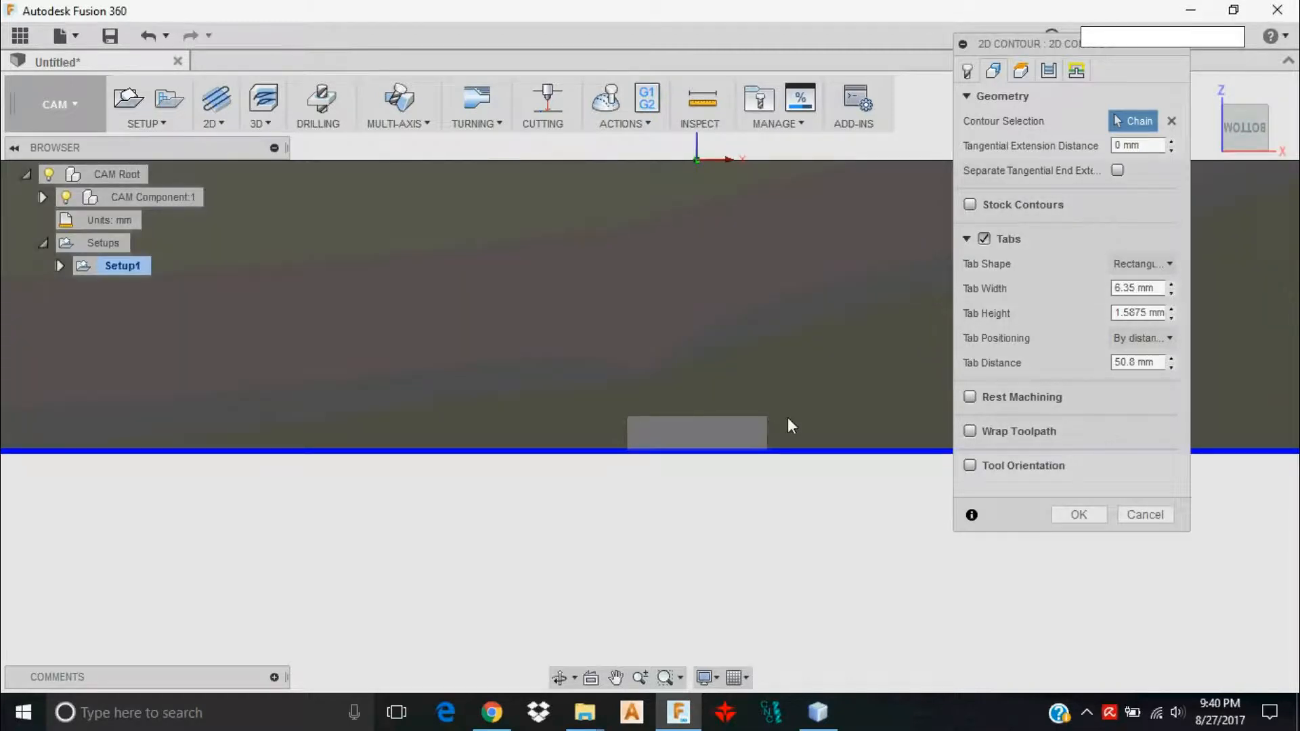
pyautogui.moveTo(783, 412)
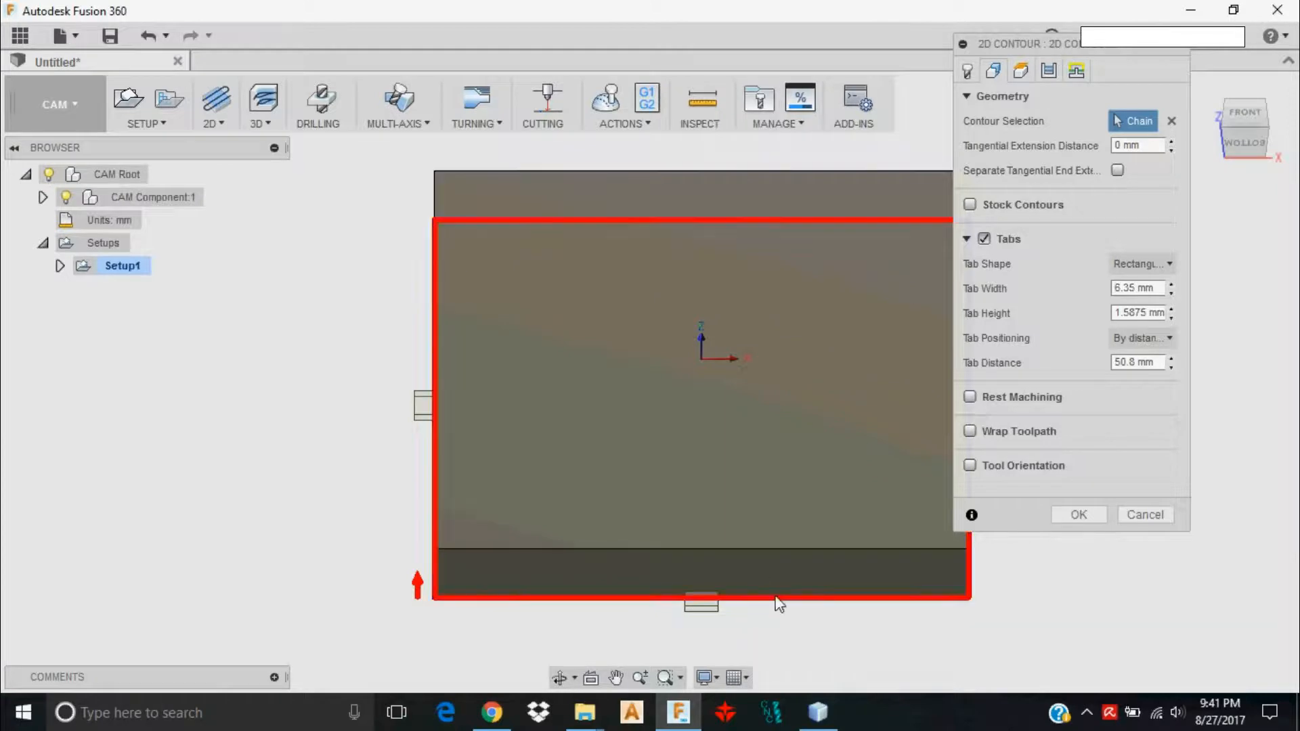
pyautogui.click(993, 70)
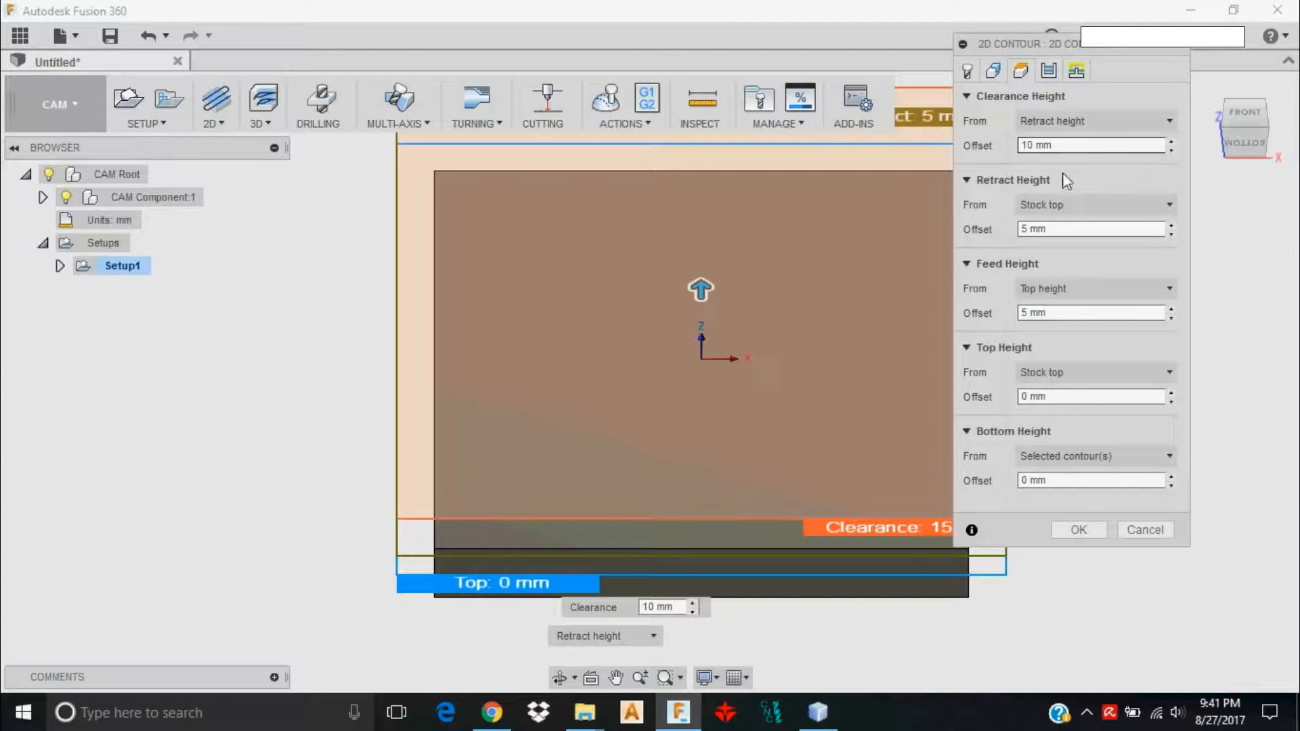
pyautogui.moveTo(1048, 71)
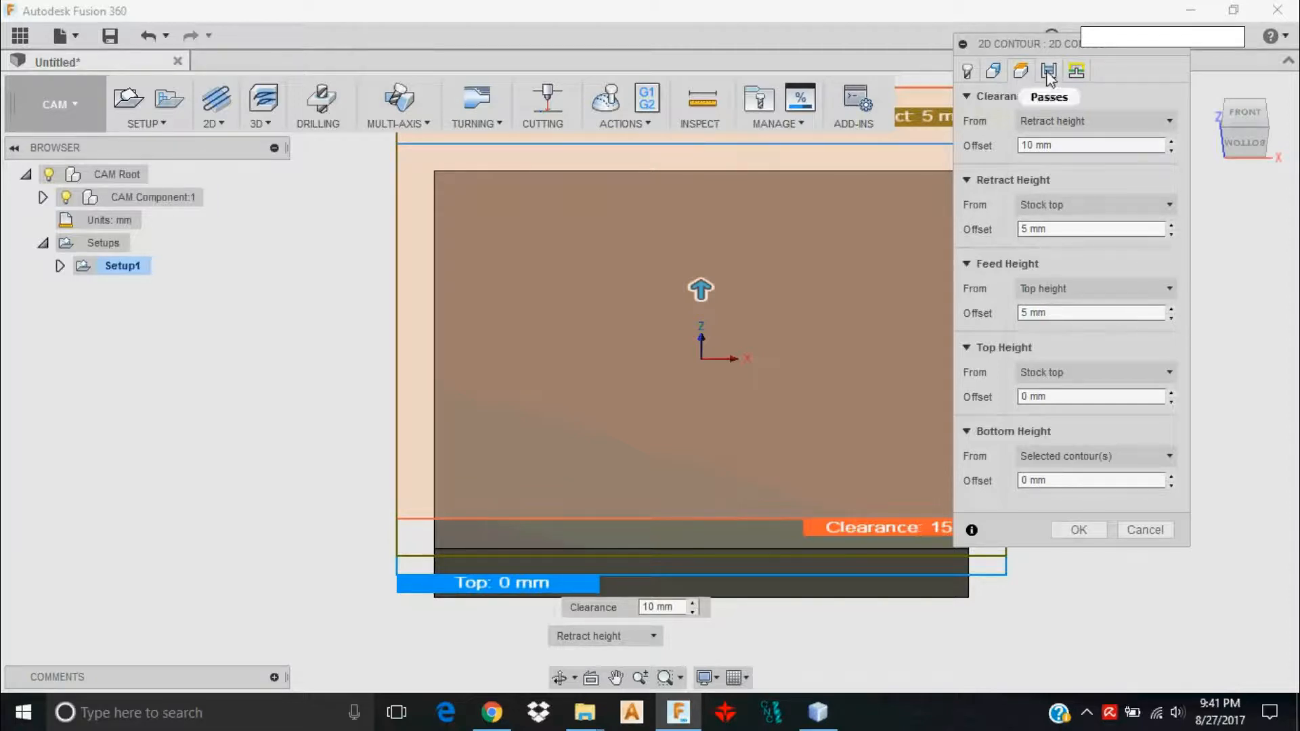
pyautogui.click(1048, 70)
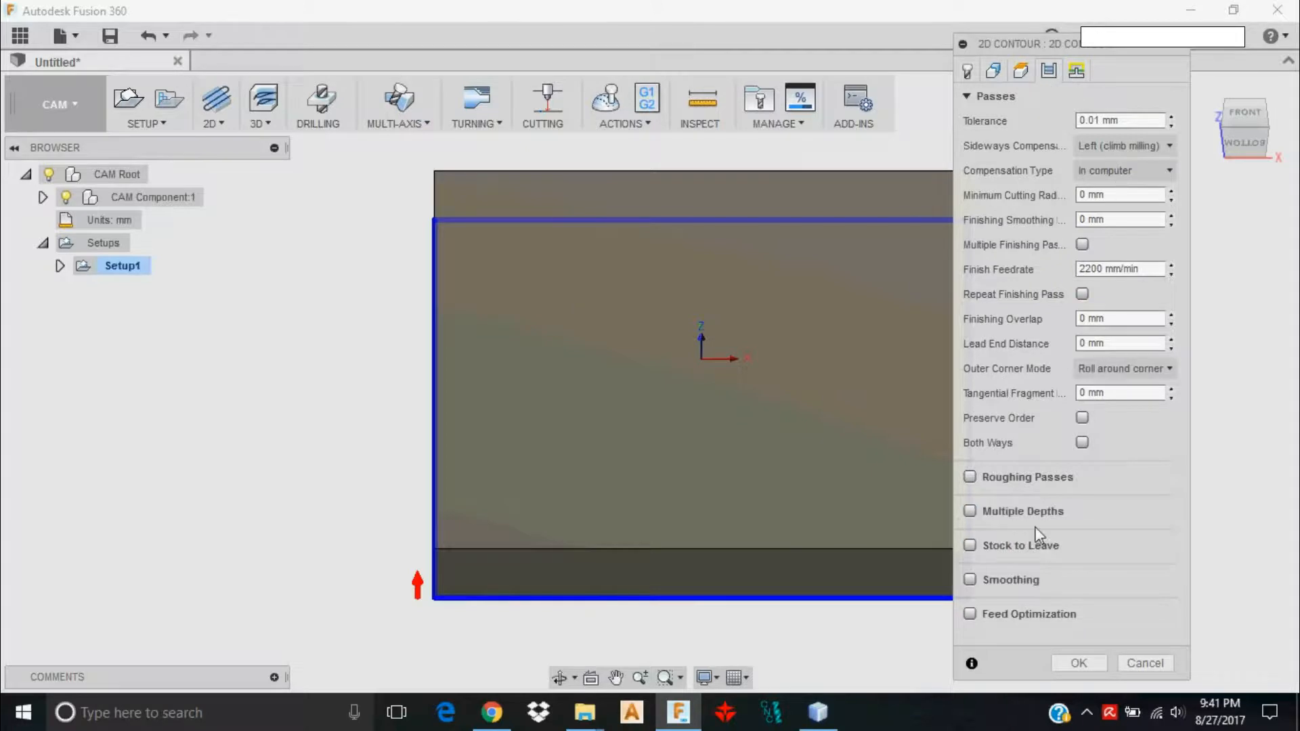
# Use multiple depths with 3 mm maximum roughing stepdown and even stepdowns
pyautogui.click(970, 510)
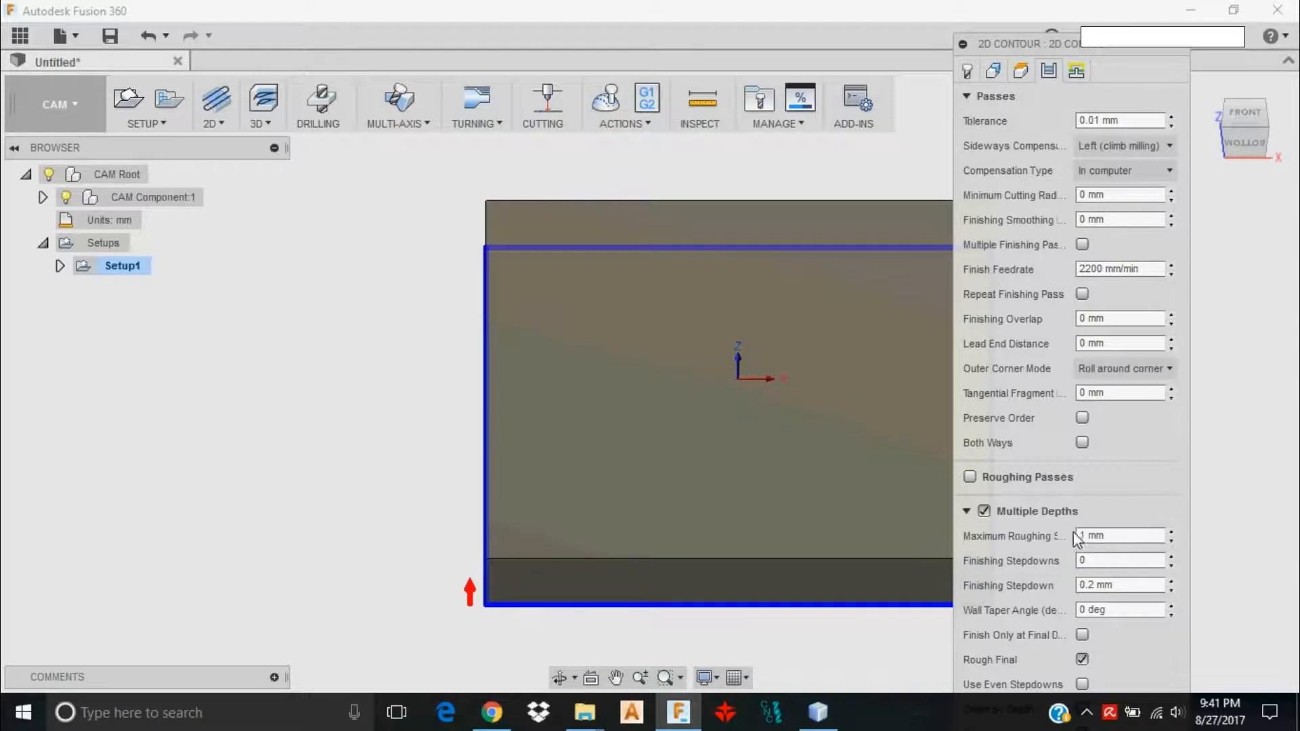
pyautogui.click(1119, 536)
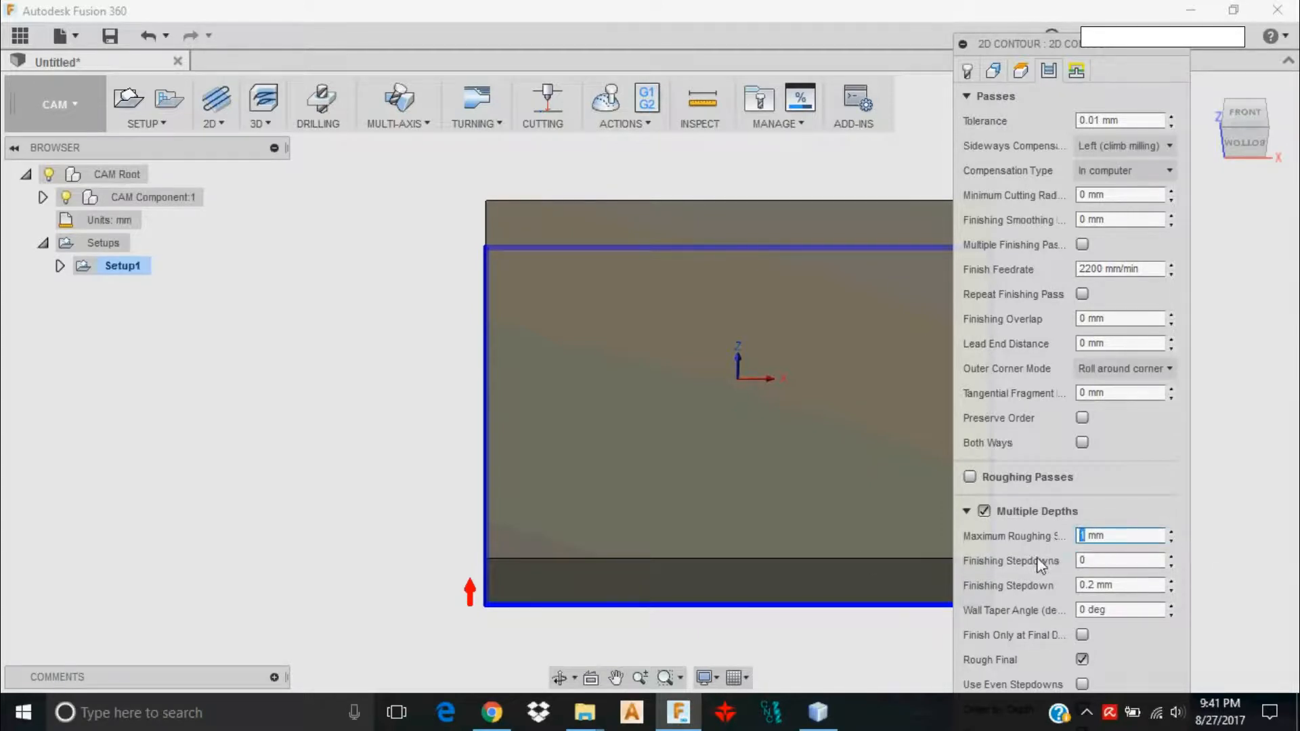
pyautogui.moveTo(1212, 562)
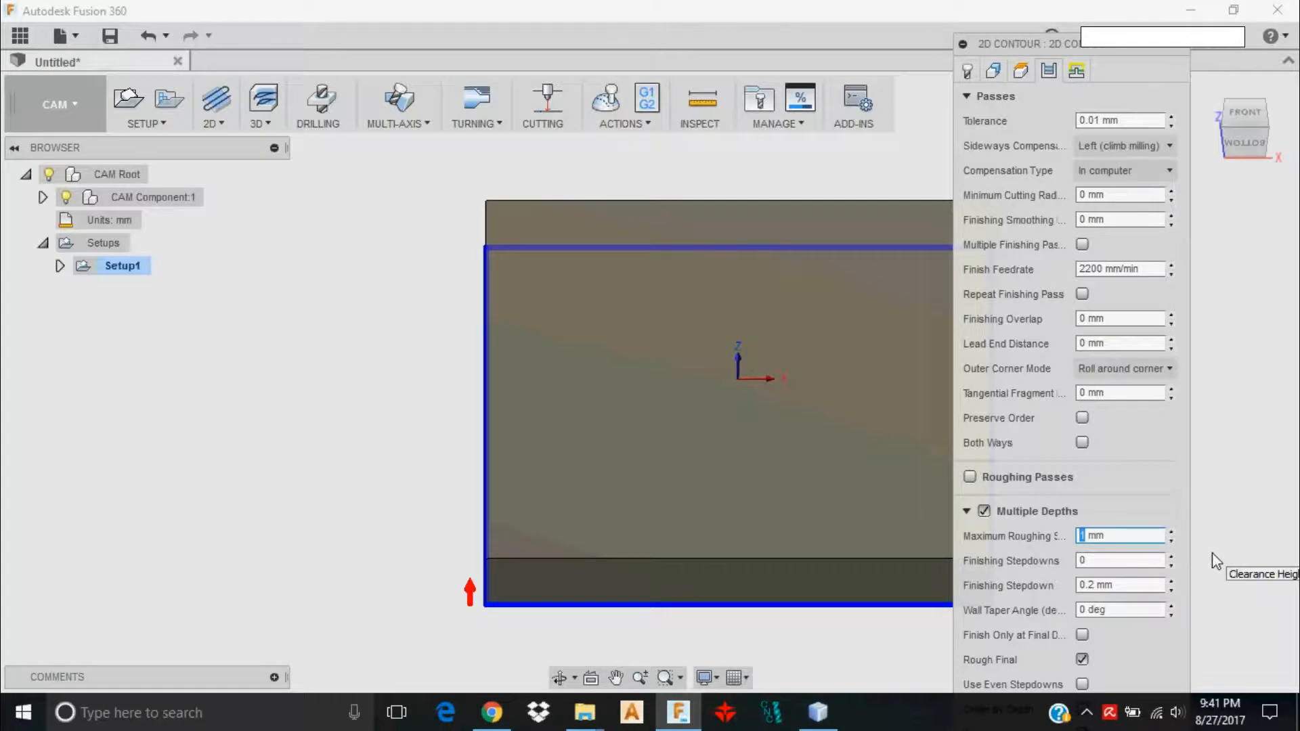
pyautogui.write('3')
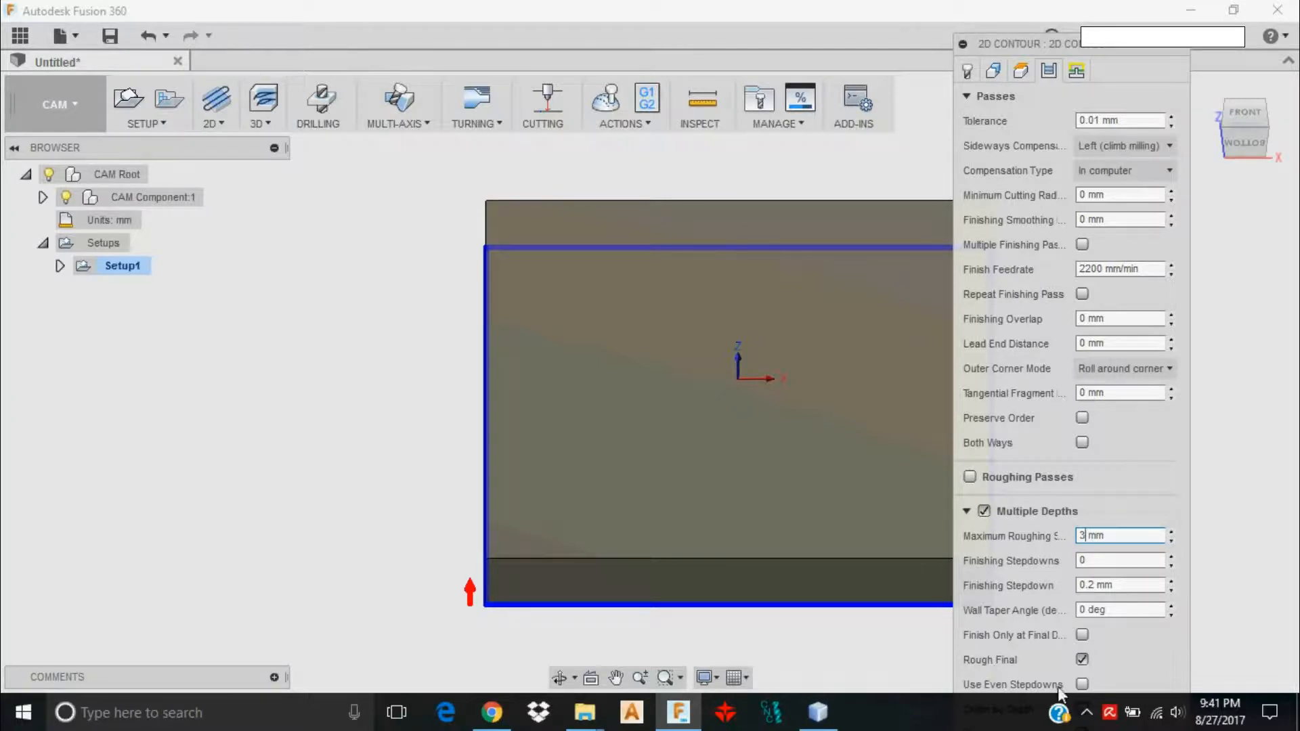
pyautogui.moveTo(1082, 683)
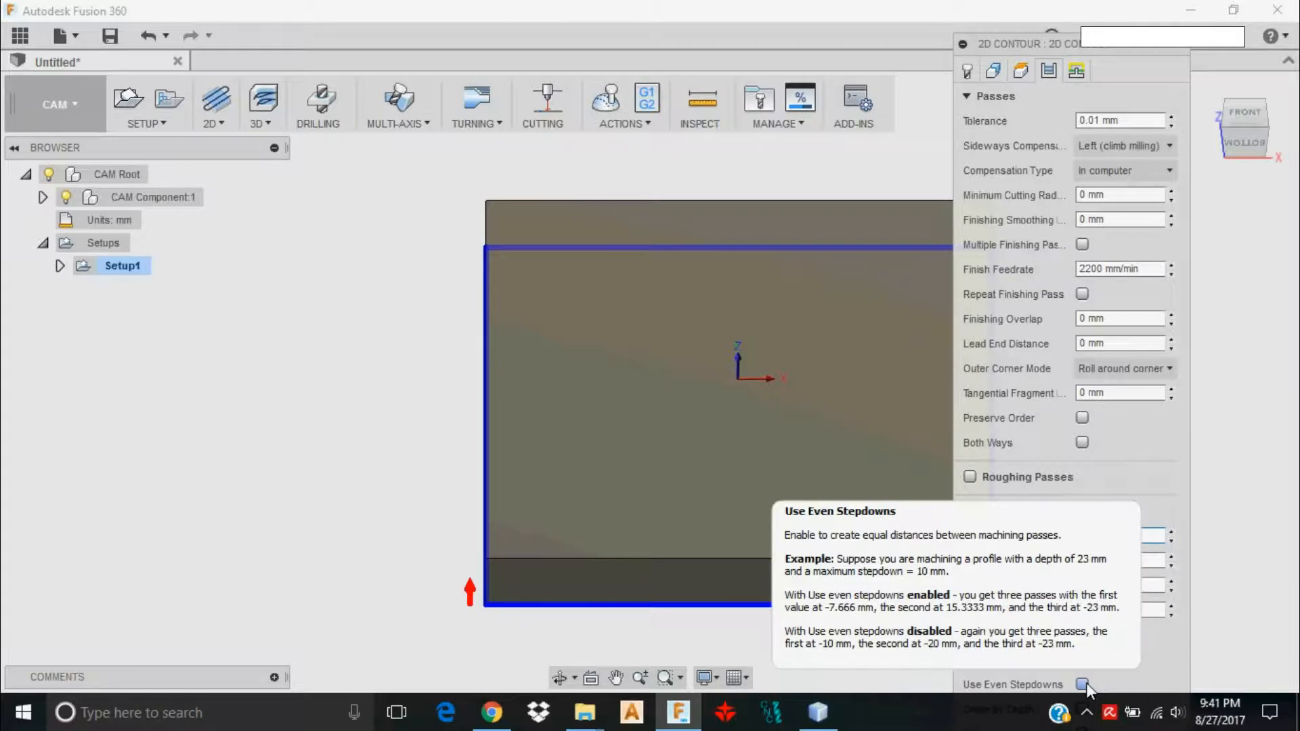
pyautogui.click(1081, 684)
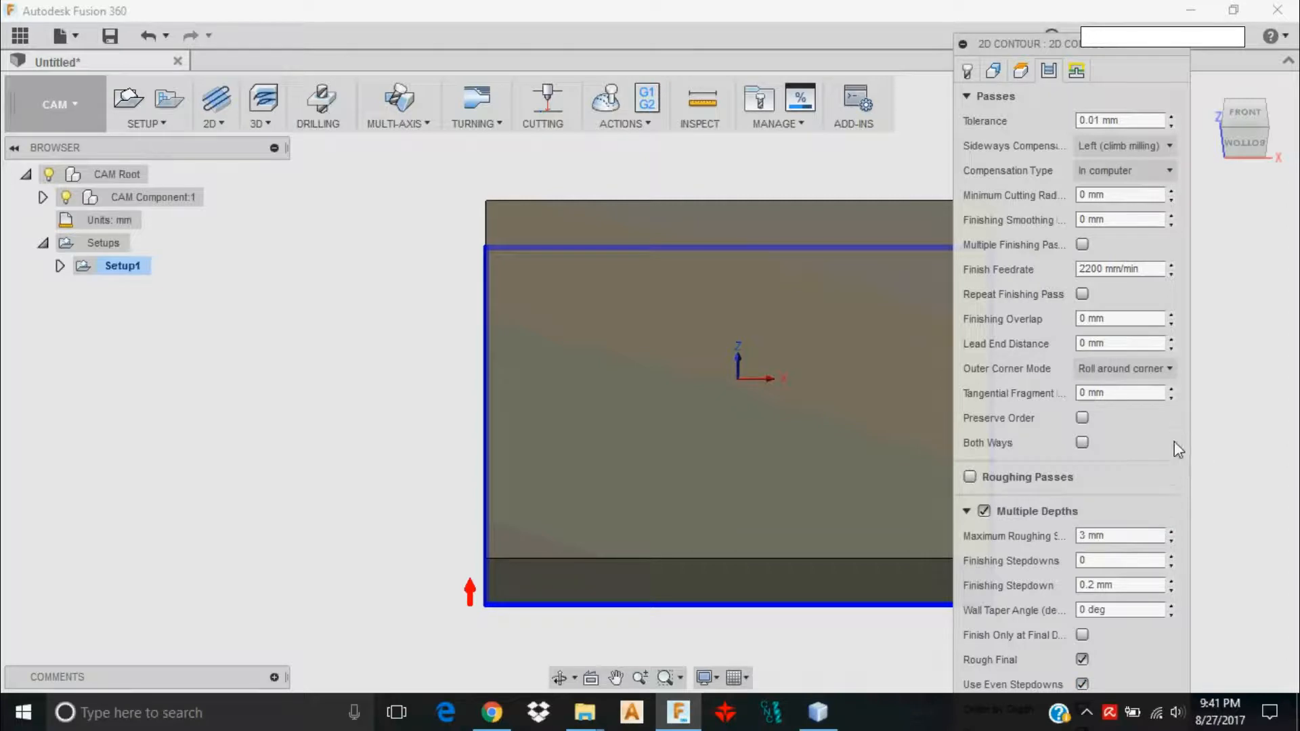
pyautogui.moveTo(1037, 485)
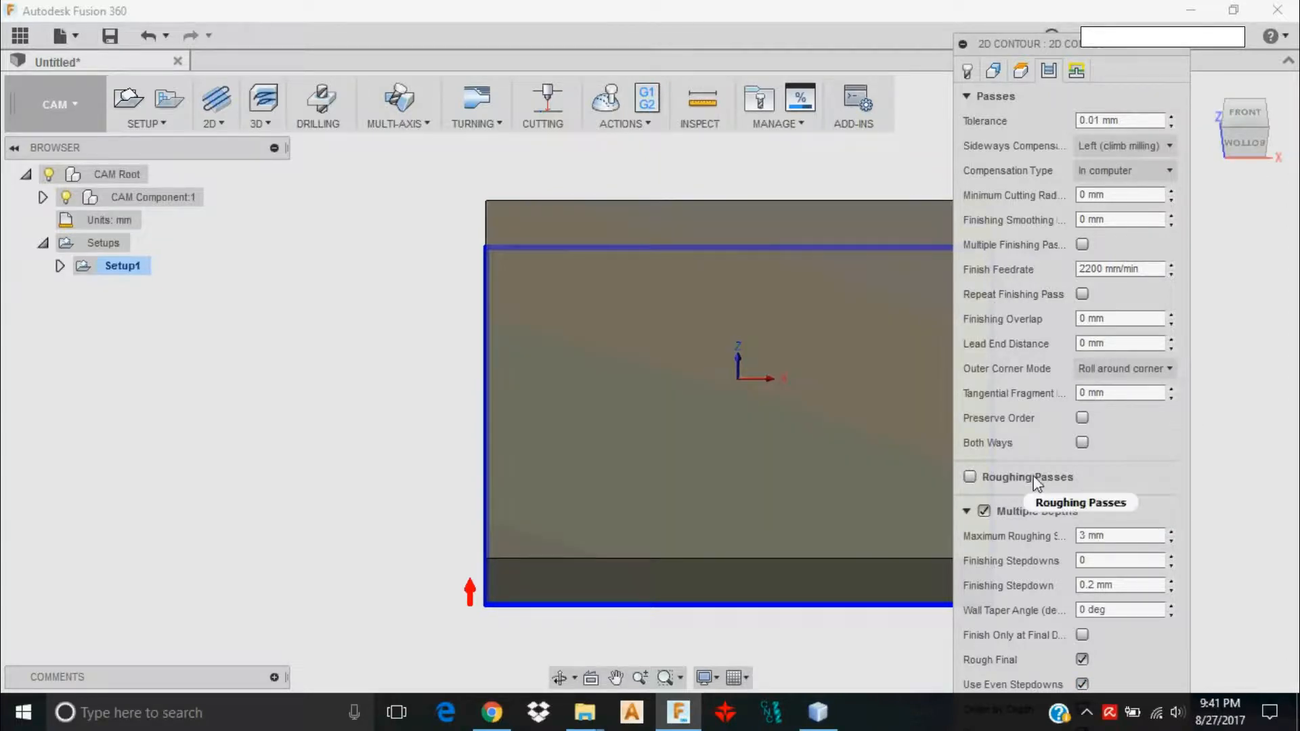
pyautogui.moveTo(970, 480)
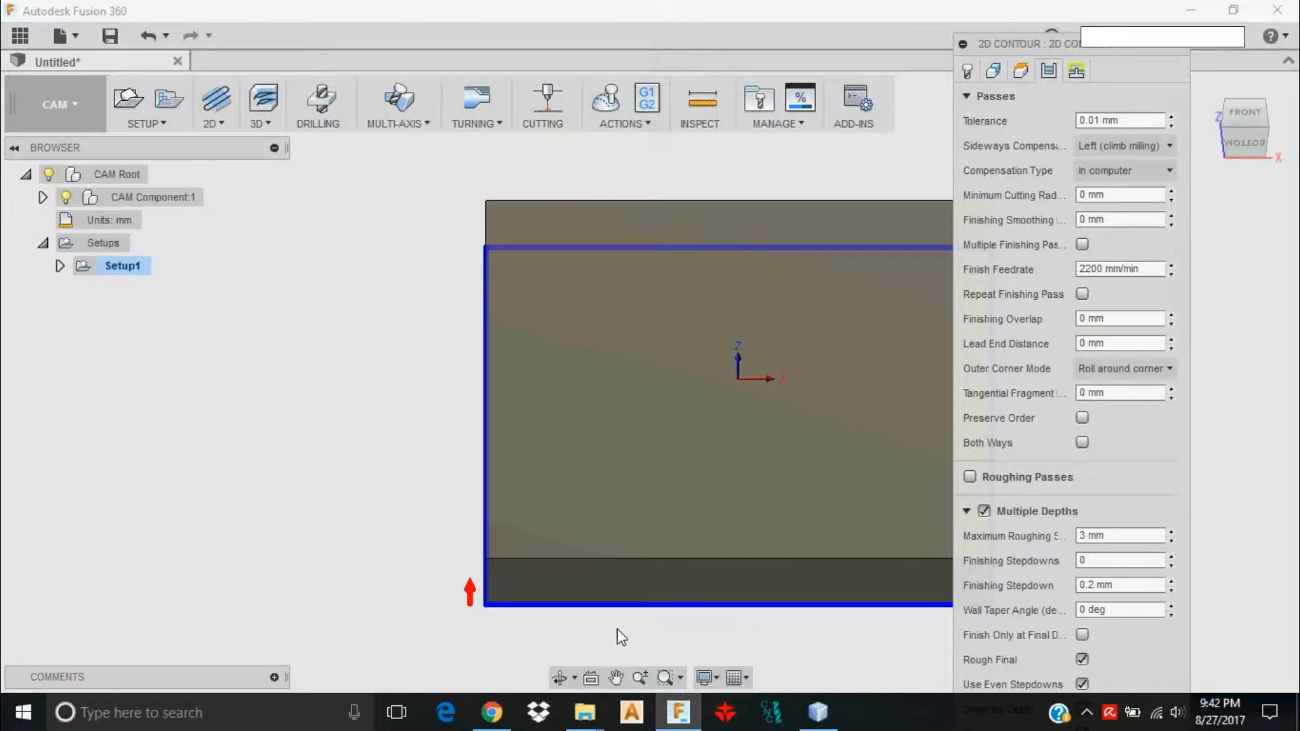
pyautogui.moveTo(686, 625)
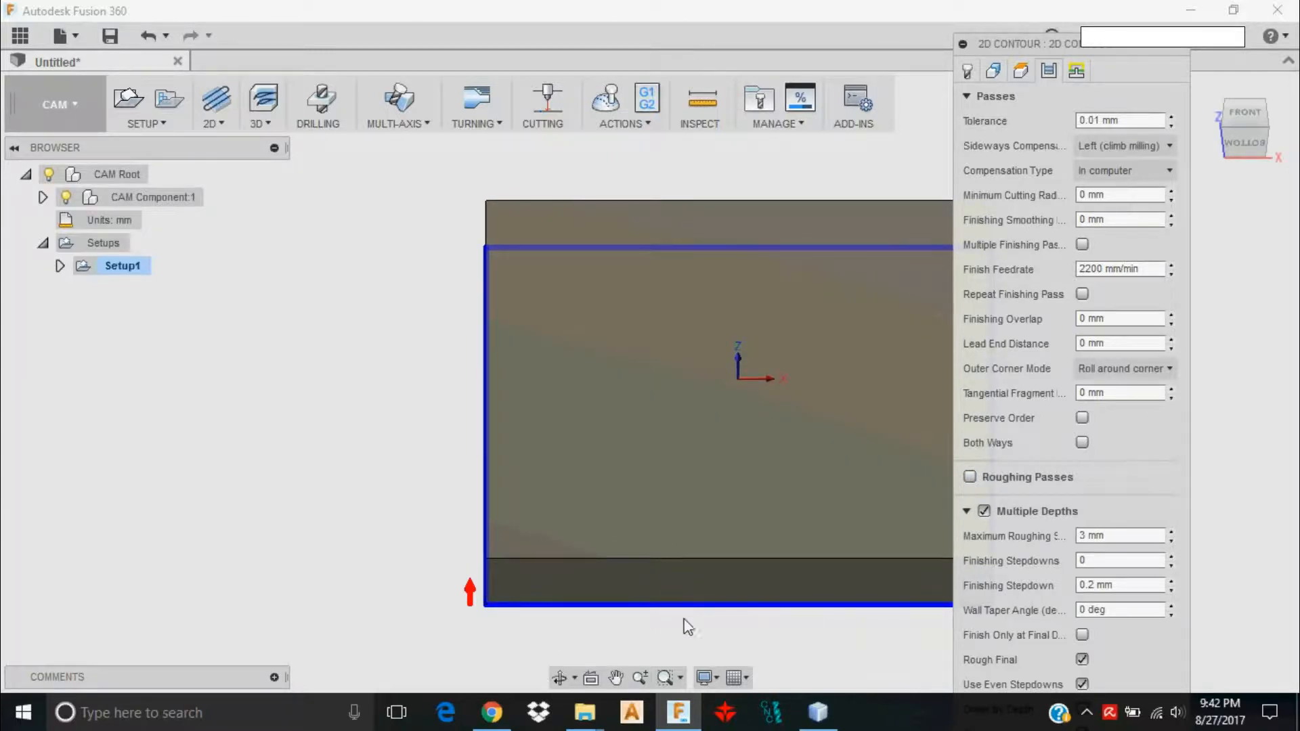
pyautogui.moveTo(778, 645)
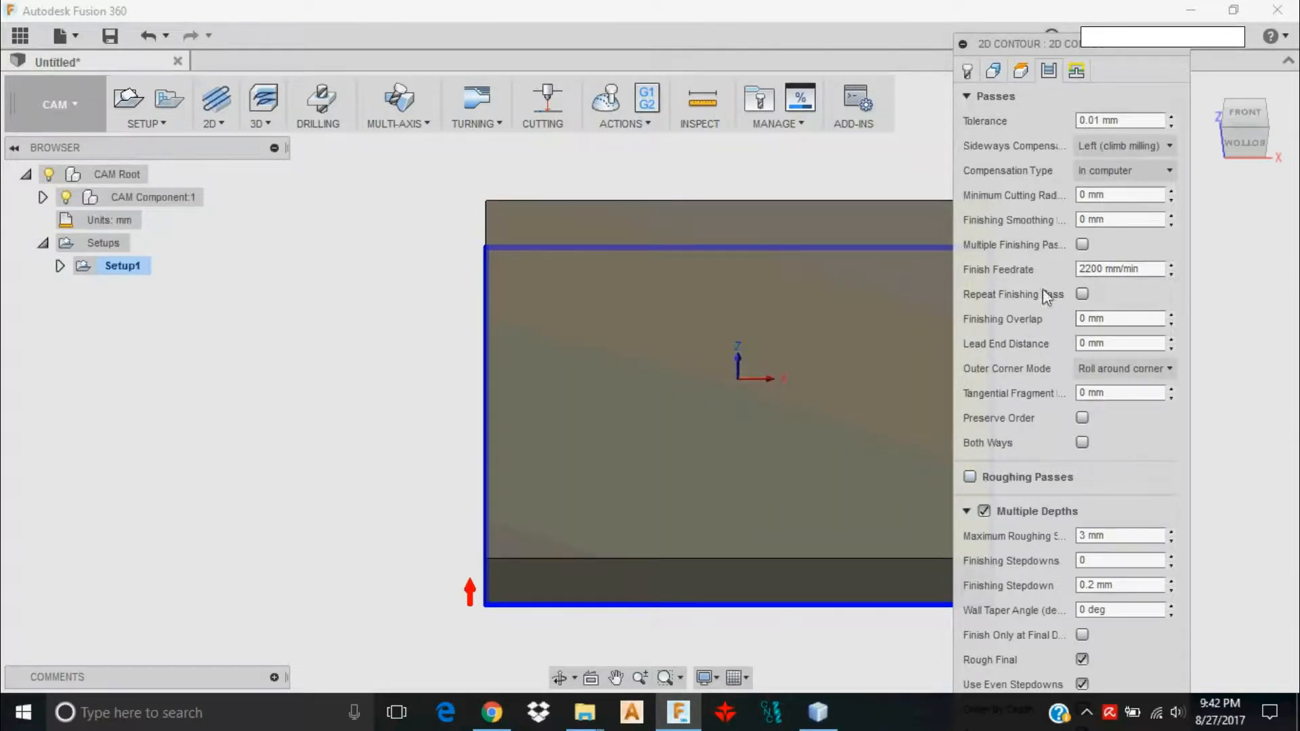
pyautogui.moveTo(635, 624)
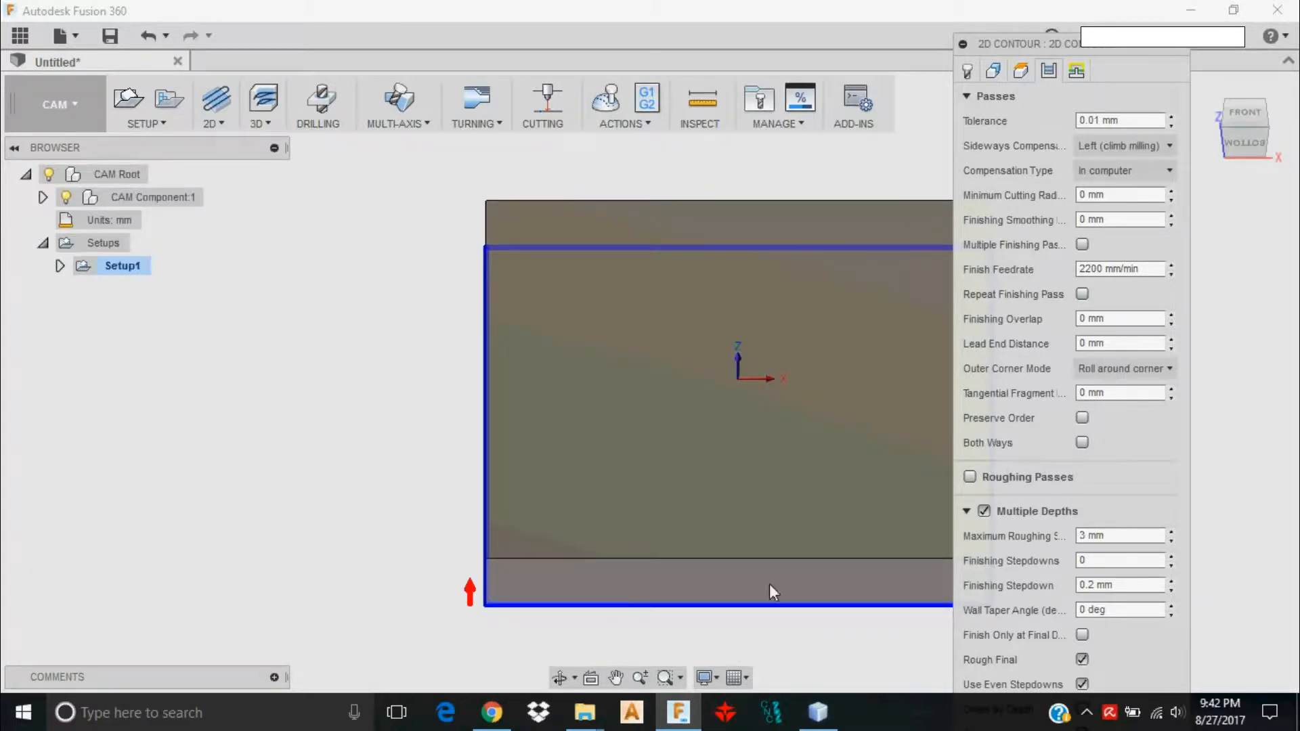
pyautogui.moveTo(1075, 71)
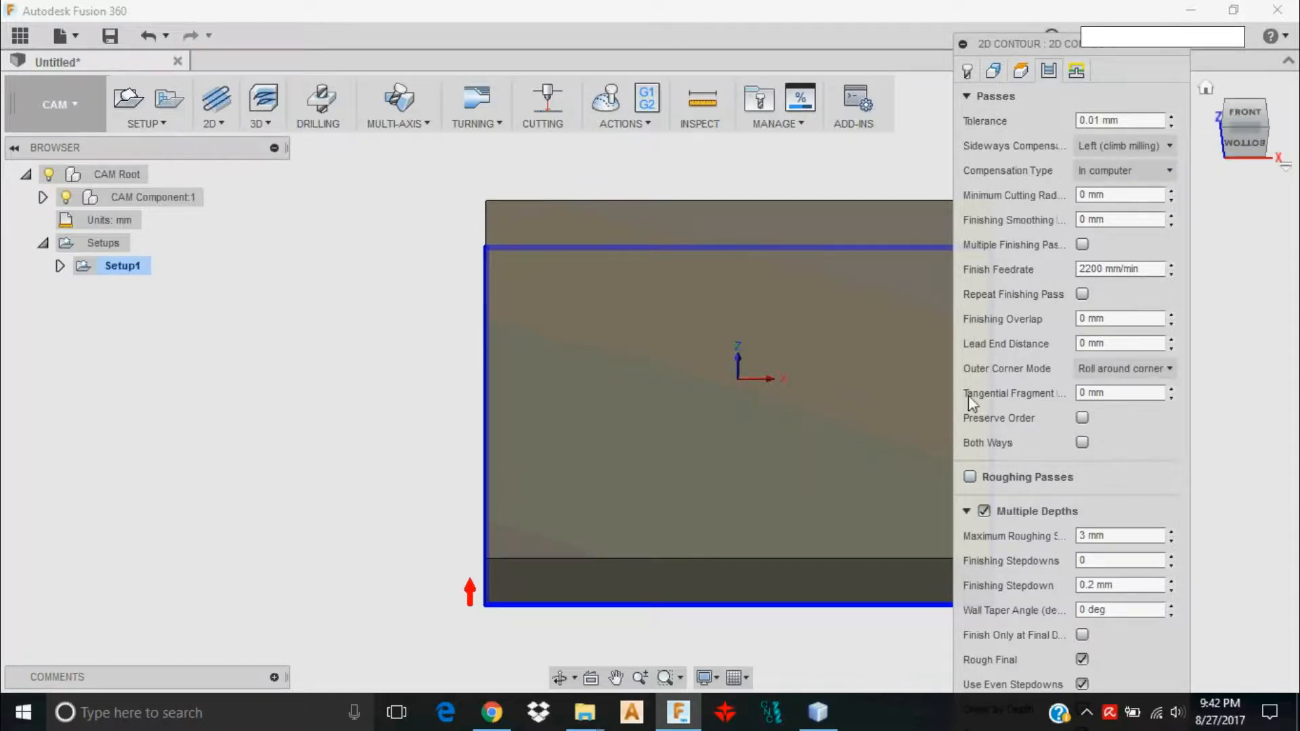
pyautogui.click(1075, 70)
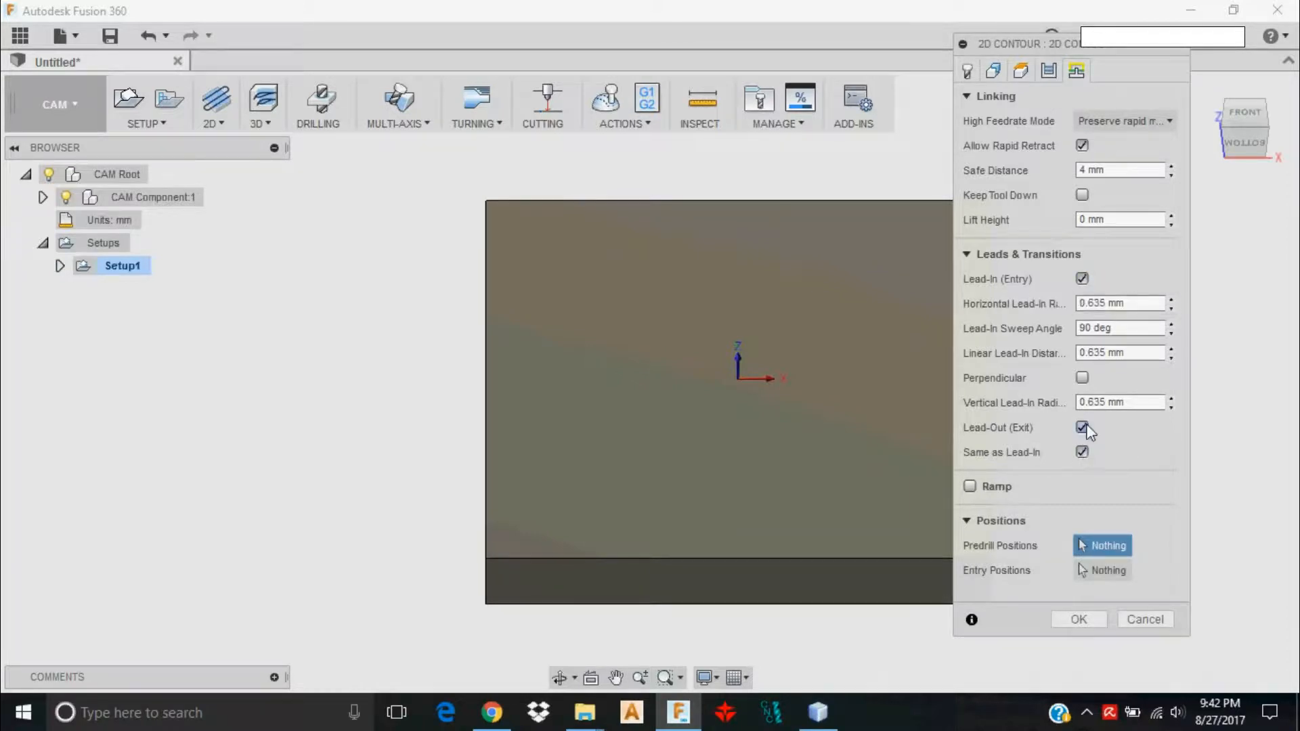
pyautogui.moveTo(969, 488)
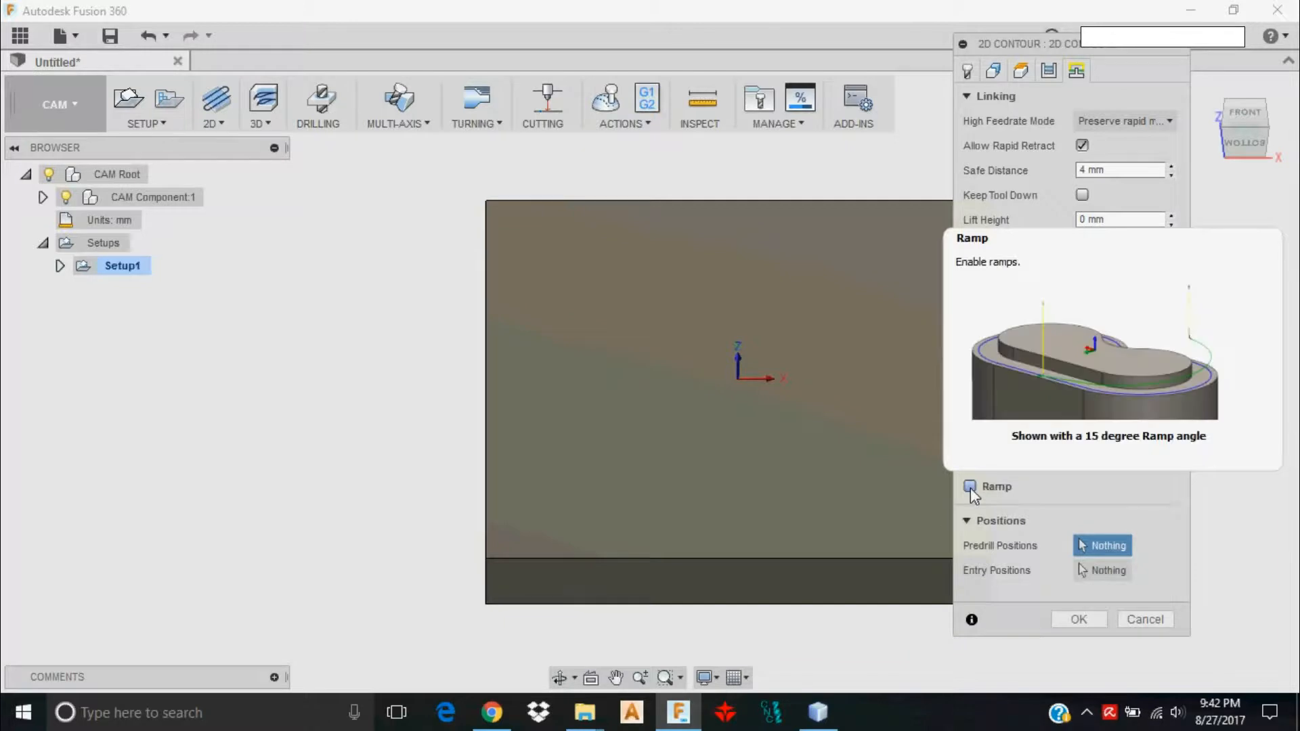
# Enable ramped entry at 2° and confirm to generate 2D Contour1
pyautogui.click(970, 487)
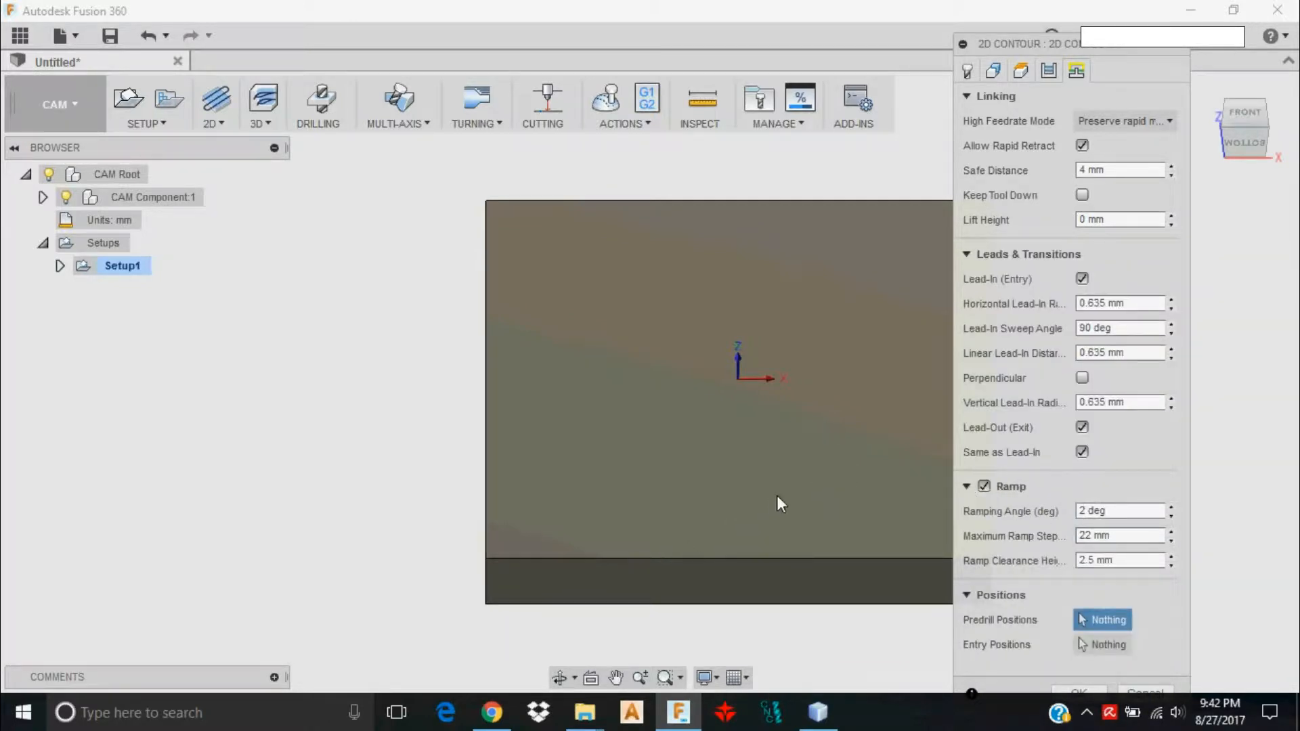
pyautogui.moveTo(791, 498)
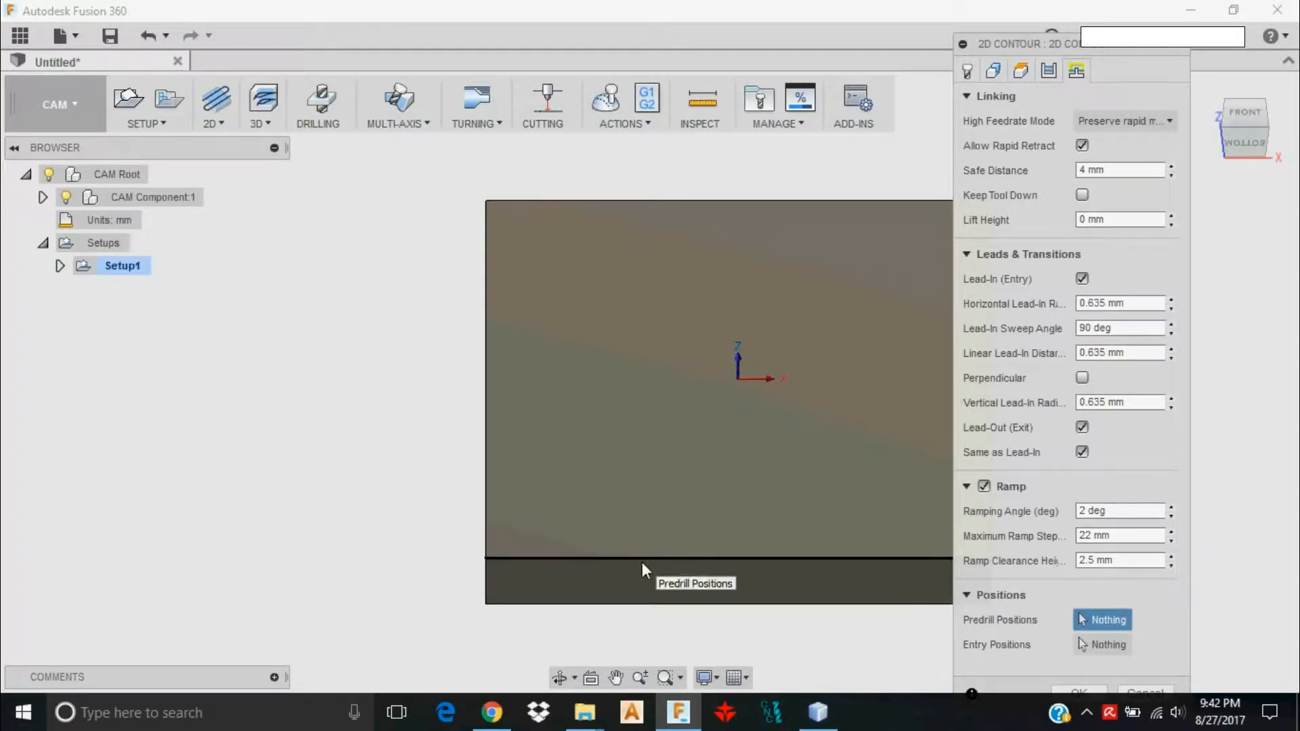
pyautogui.moveTo(701, 564)
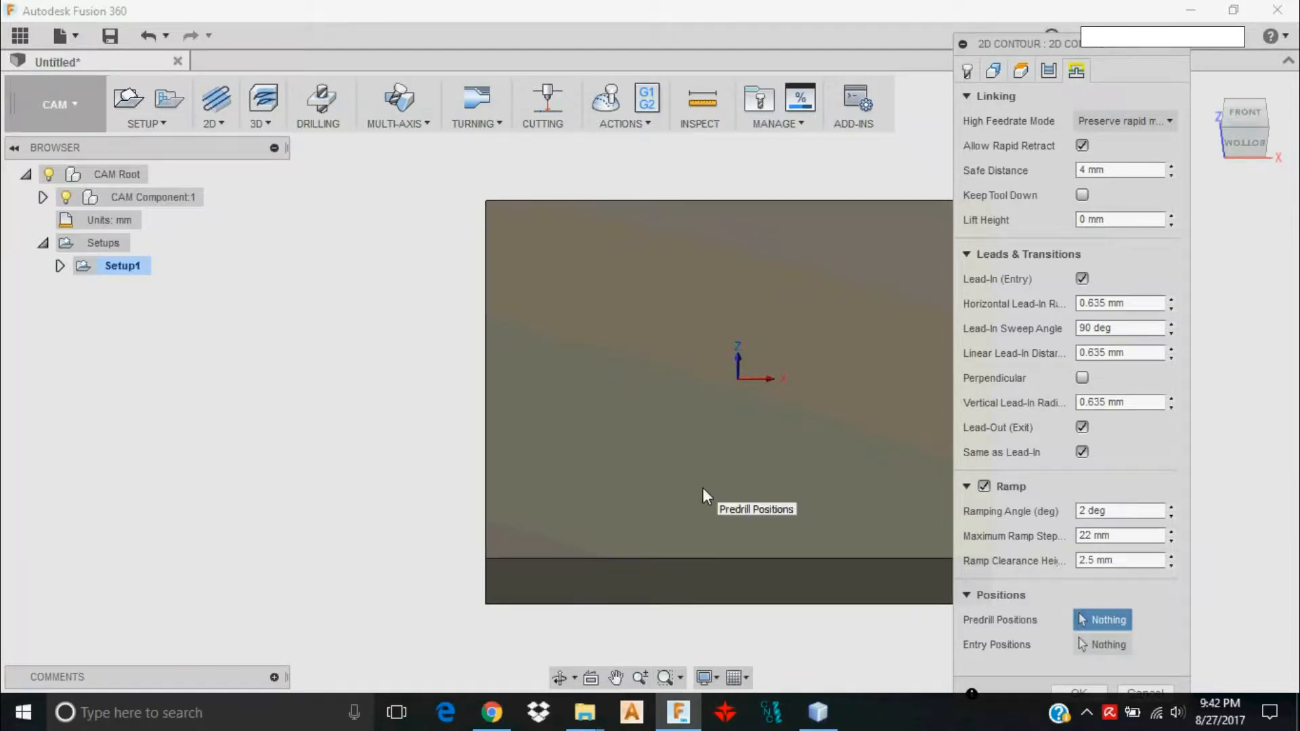
pyautogui.moveTo(715, 470)
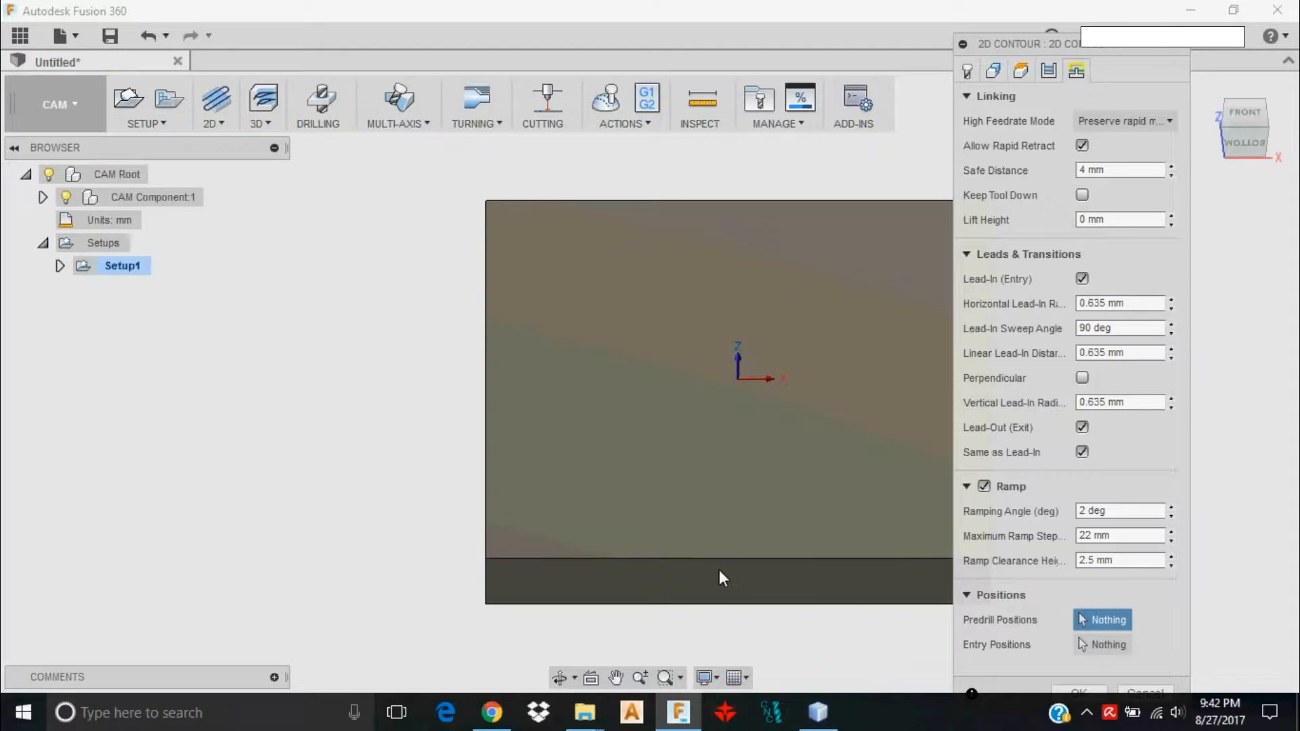
pyautogui.moveTo(720, 577)
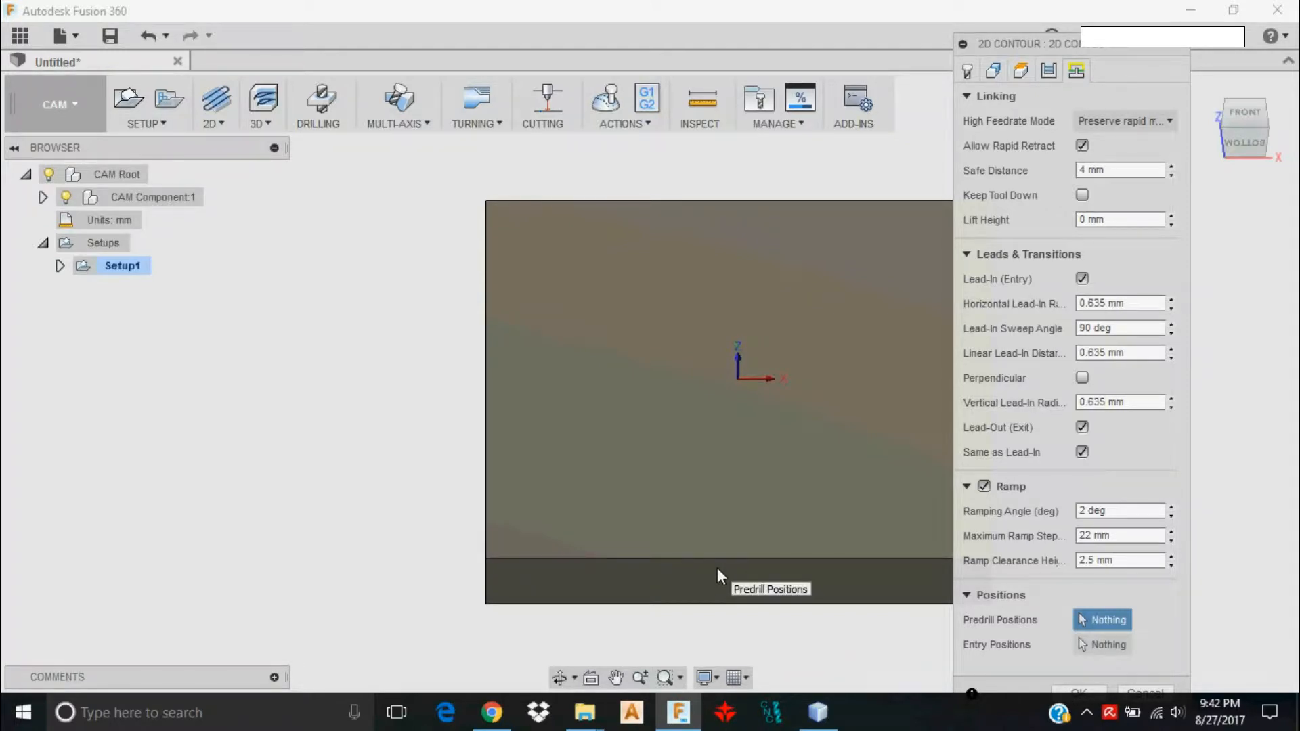
pyautogui.moveTo(794, 468)
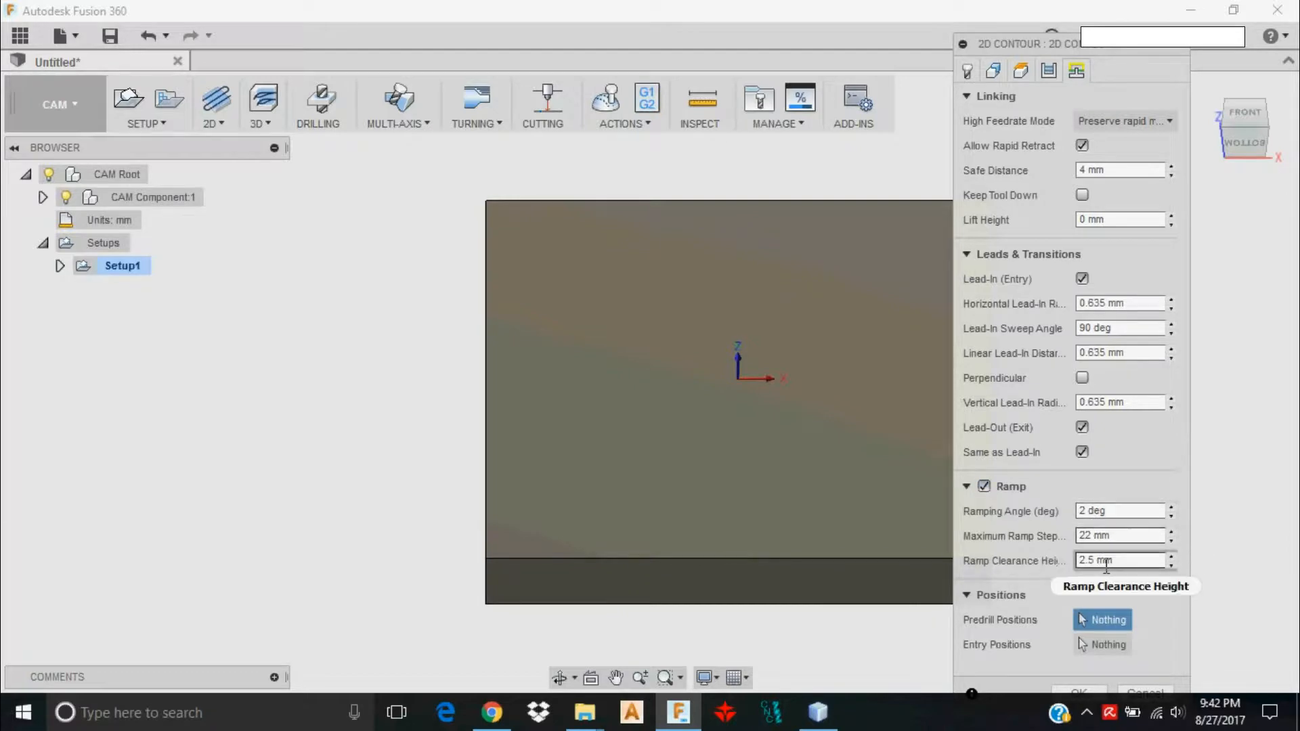
pyautogui.moveTo(1160, 447)
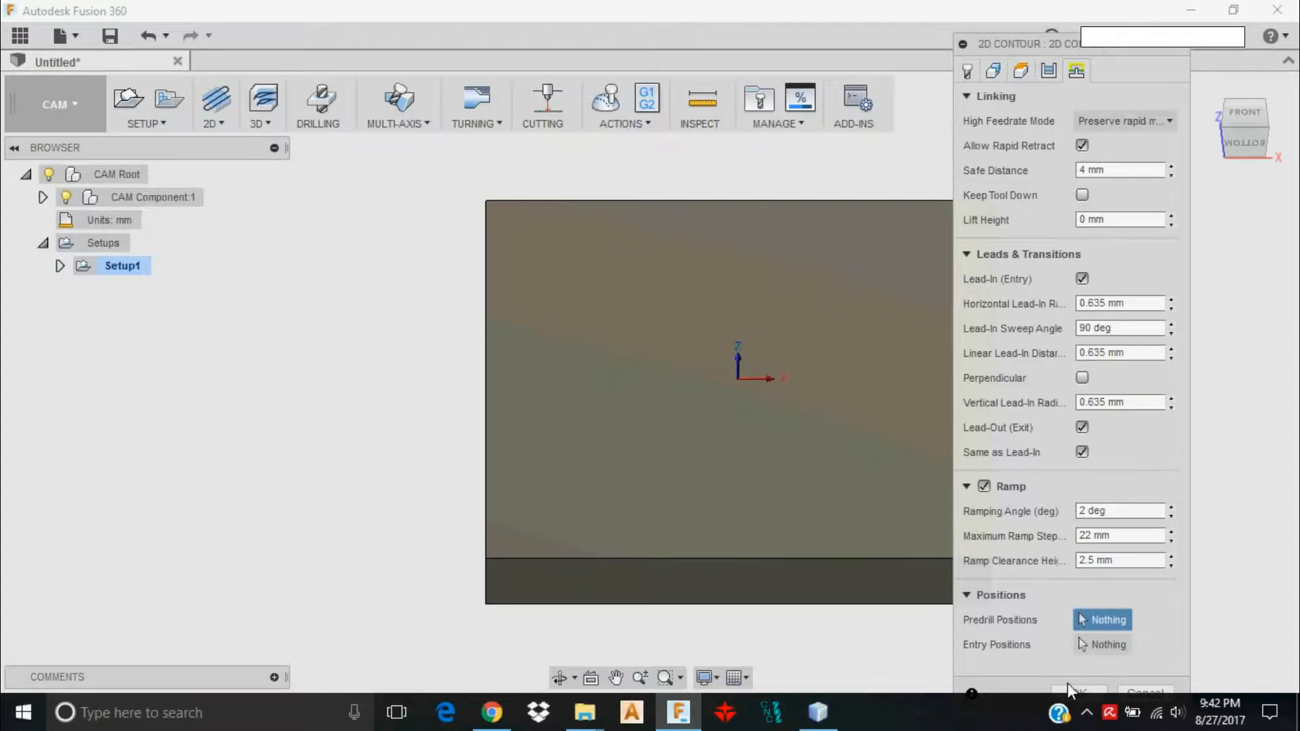
pyautogui.click(1077, 691)
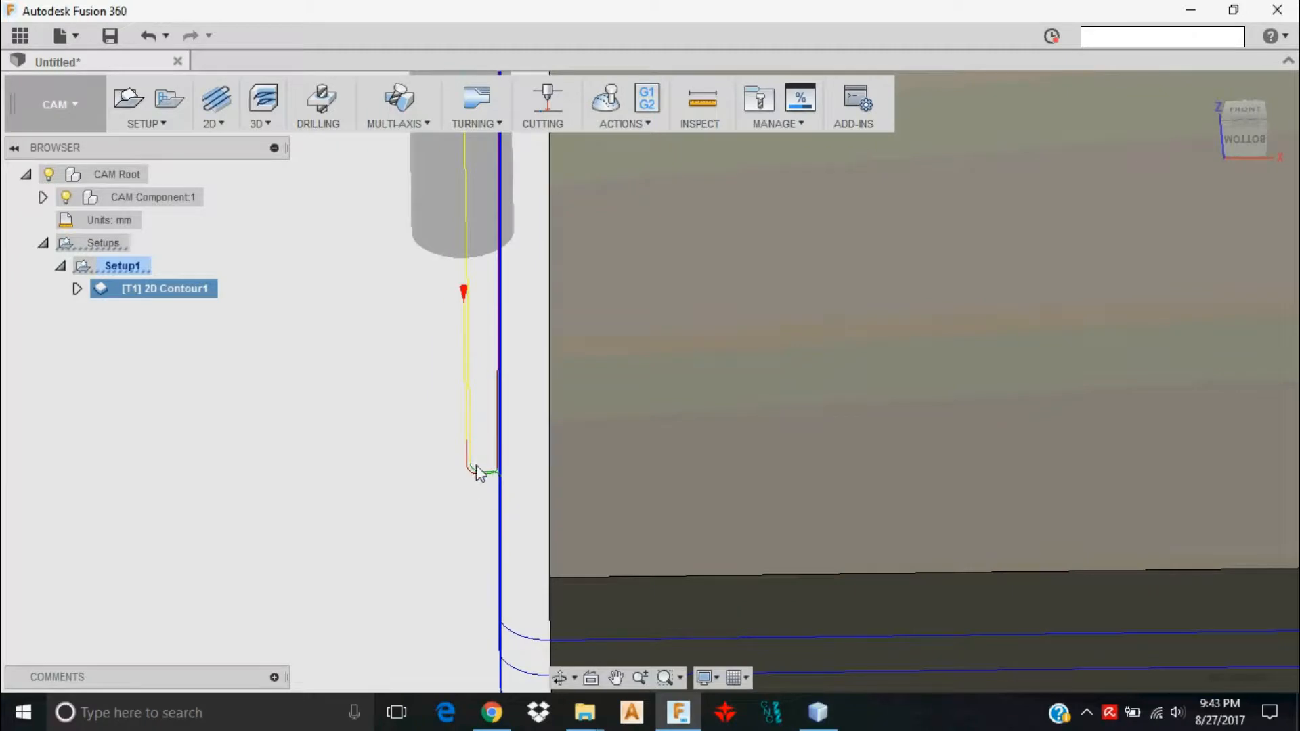
pyautogui.moveTo(469, 476)
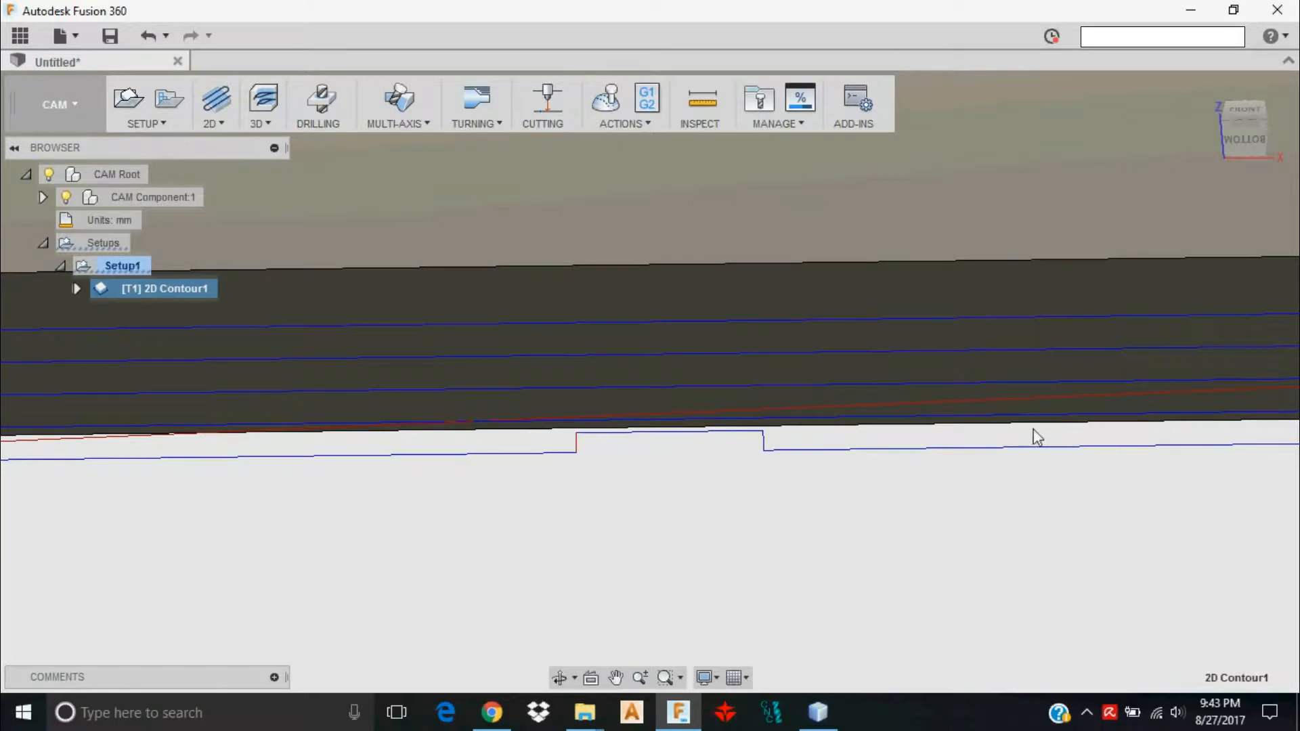
pyautogui.moveTo(587, 446)
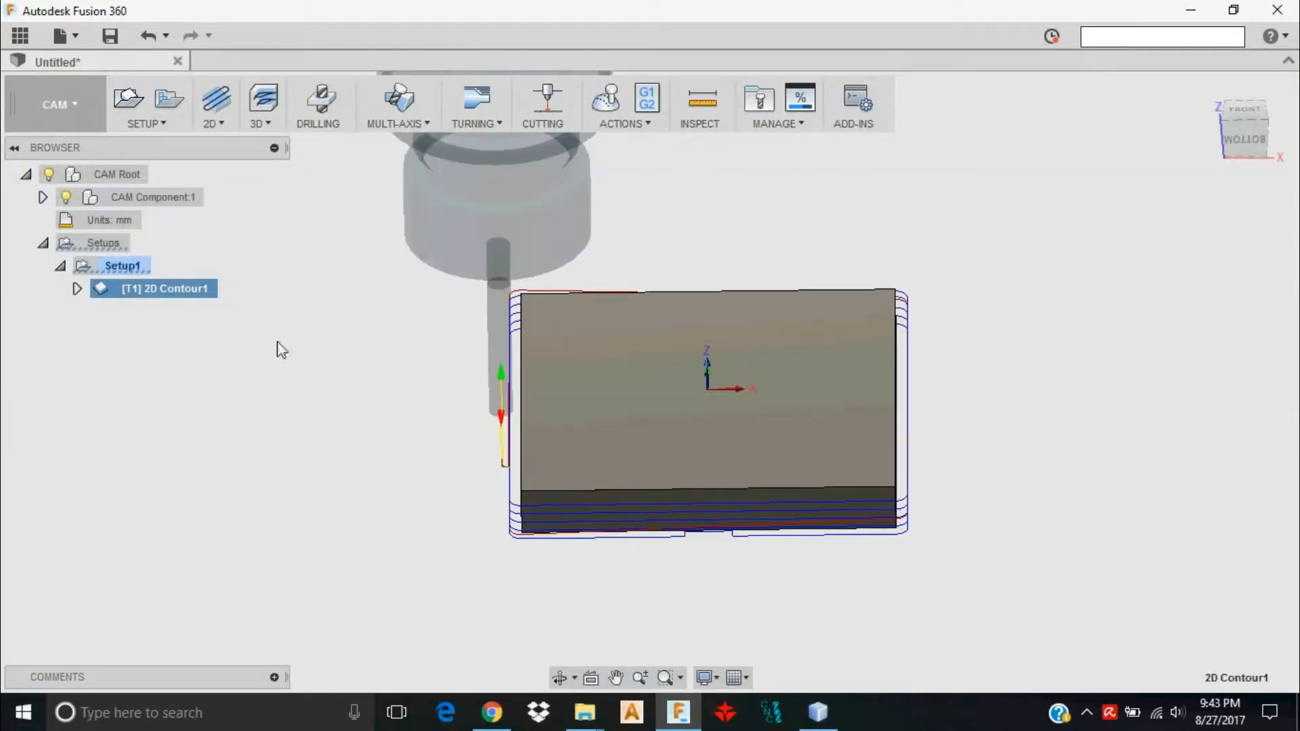
pyautogui.rightClick(163, 288)
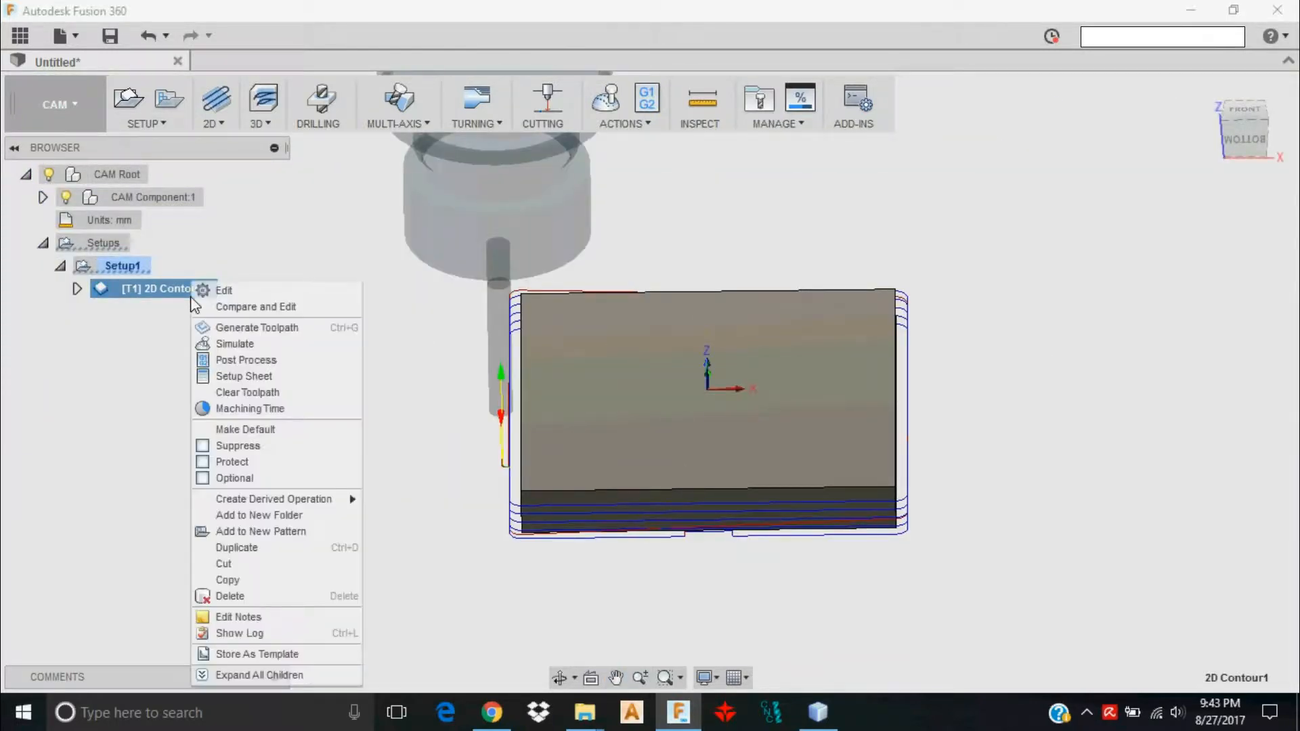
pyautogui.click(892, 437)
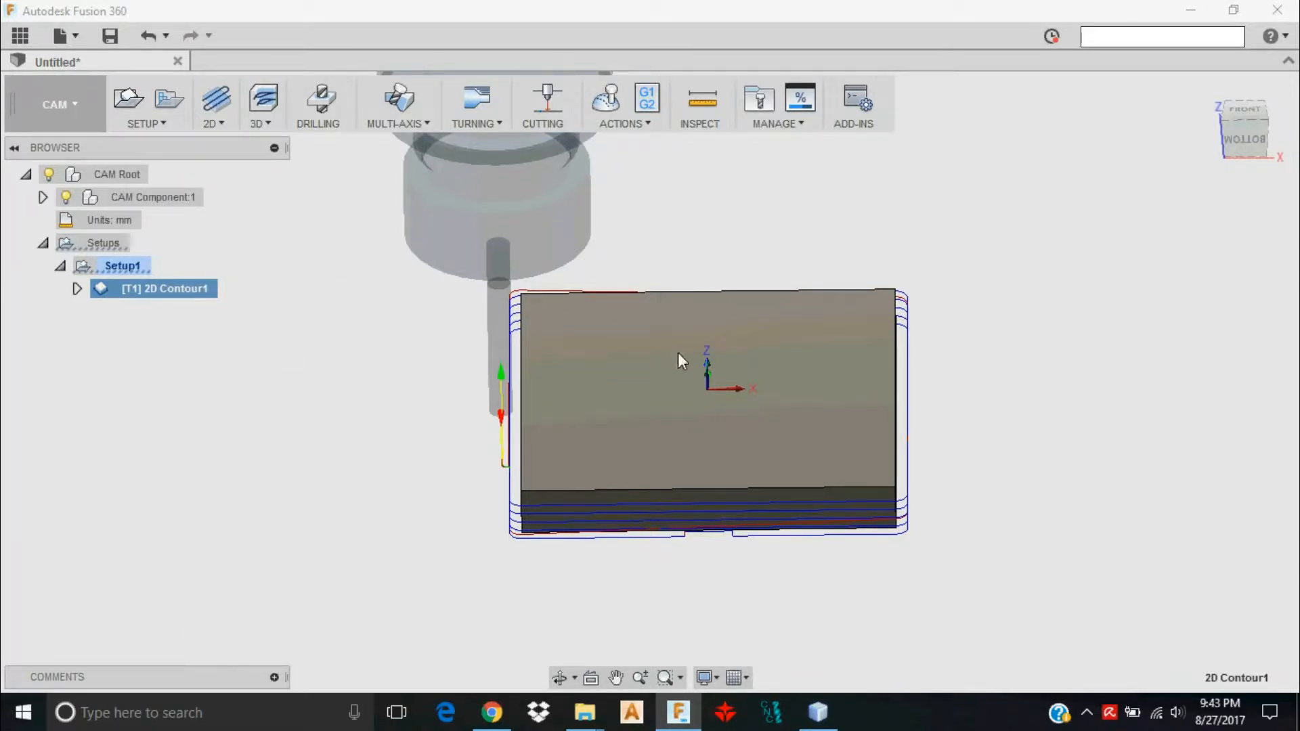
pyautogui.click(604, 100)
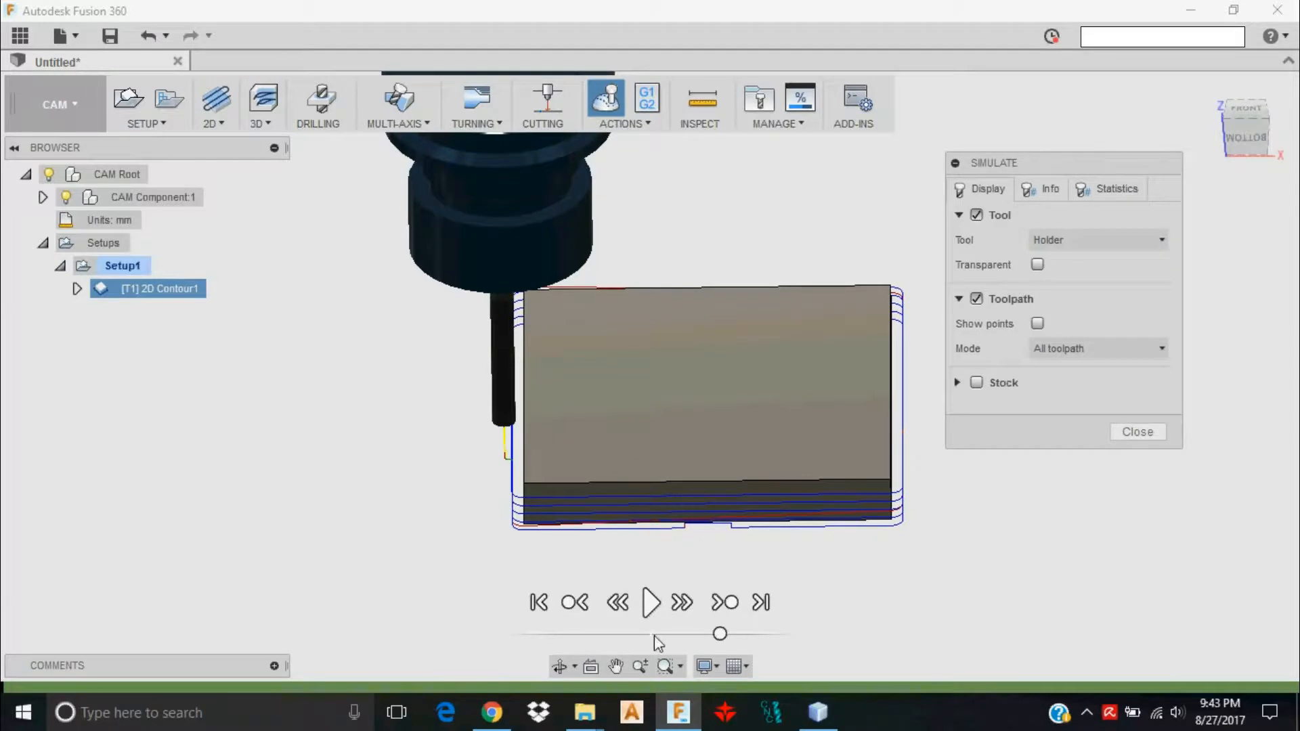
pyautogui.click(651, 602)
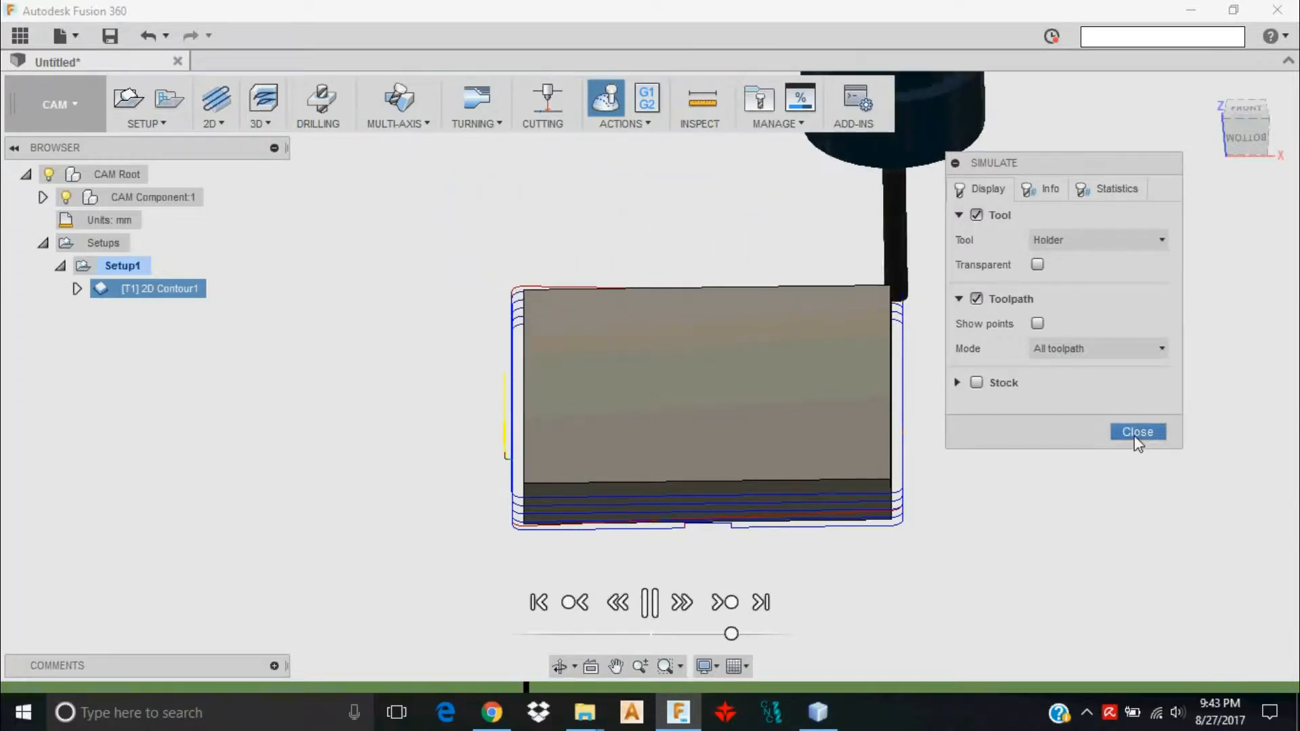
pyautogui.click(1136, 432)
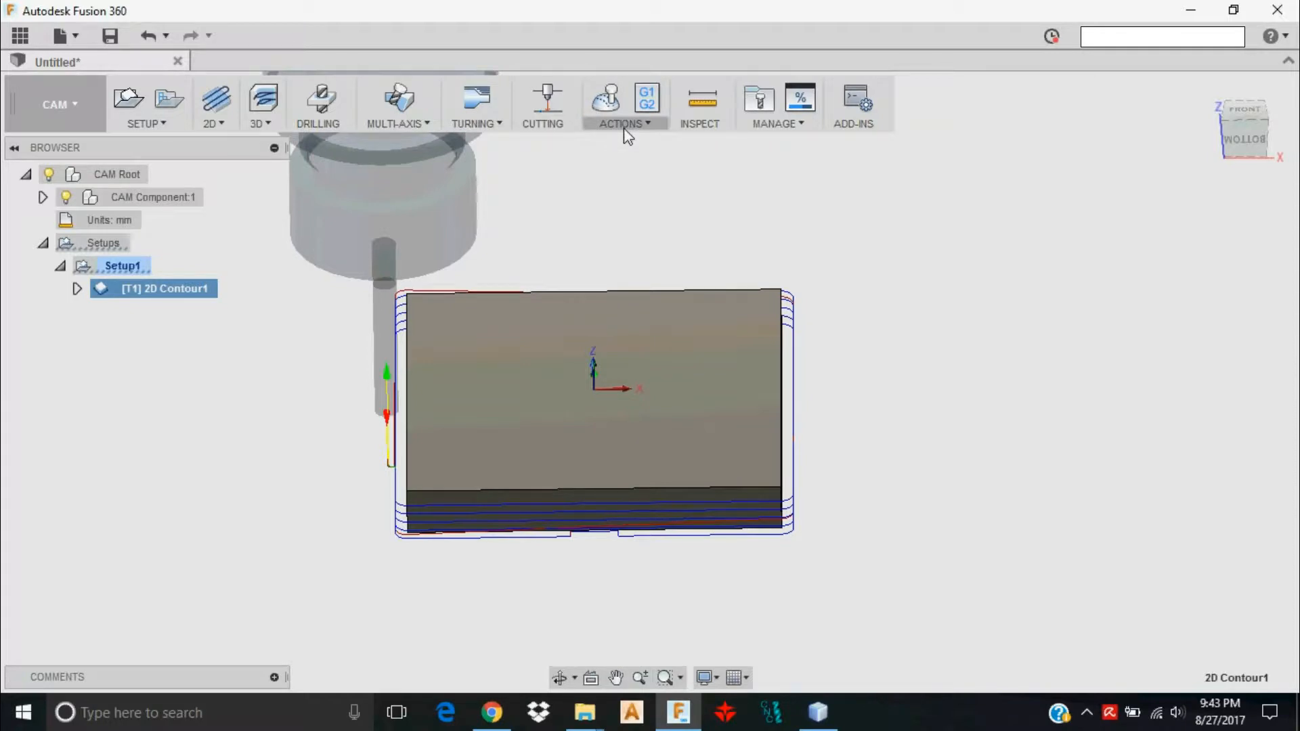
pyautogui.moveTo(7, 297)
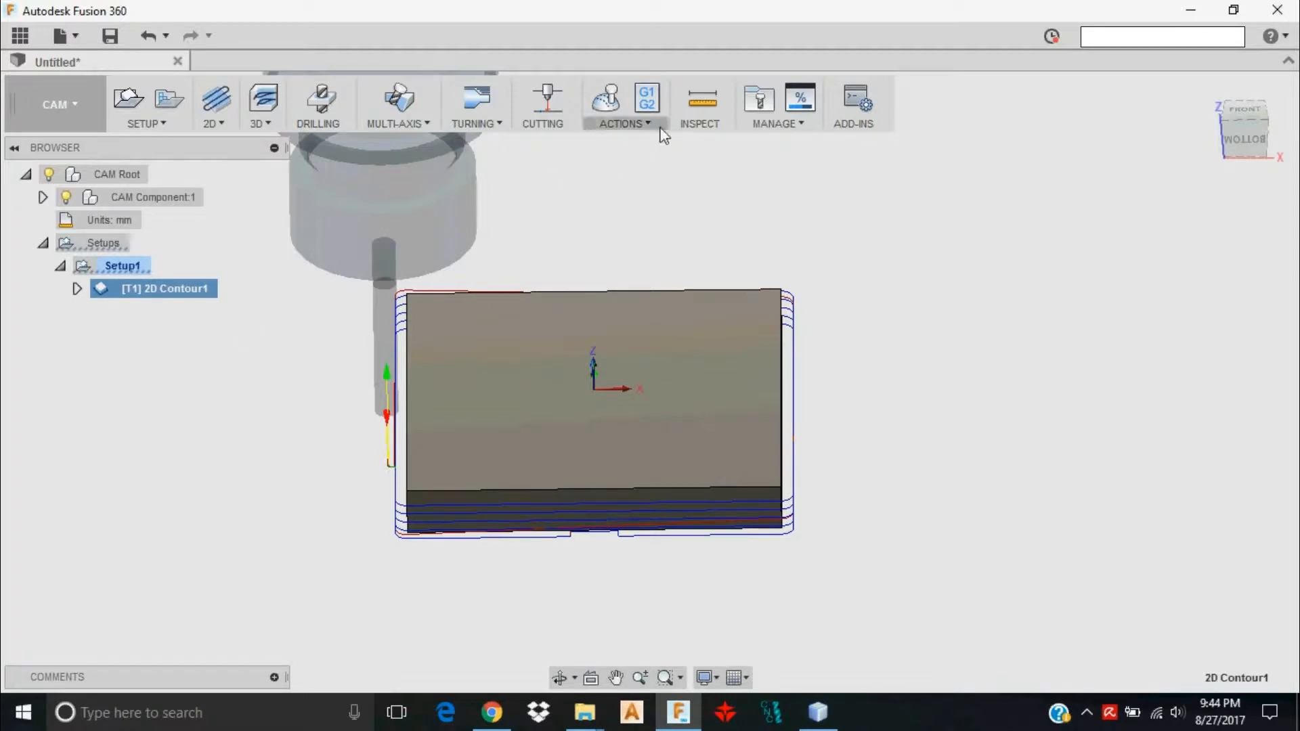
pyautogui.moveTo(647, 102)
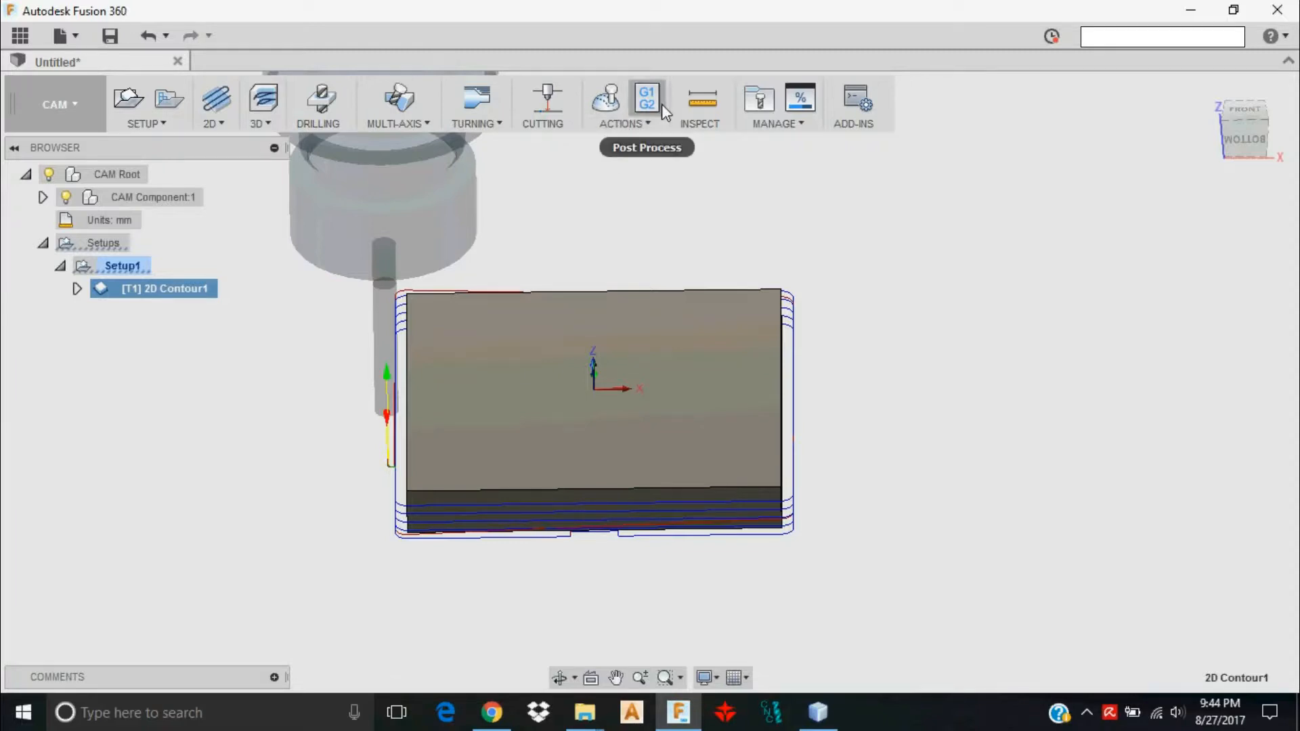
# Start Post Process for the contour and select grbl.cps - Generic Grbl
pyautogui.click(622, 106)
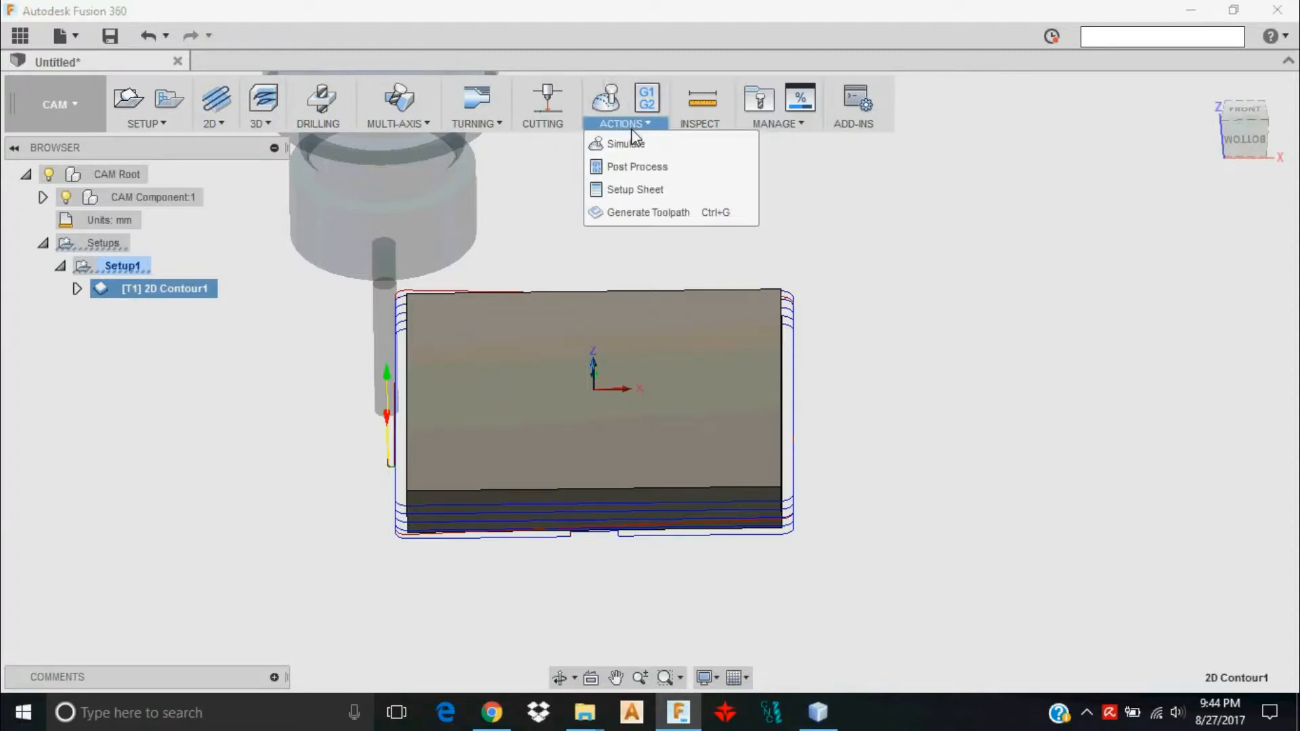
pyautogui.click(636, 167)
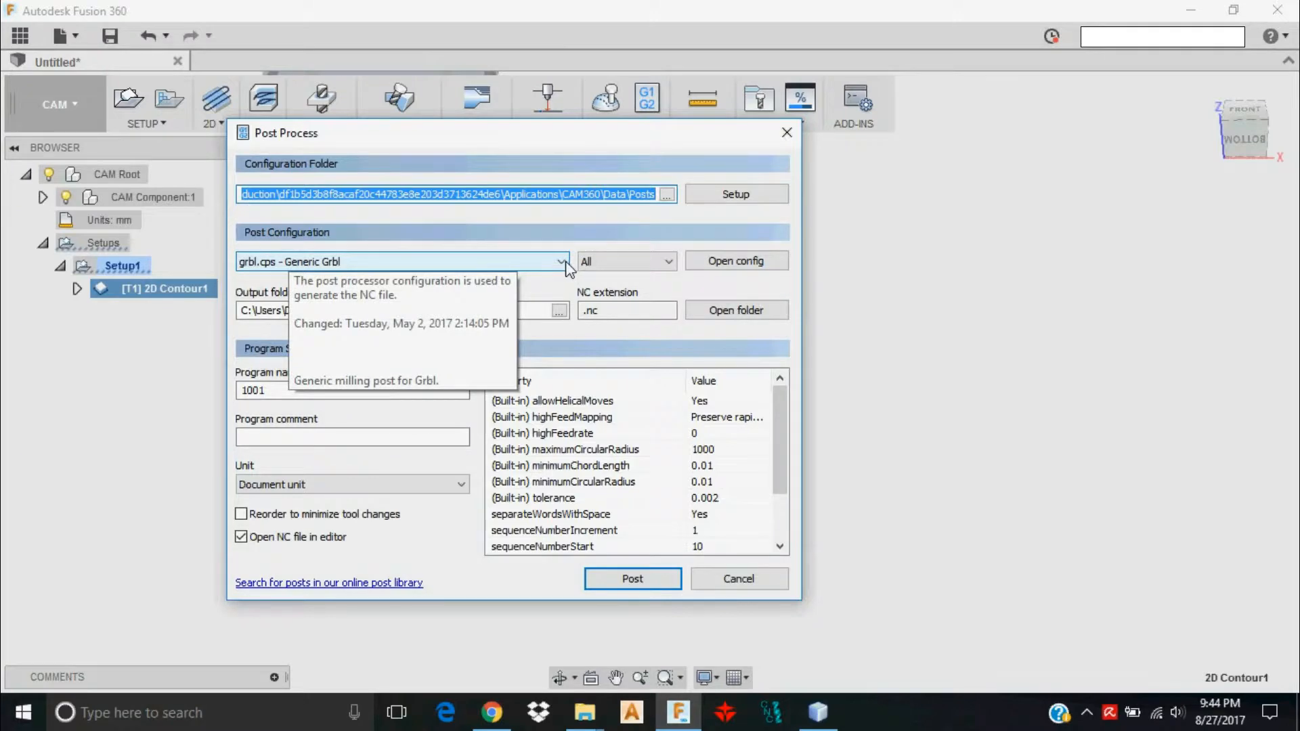
pyautogui.click(561, 261)
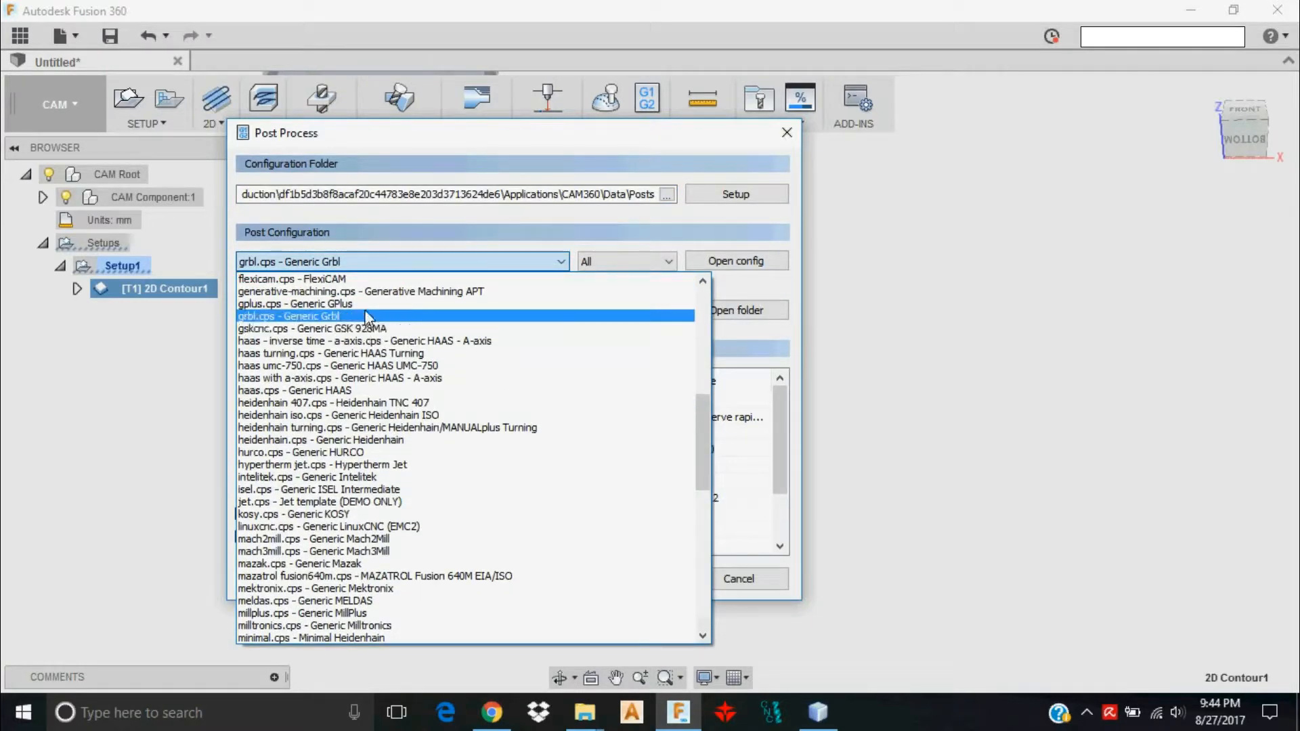
pyautogui.moveTo(369, 489)
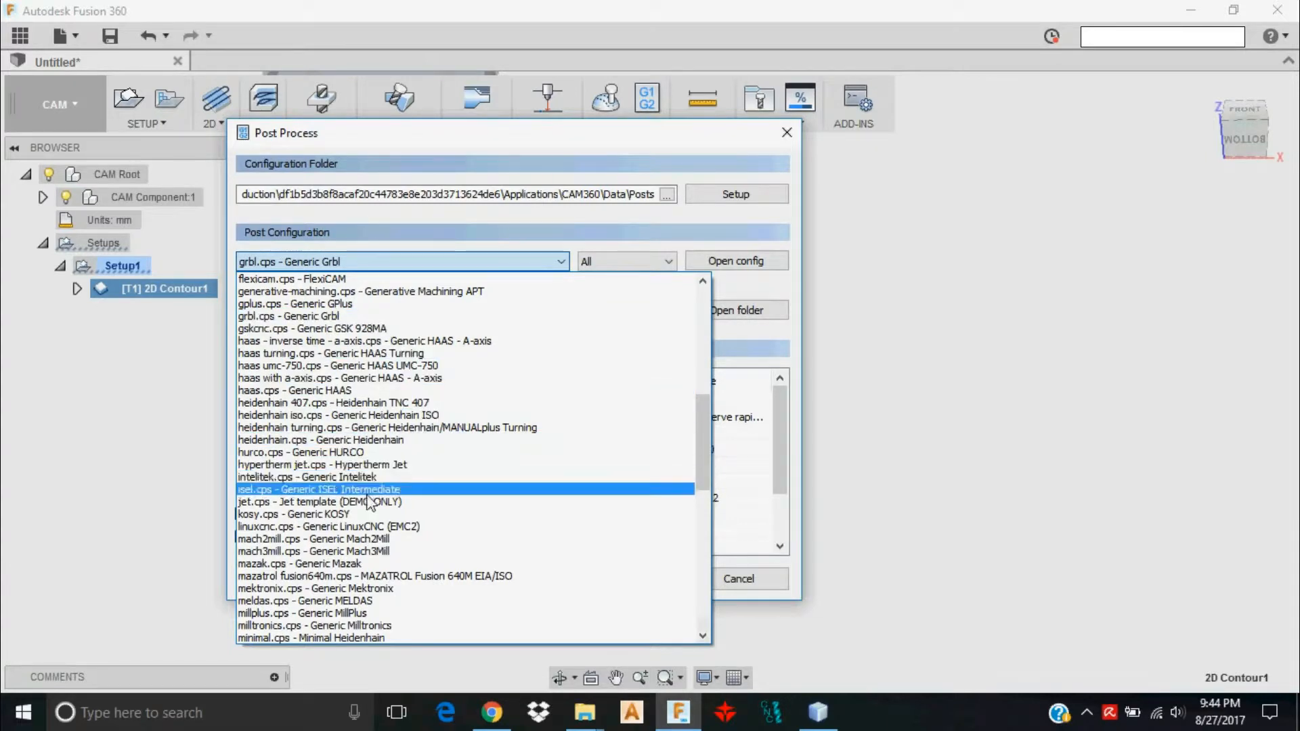
pyautogui.moveTo(348, 539)
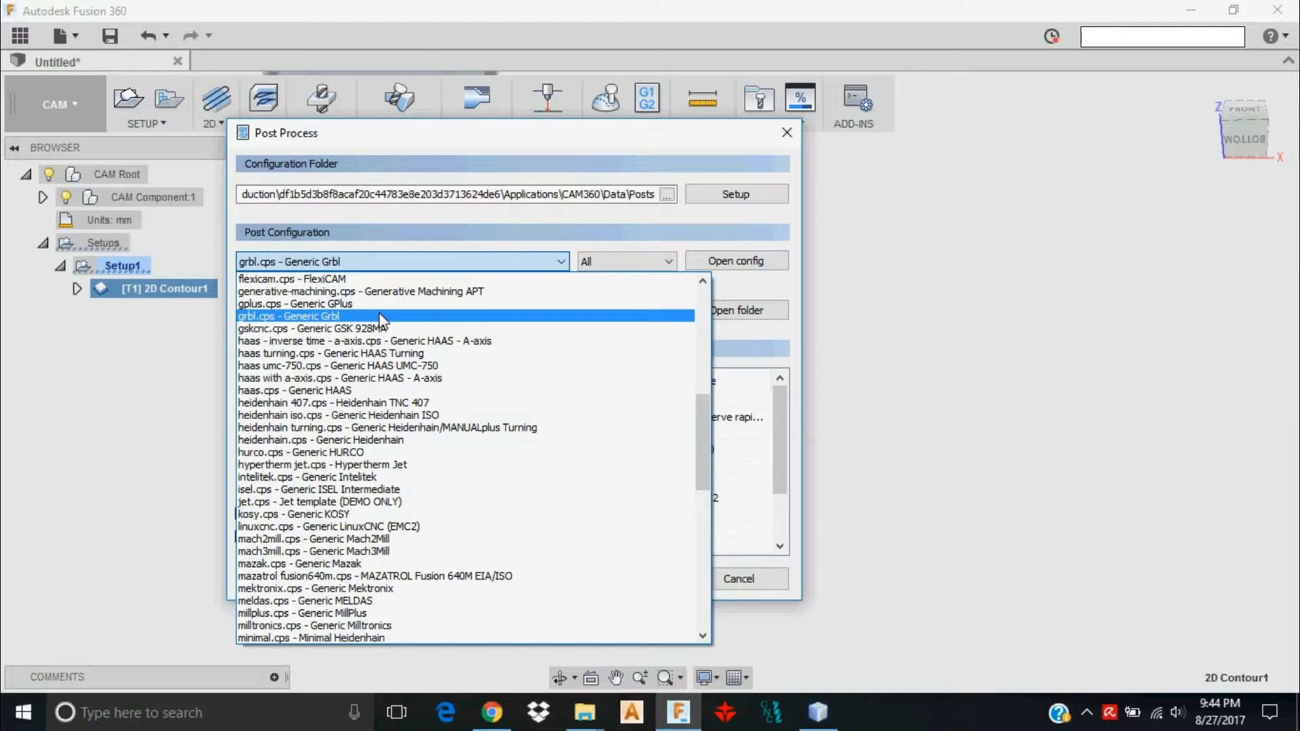
pyautogui.click(288, 316)
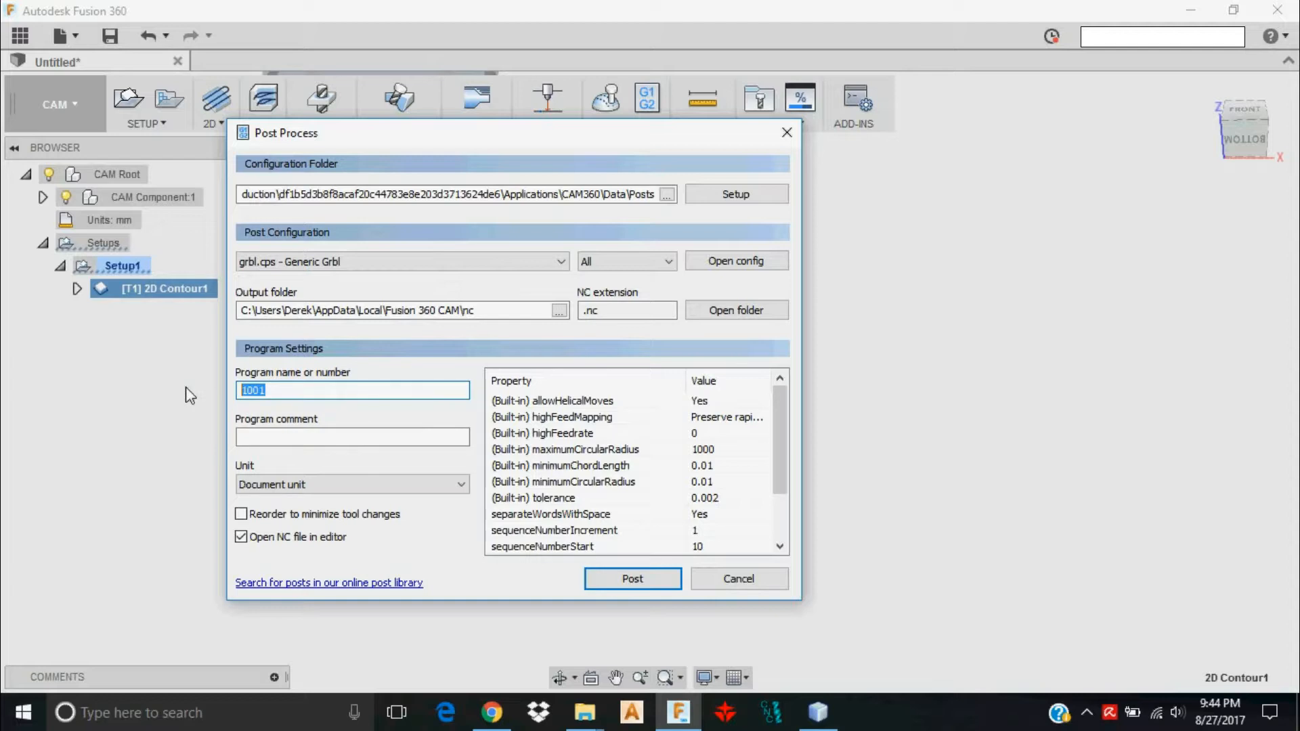
# Name the program 'test file' and post the toolpath
pyautogui.write('test file')
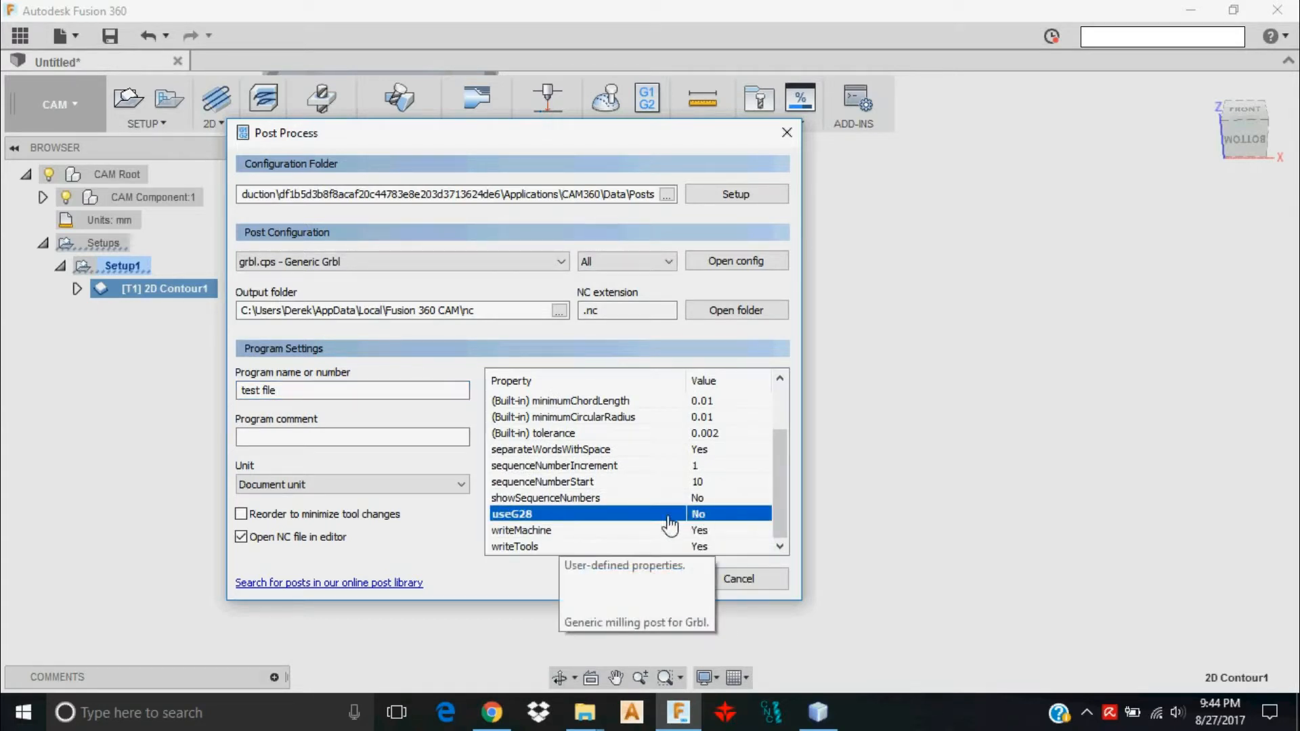
pyautogui.moveTo(709, 514)
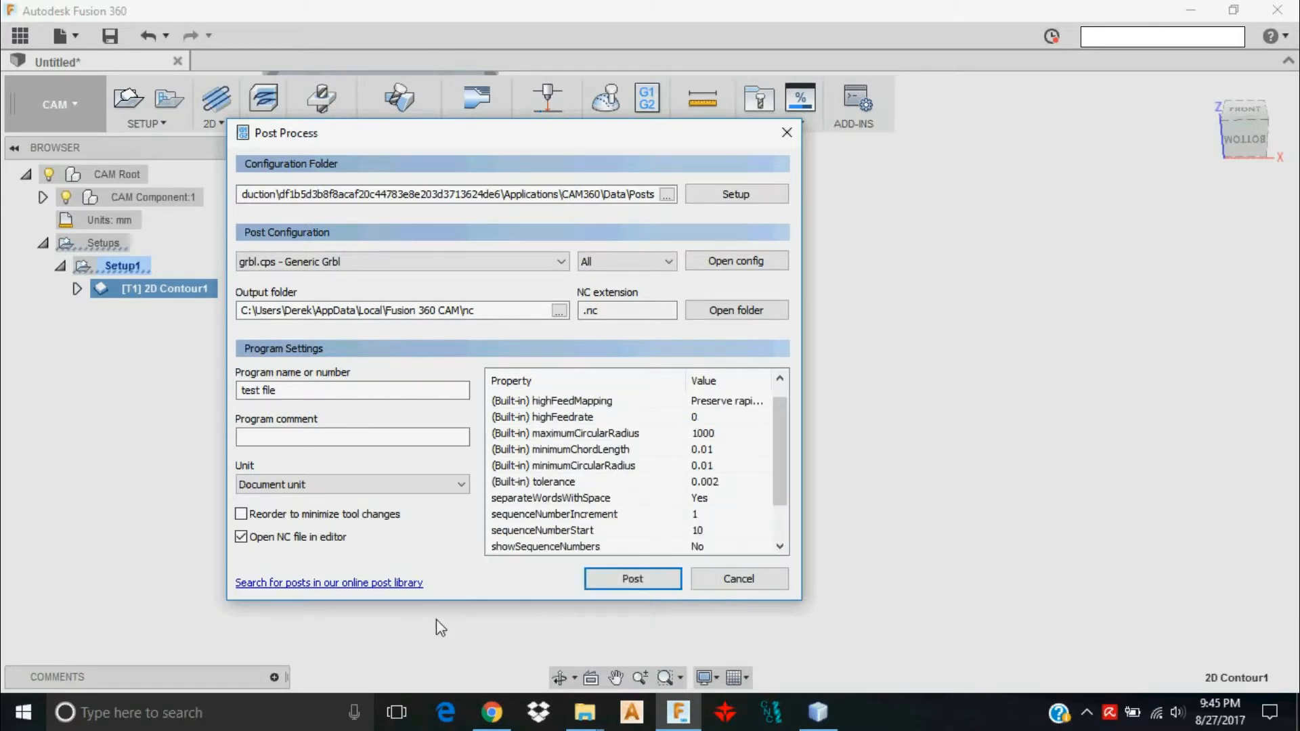
pyautogui.moveTo(632, 579)
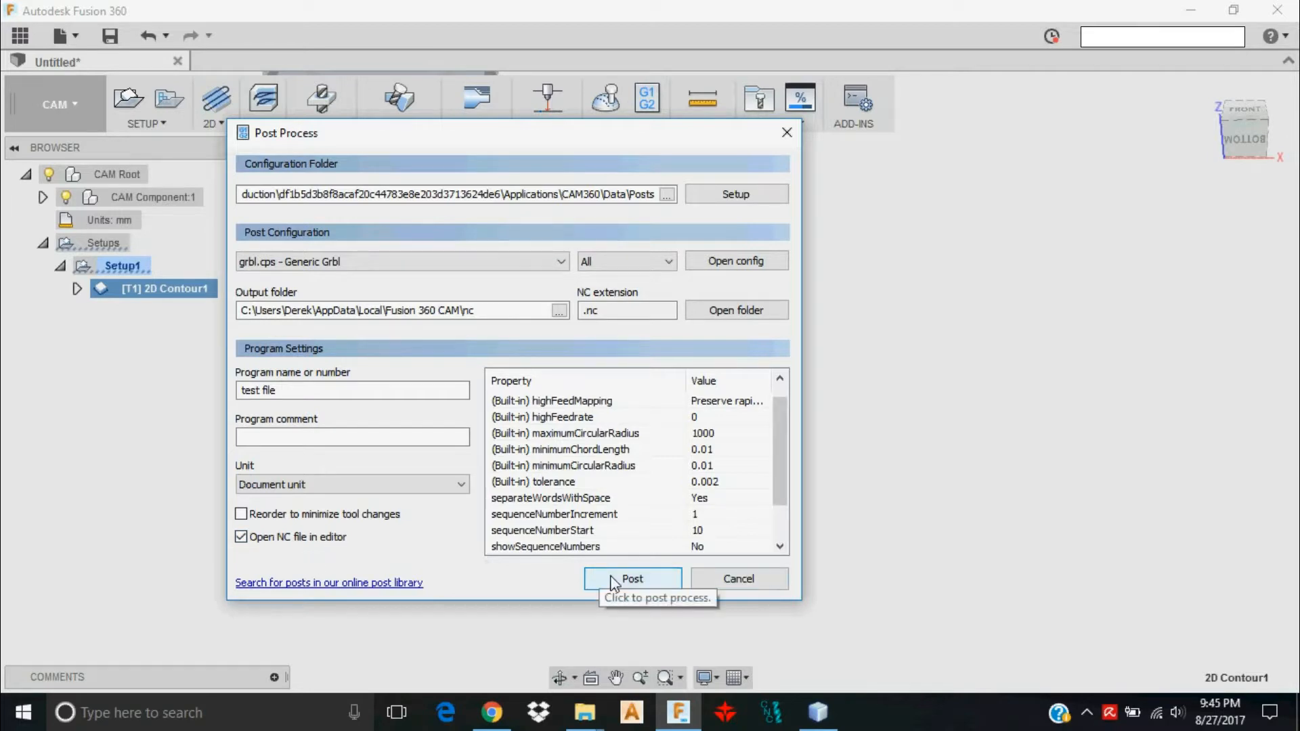
pyautogui.click(631, 579)
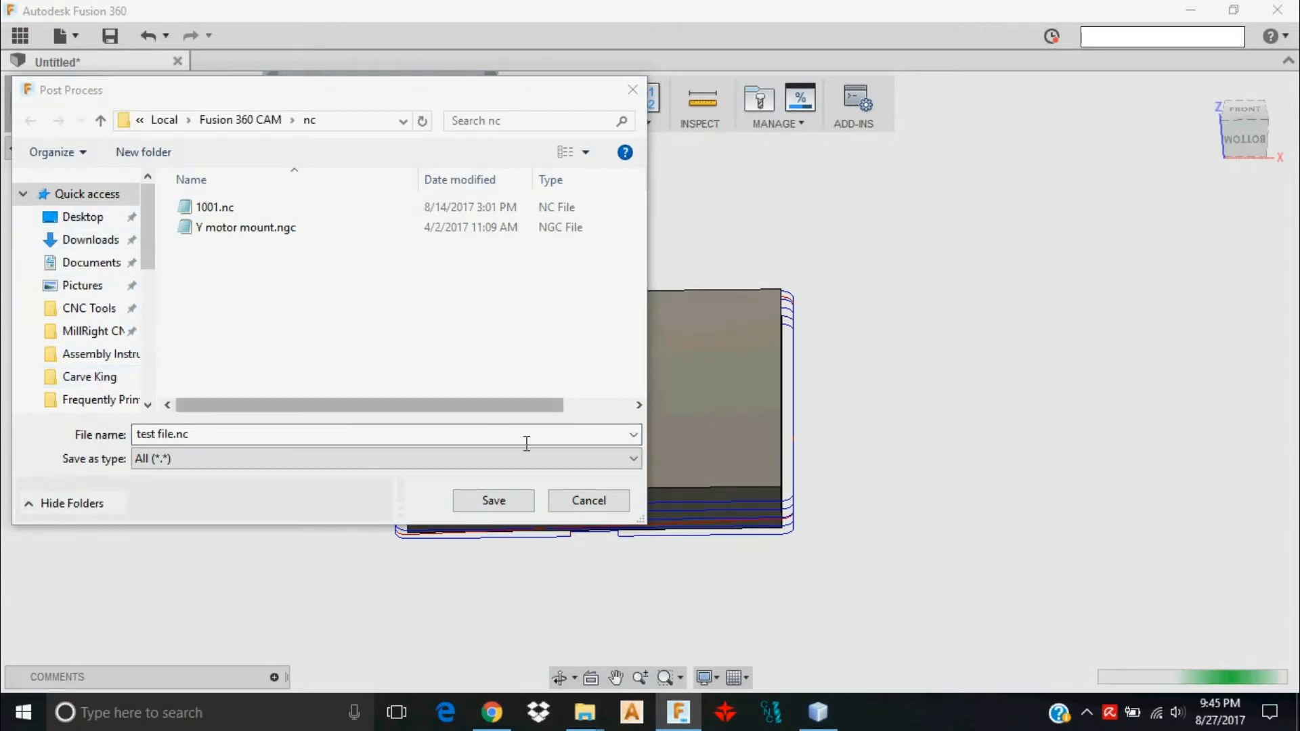
# Save test file.nc to the nc folder and open it in Brackets
pyautogui.click(492, 499)
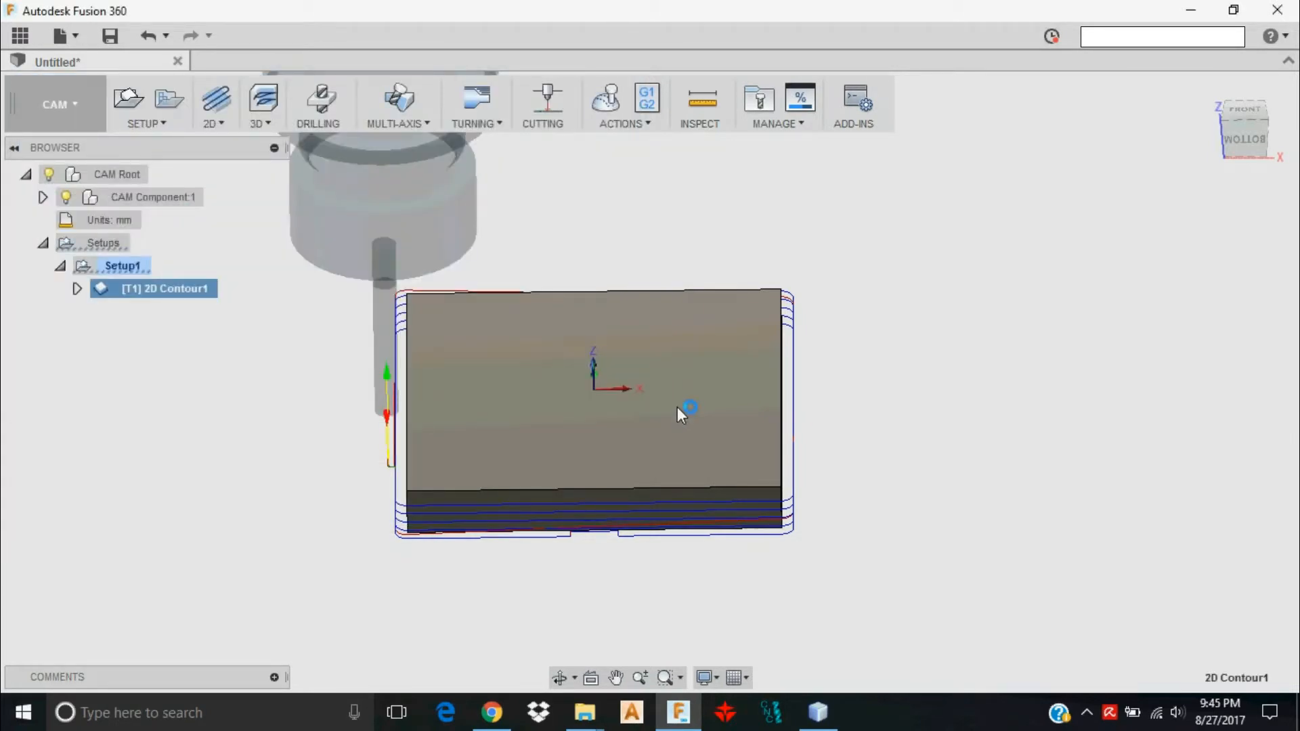
pyautogui.click(863, 712)
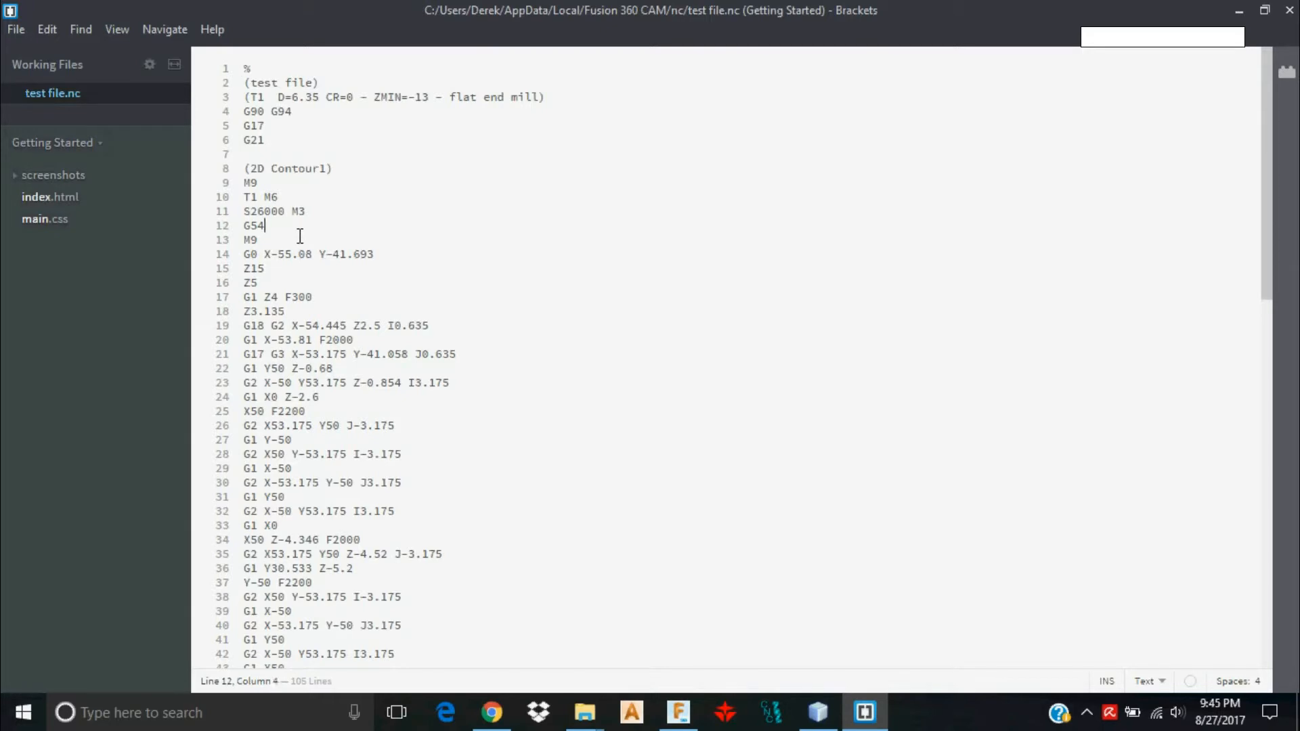
# Replace G54 on line 12 with G0 Z10
pyautogui.doubleClick(253, 225)
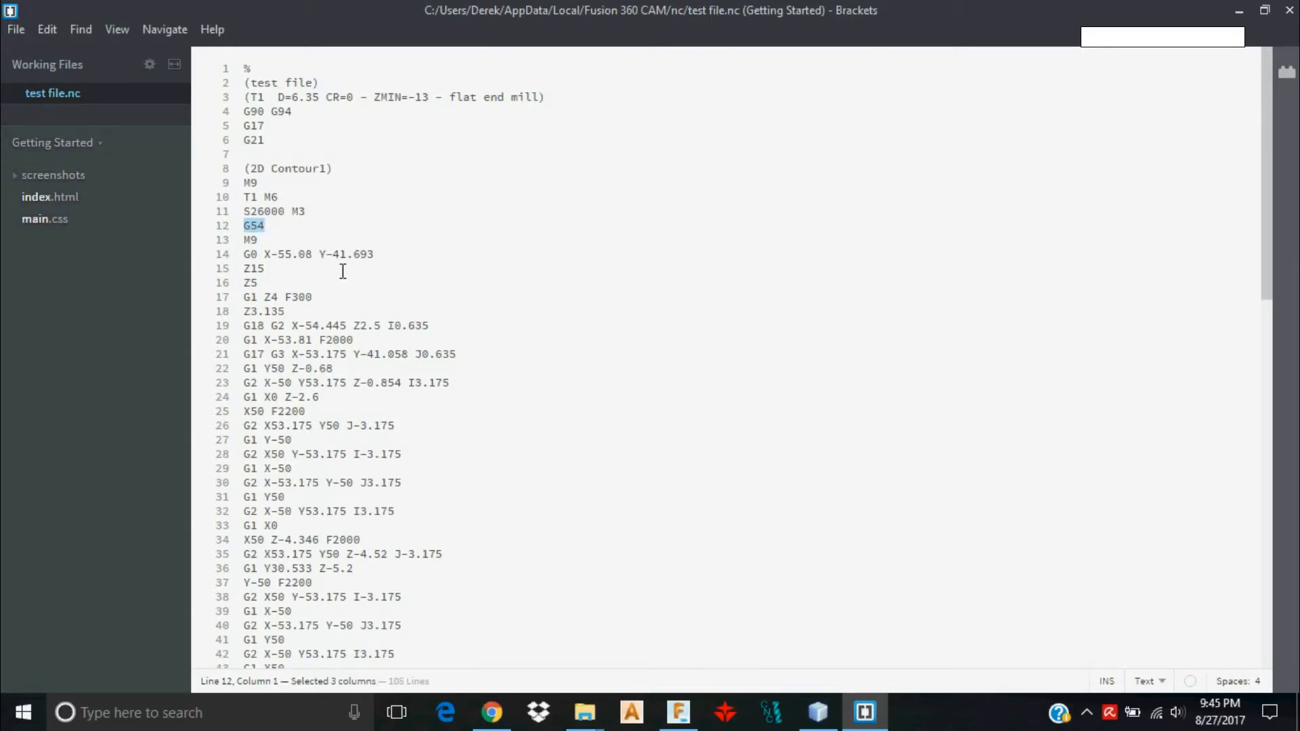
pyautogui.moveTo(469, 372)
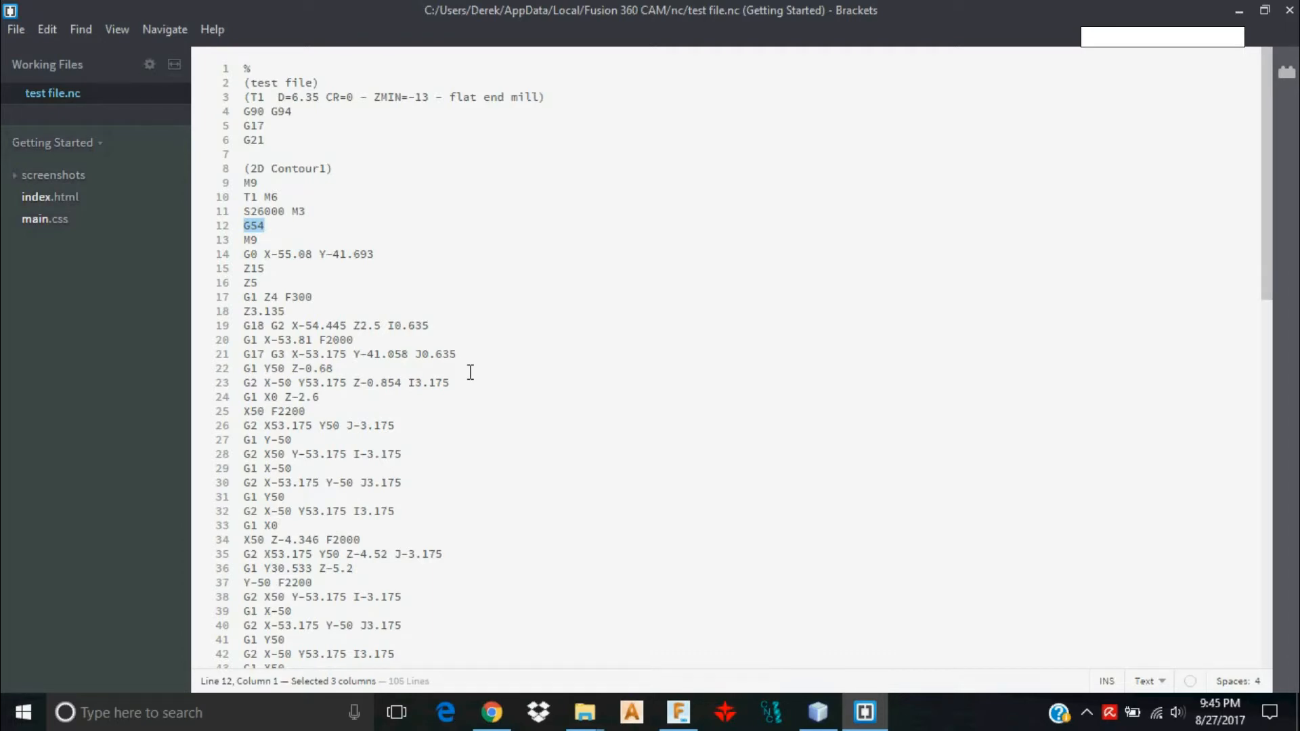
pyautogui.write('0g')
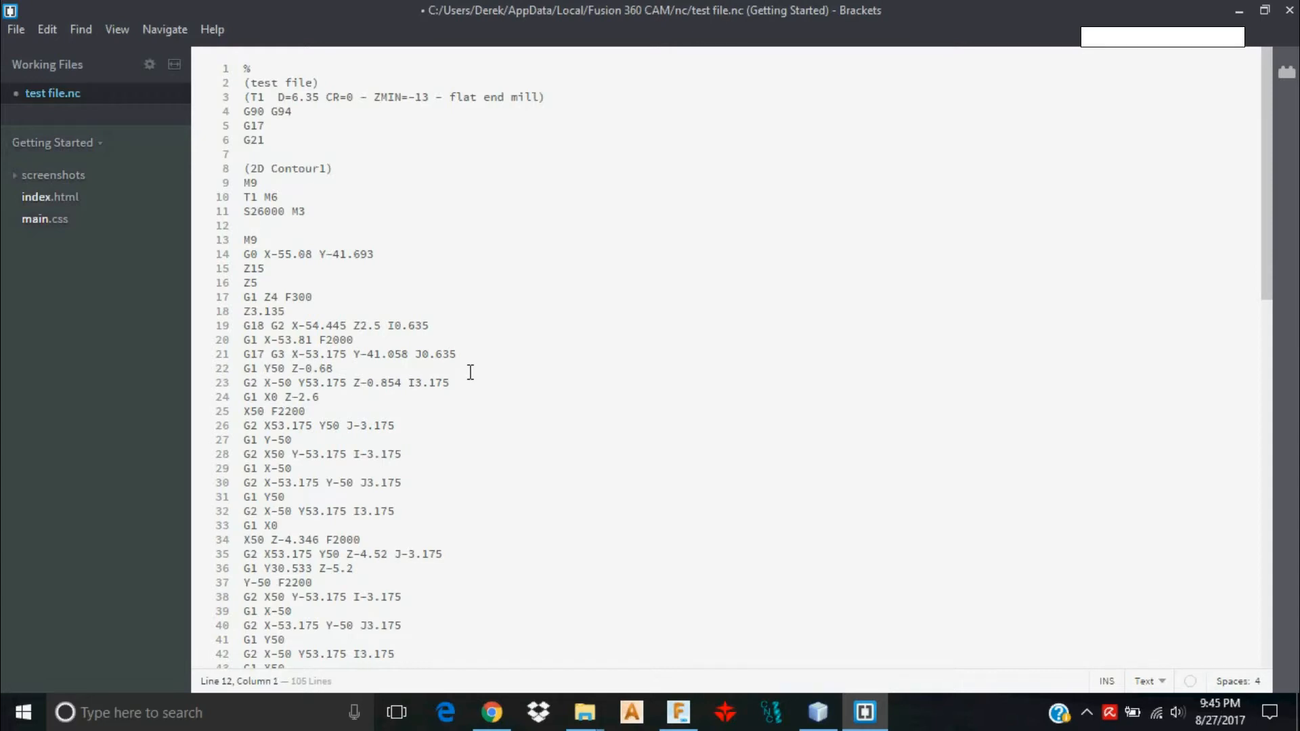
pyautogui.write('G0')
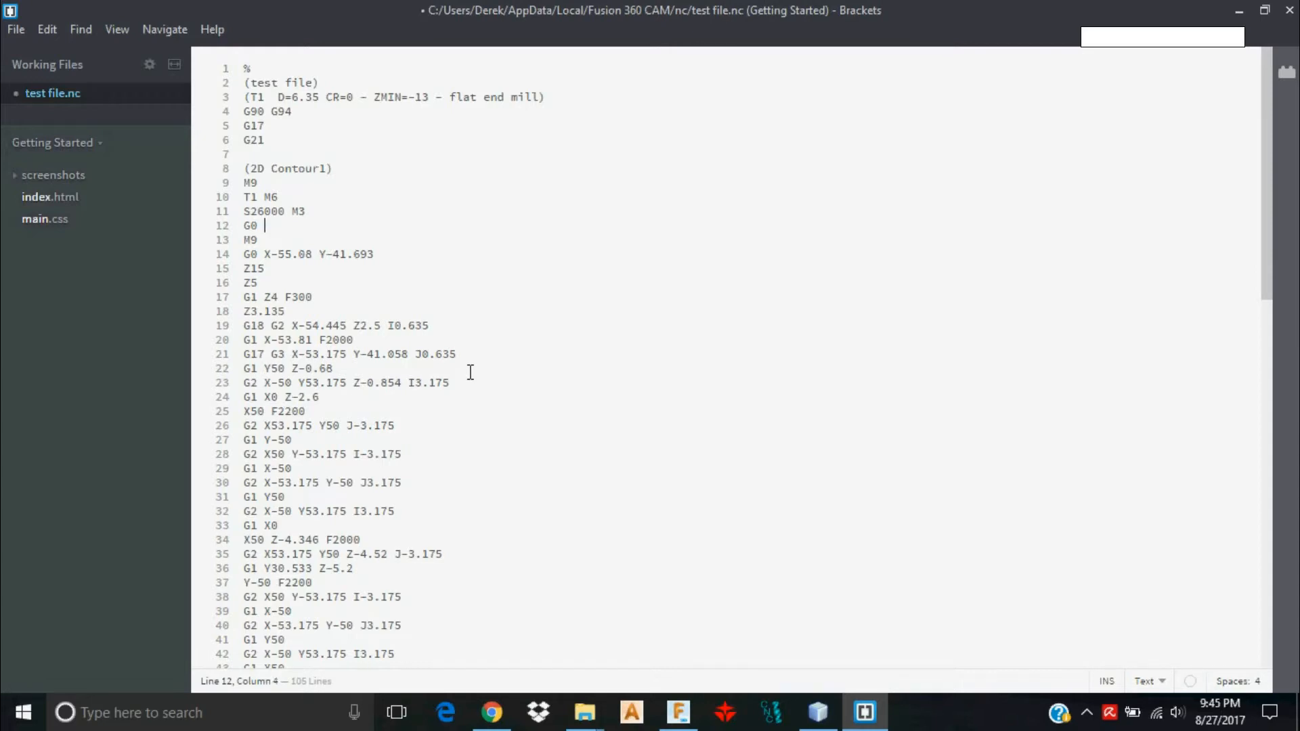
pyautogui.write('Z10')
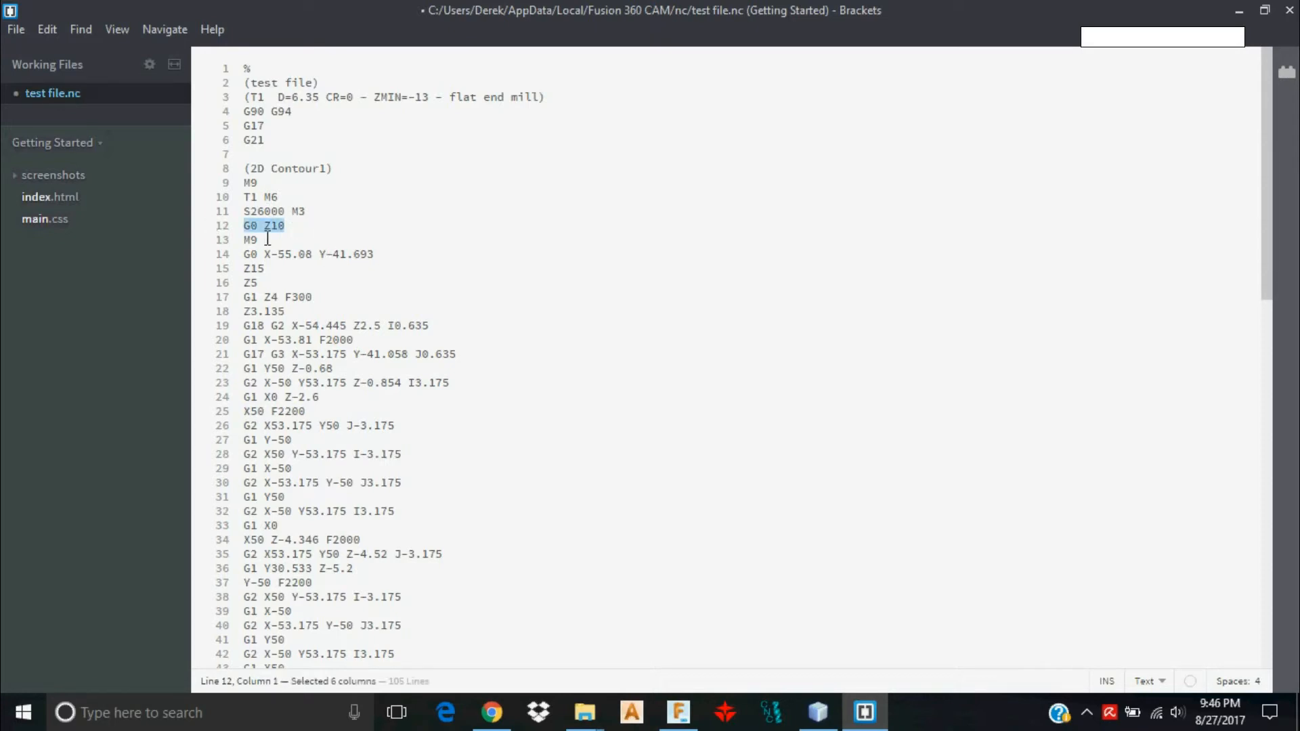
pyautogui.moveTo(303, 241)
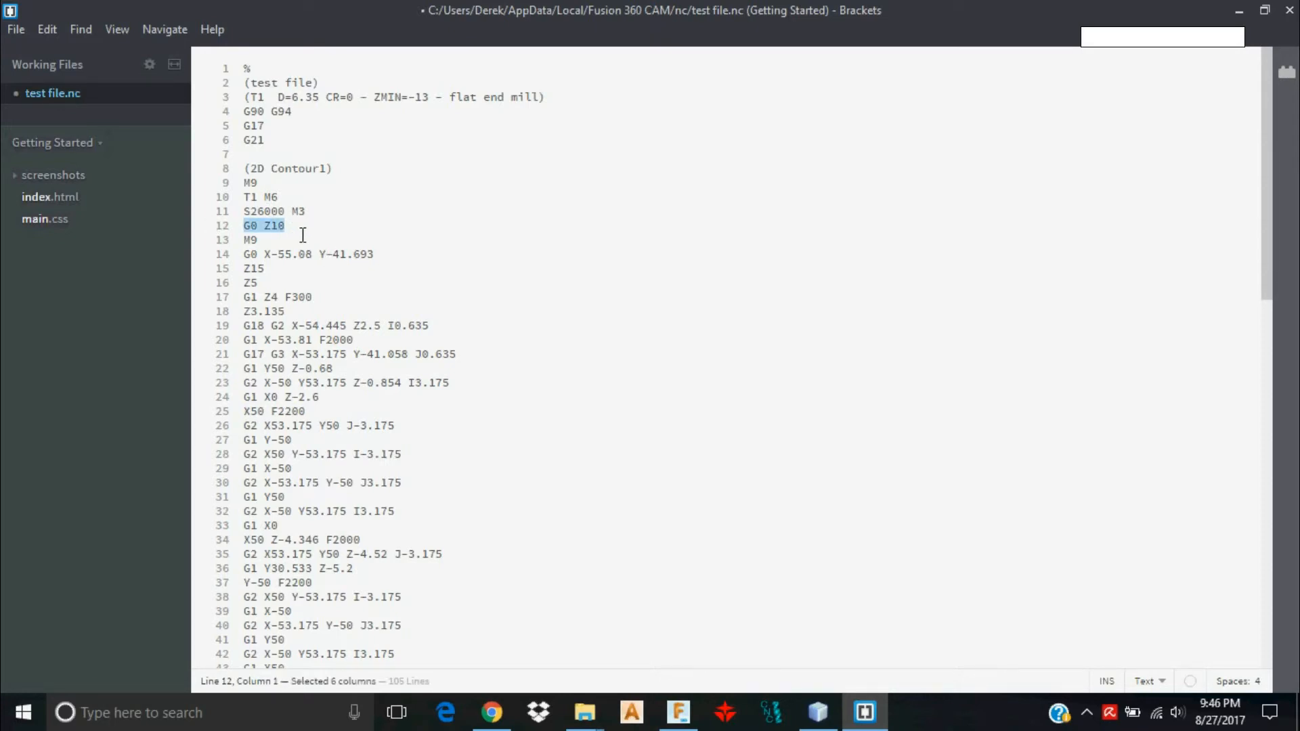
pyautogui.moveTo(413, 265)
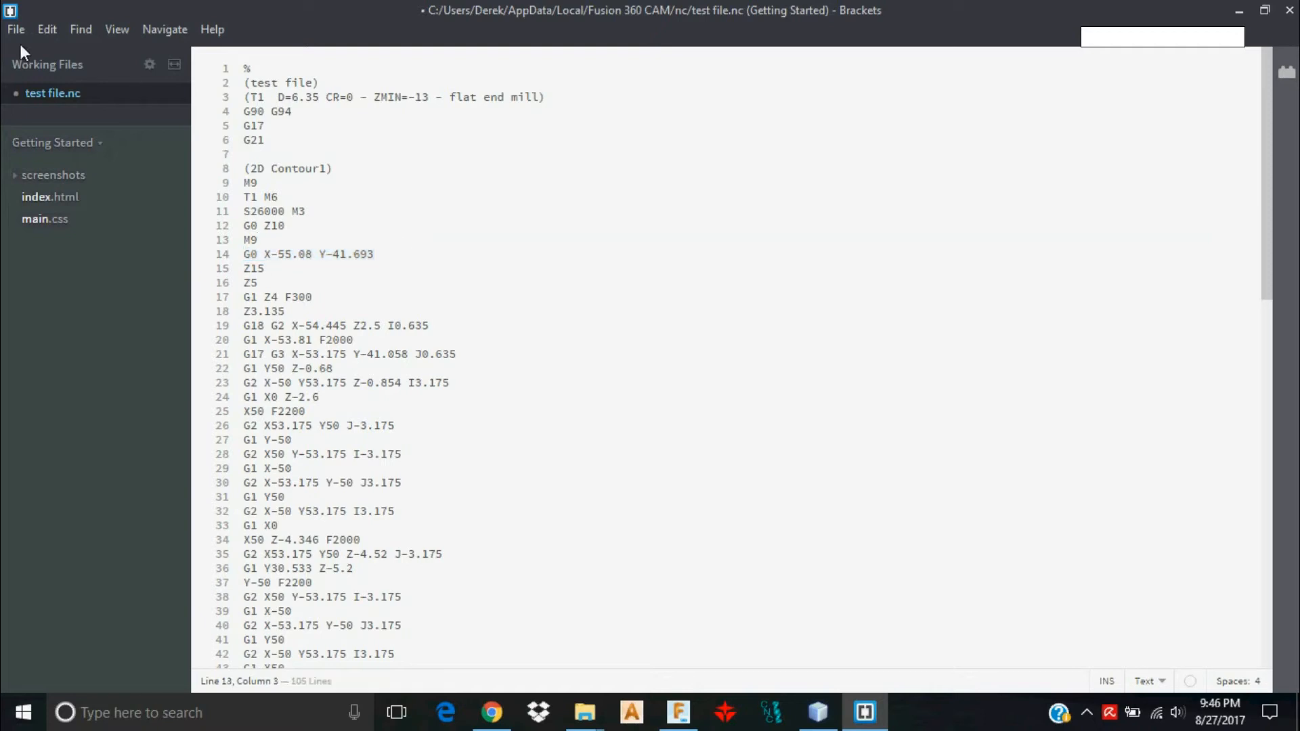
# Save test file.nc from the File menu
pyautogui.click(15, 29)
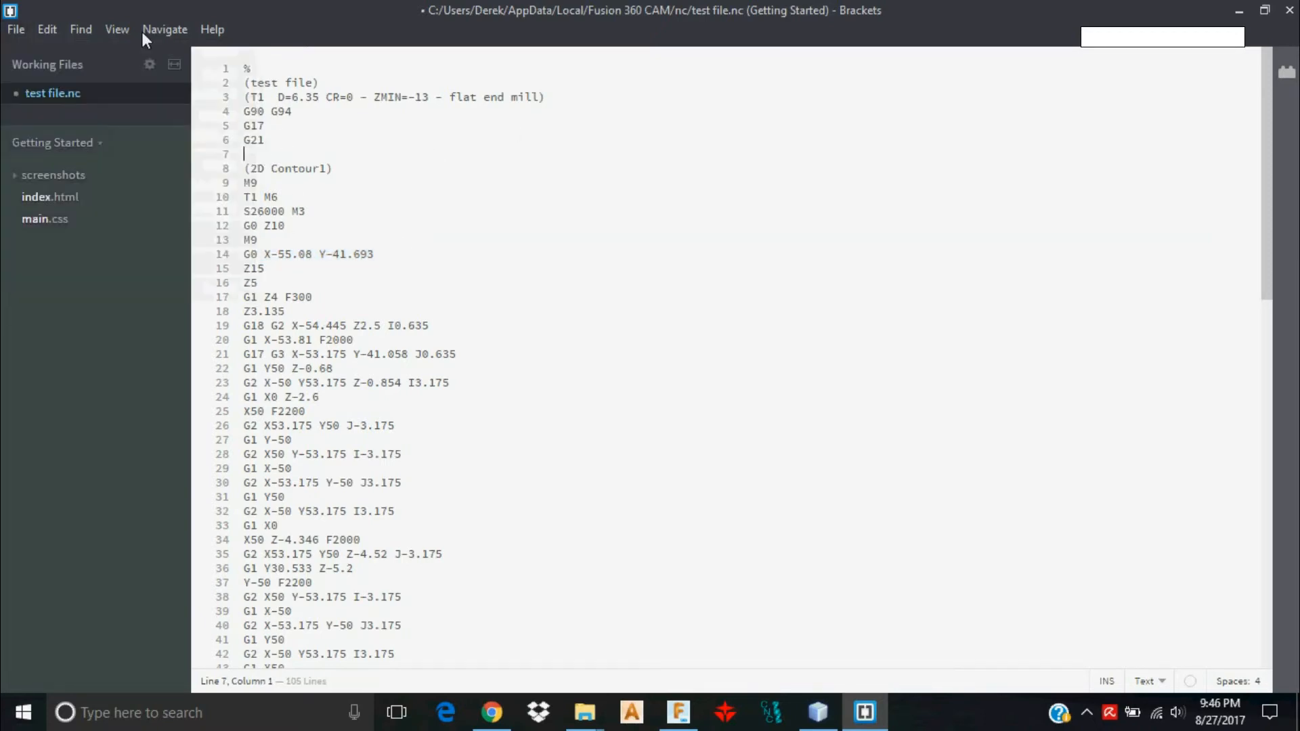
pyautogui.click(15, 29)
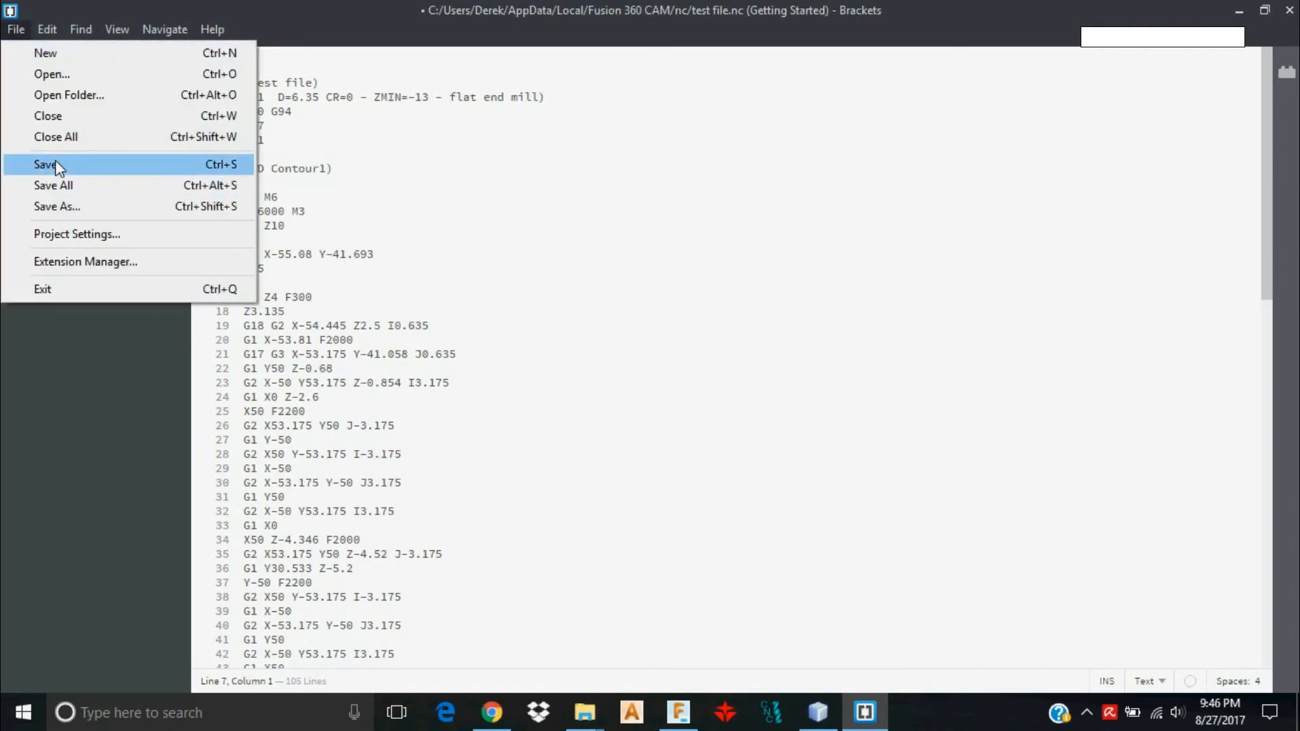
pyautogui.click(46, 164)
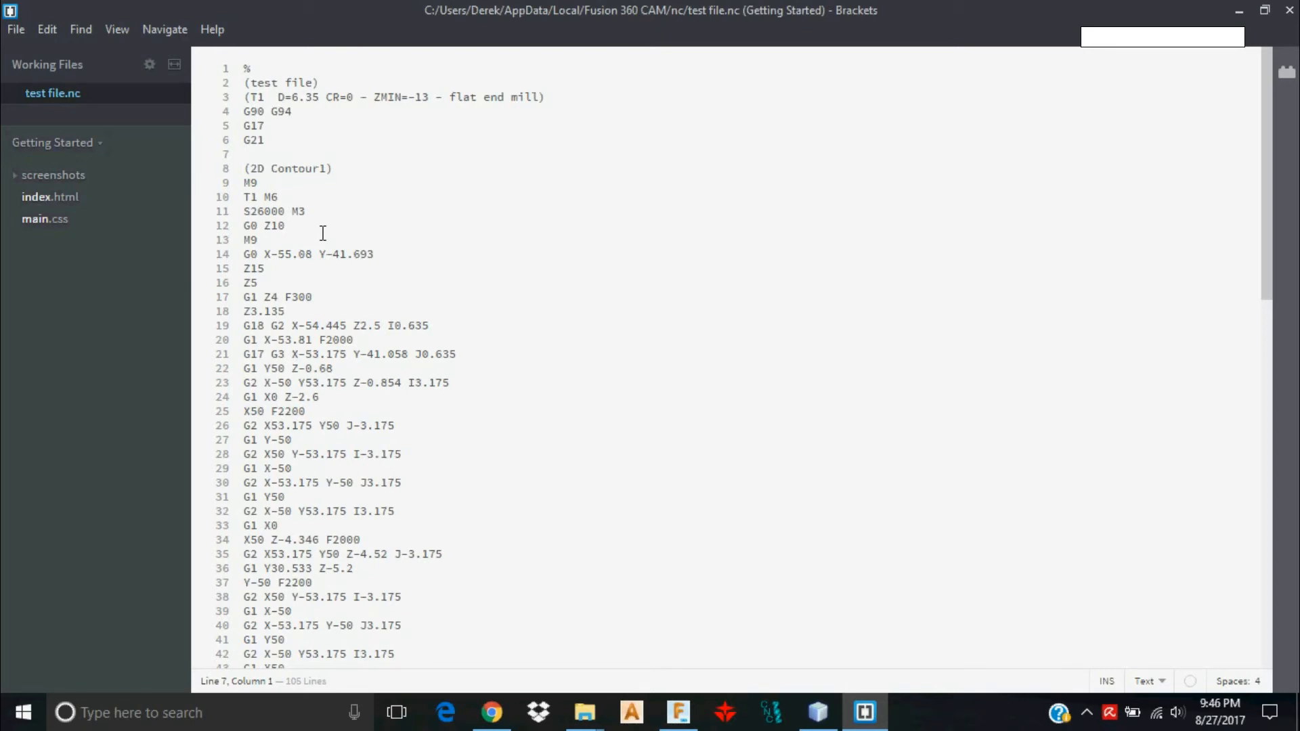
pyautogui.moveTo(438, 343)
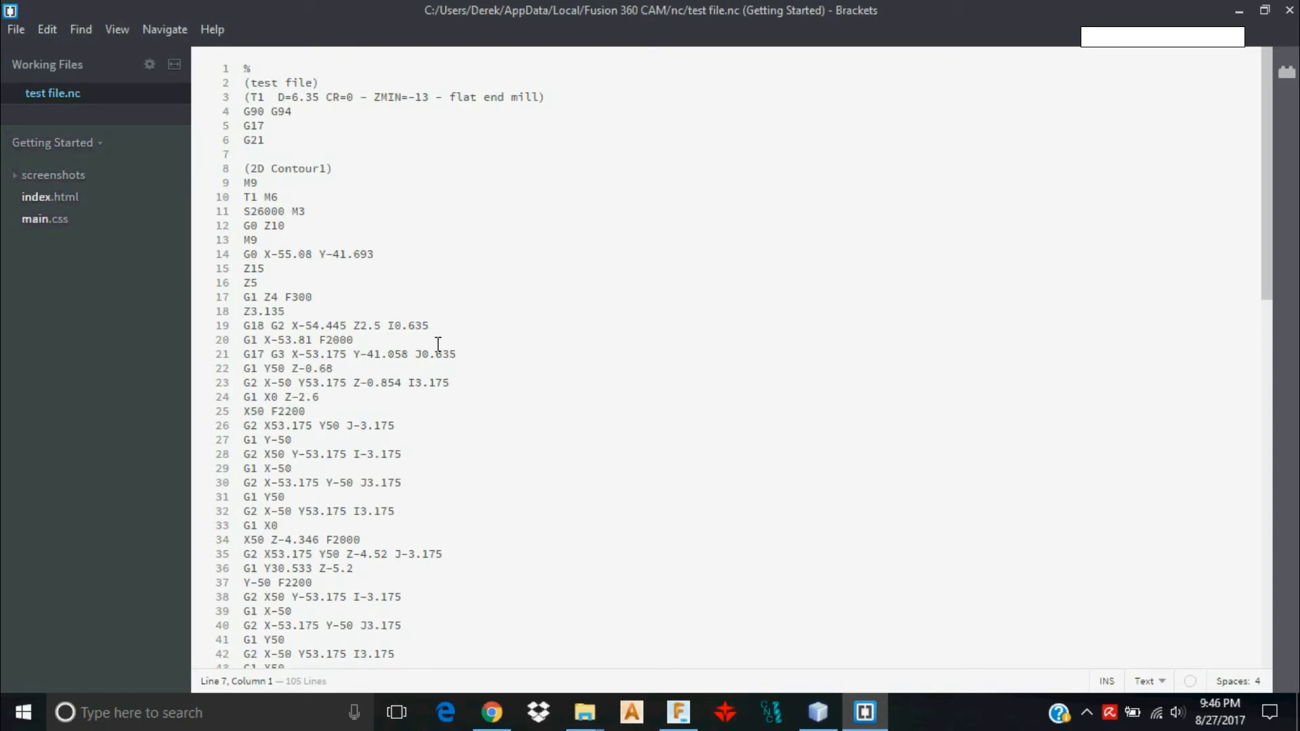
pyautogui.moveTo(738, 374)
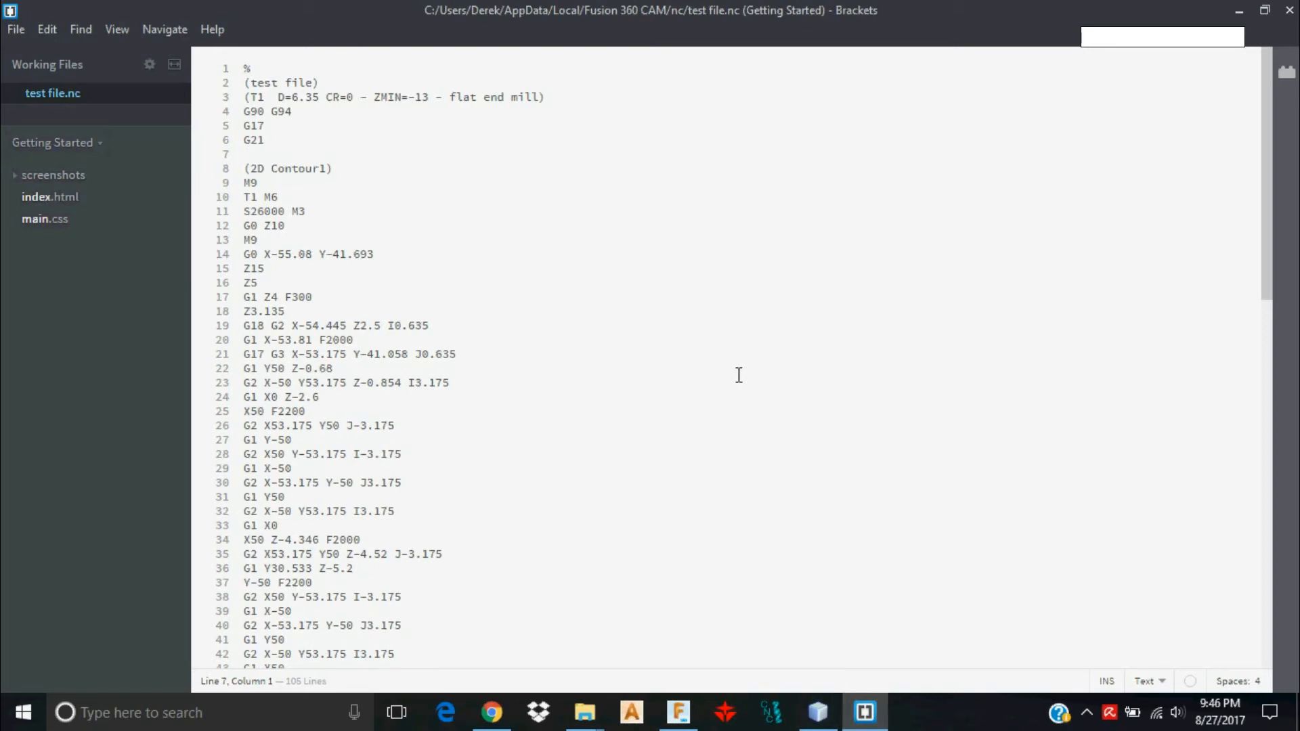
pyautogui.moveTo(1086, 712)
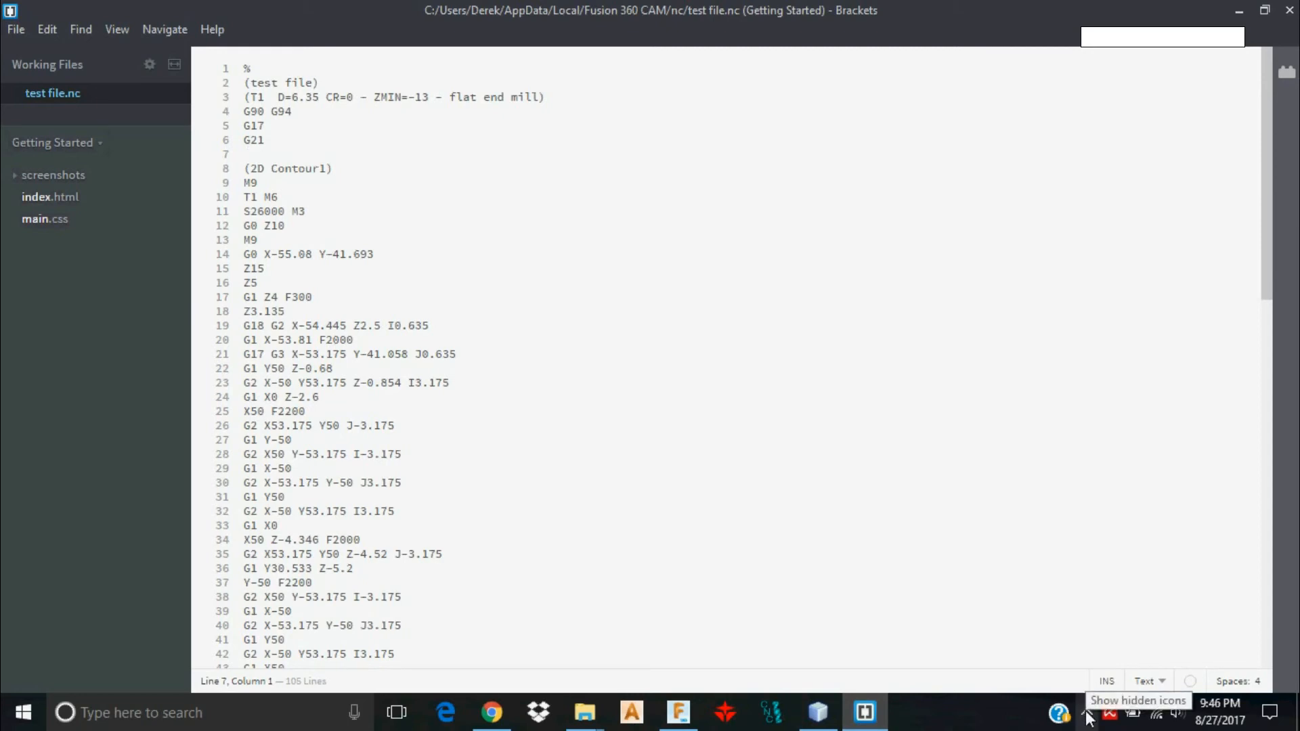